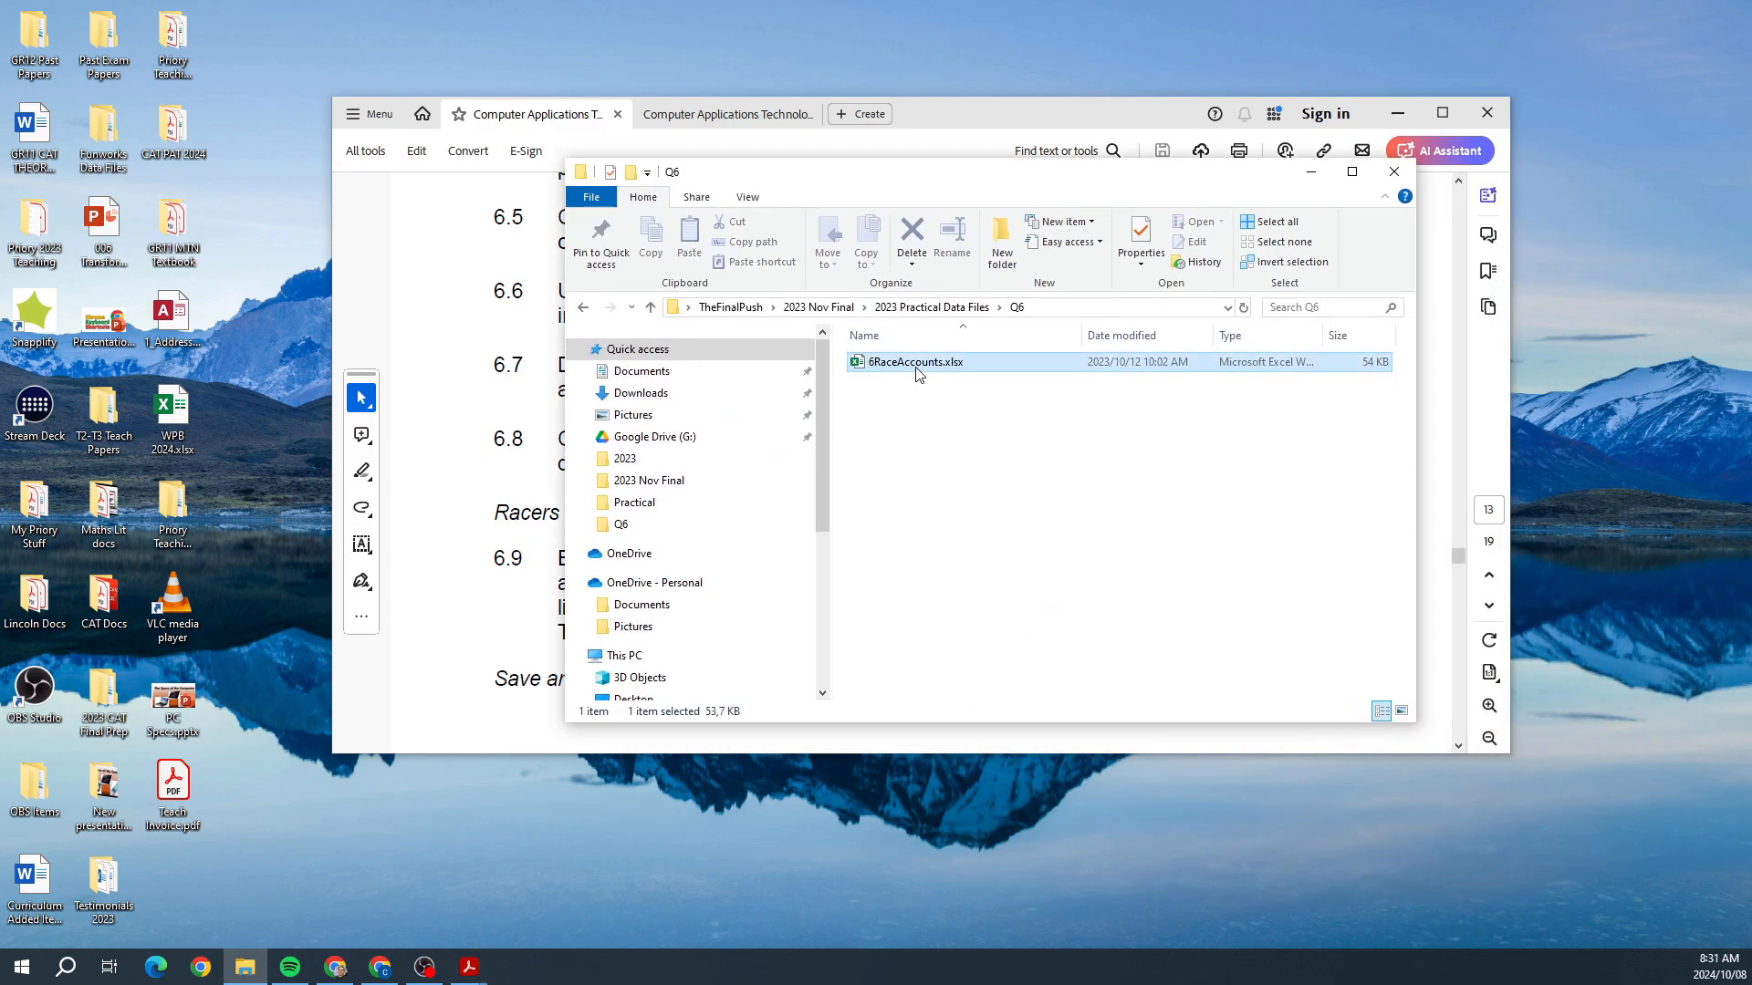
- Open 6RaceAccounts.xlsx from the Q6 folder and maximise the Excel window
{"action": "double_click", "coordinate": [912, 361]}
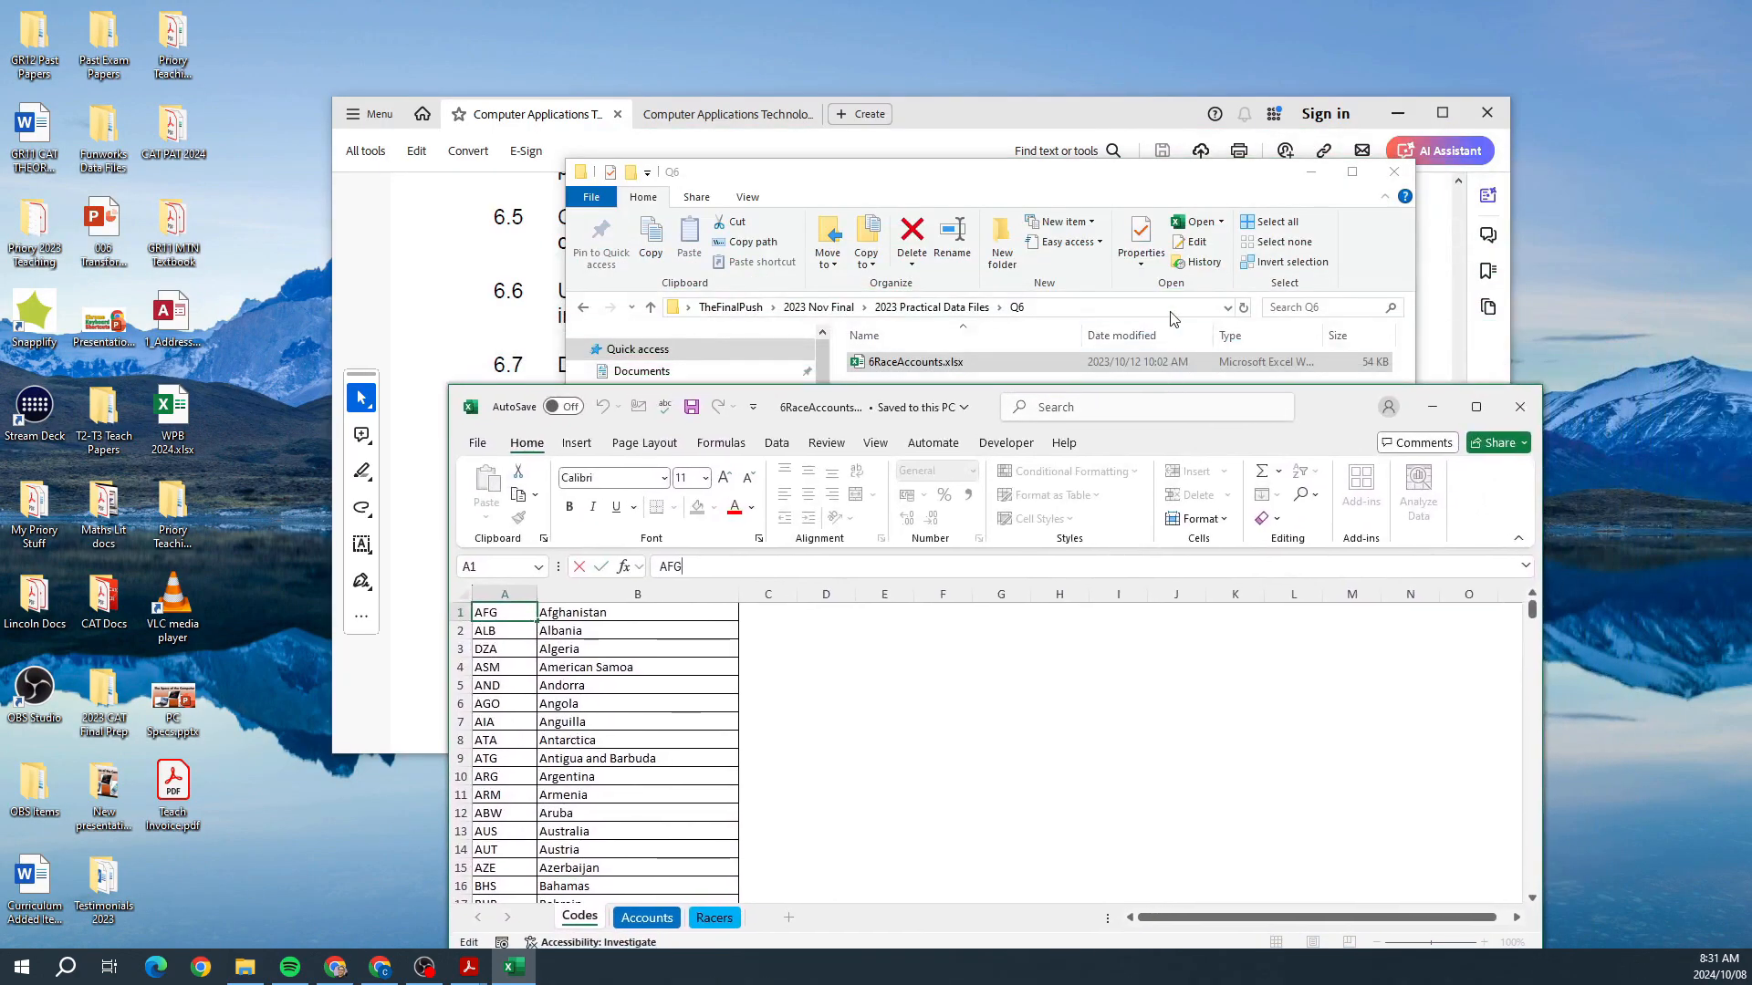
{"action": "left_click", "coordinate": [1393, 171]}
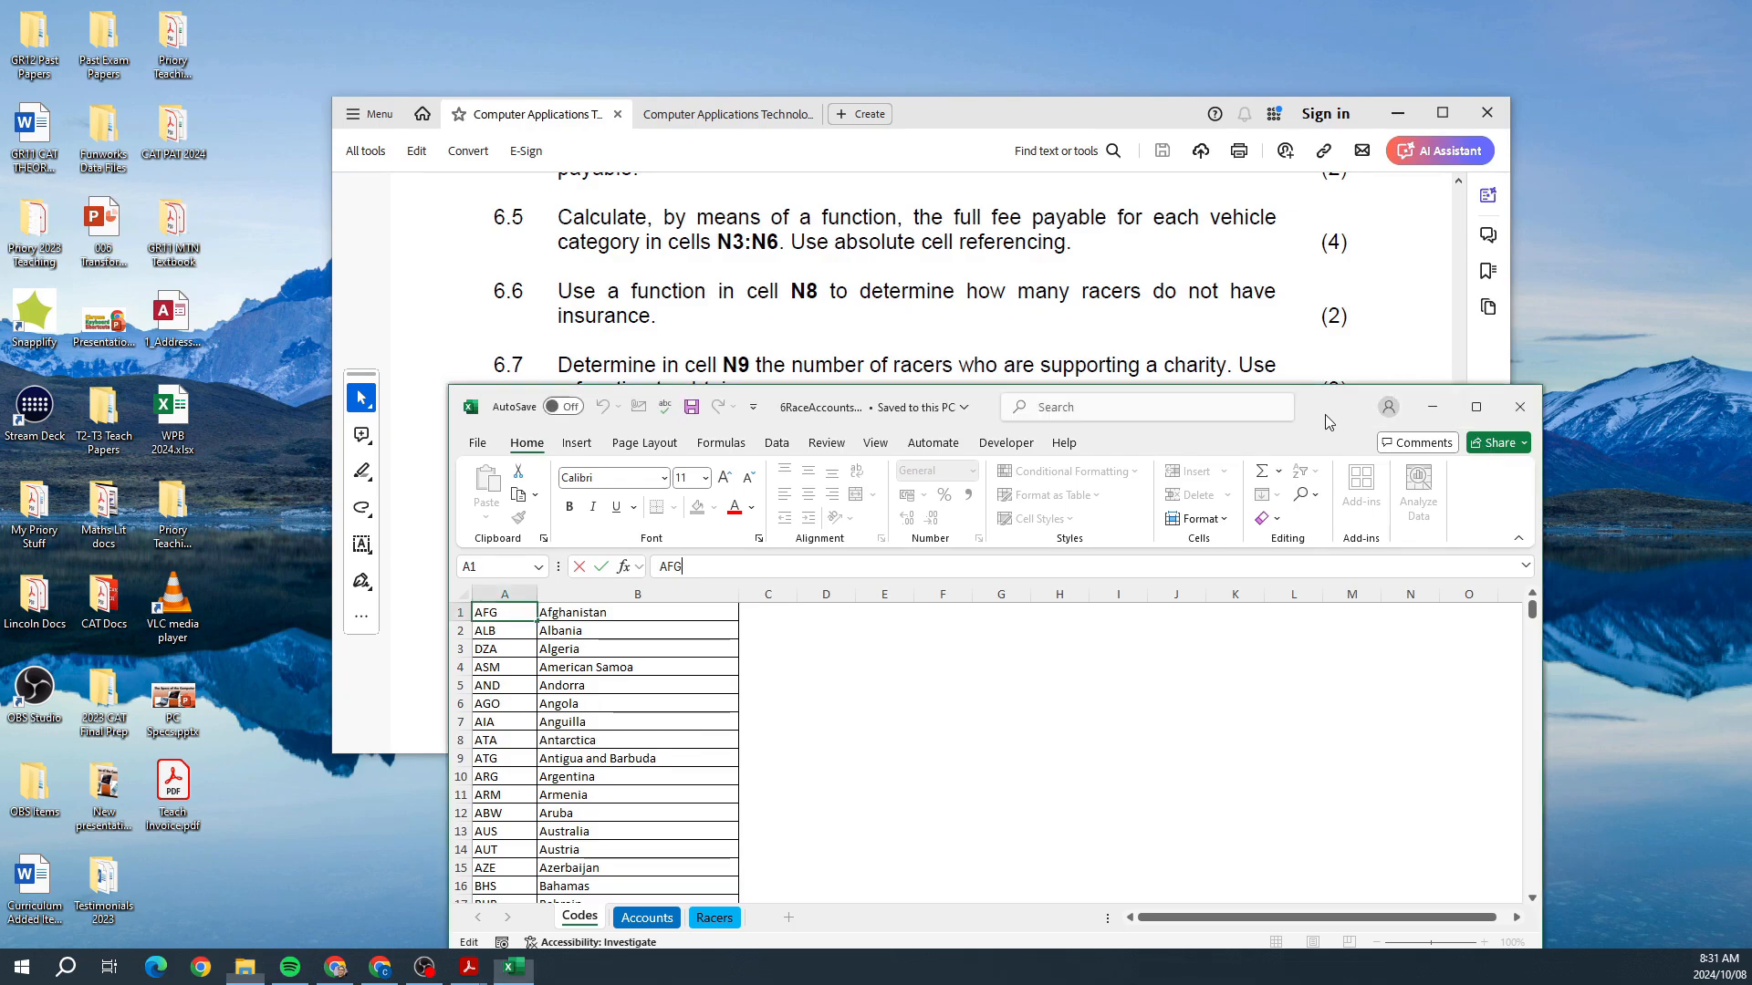
{"action": "left_click", "coordinate": [1474, 405]}
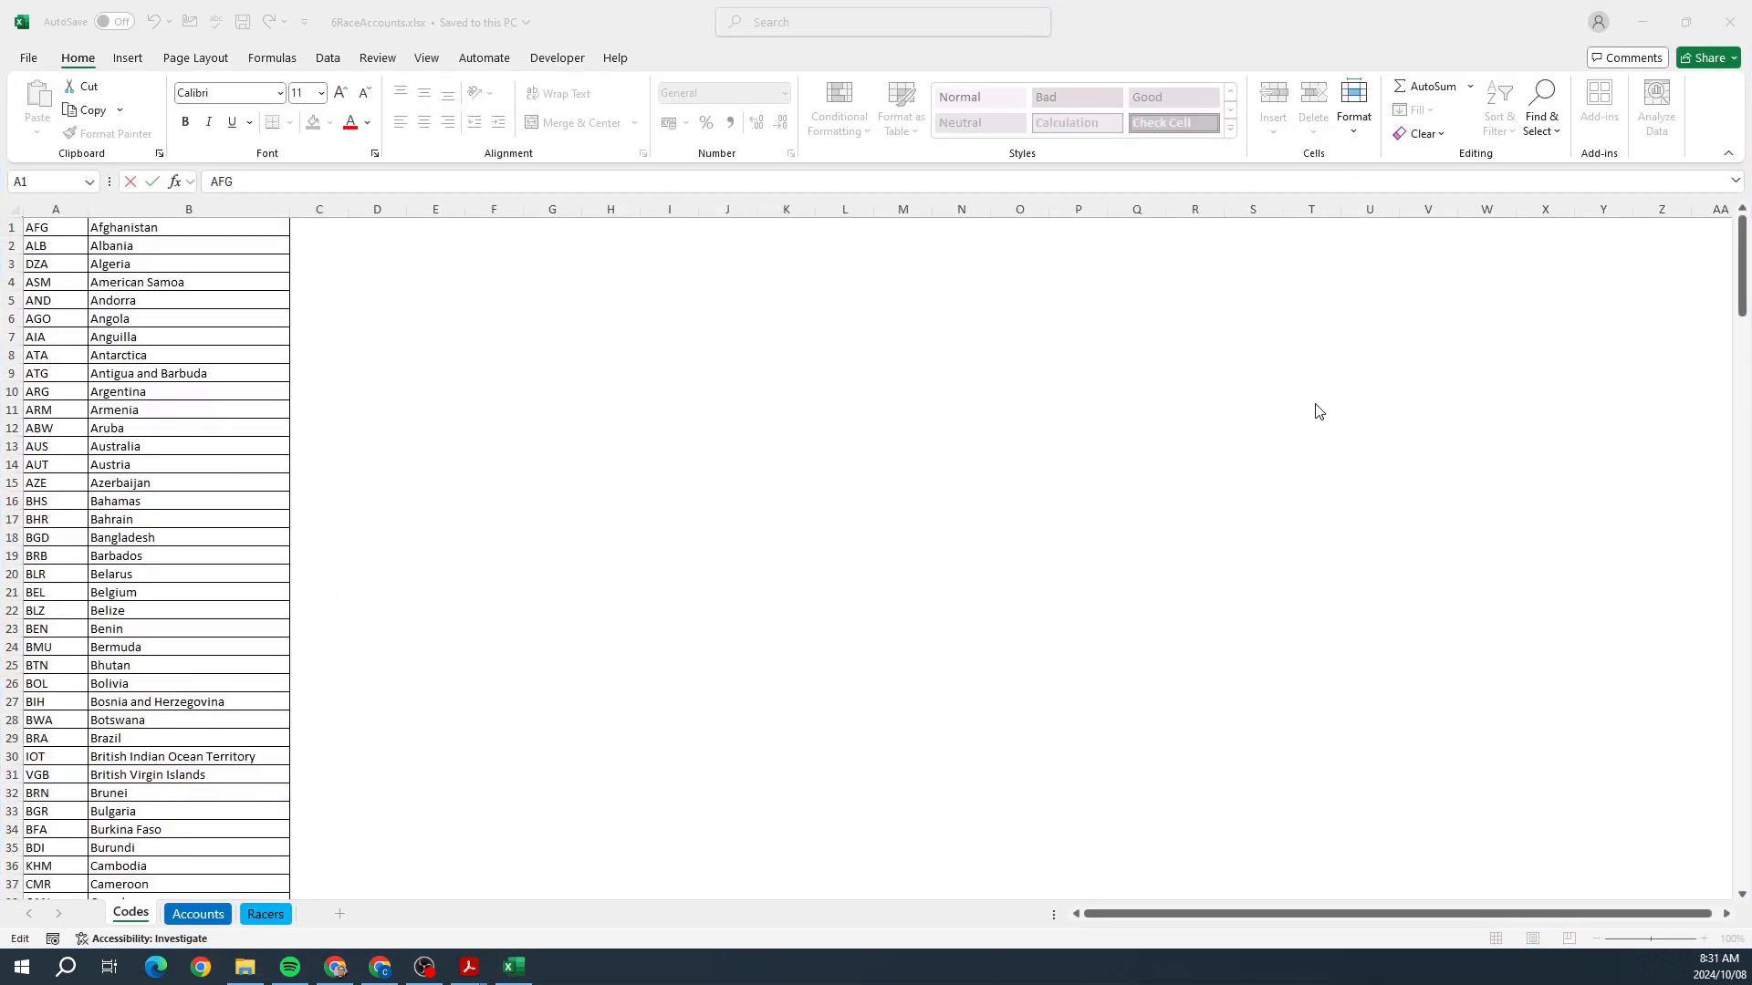
- Switch to the Racers sheet, review question 6.9, then minimise the PDF
{"action": "left_click", "coordinate": [468, 966]}
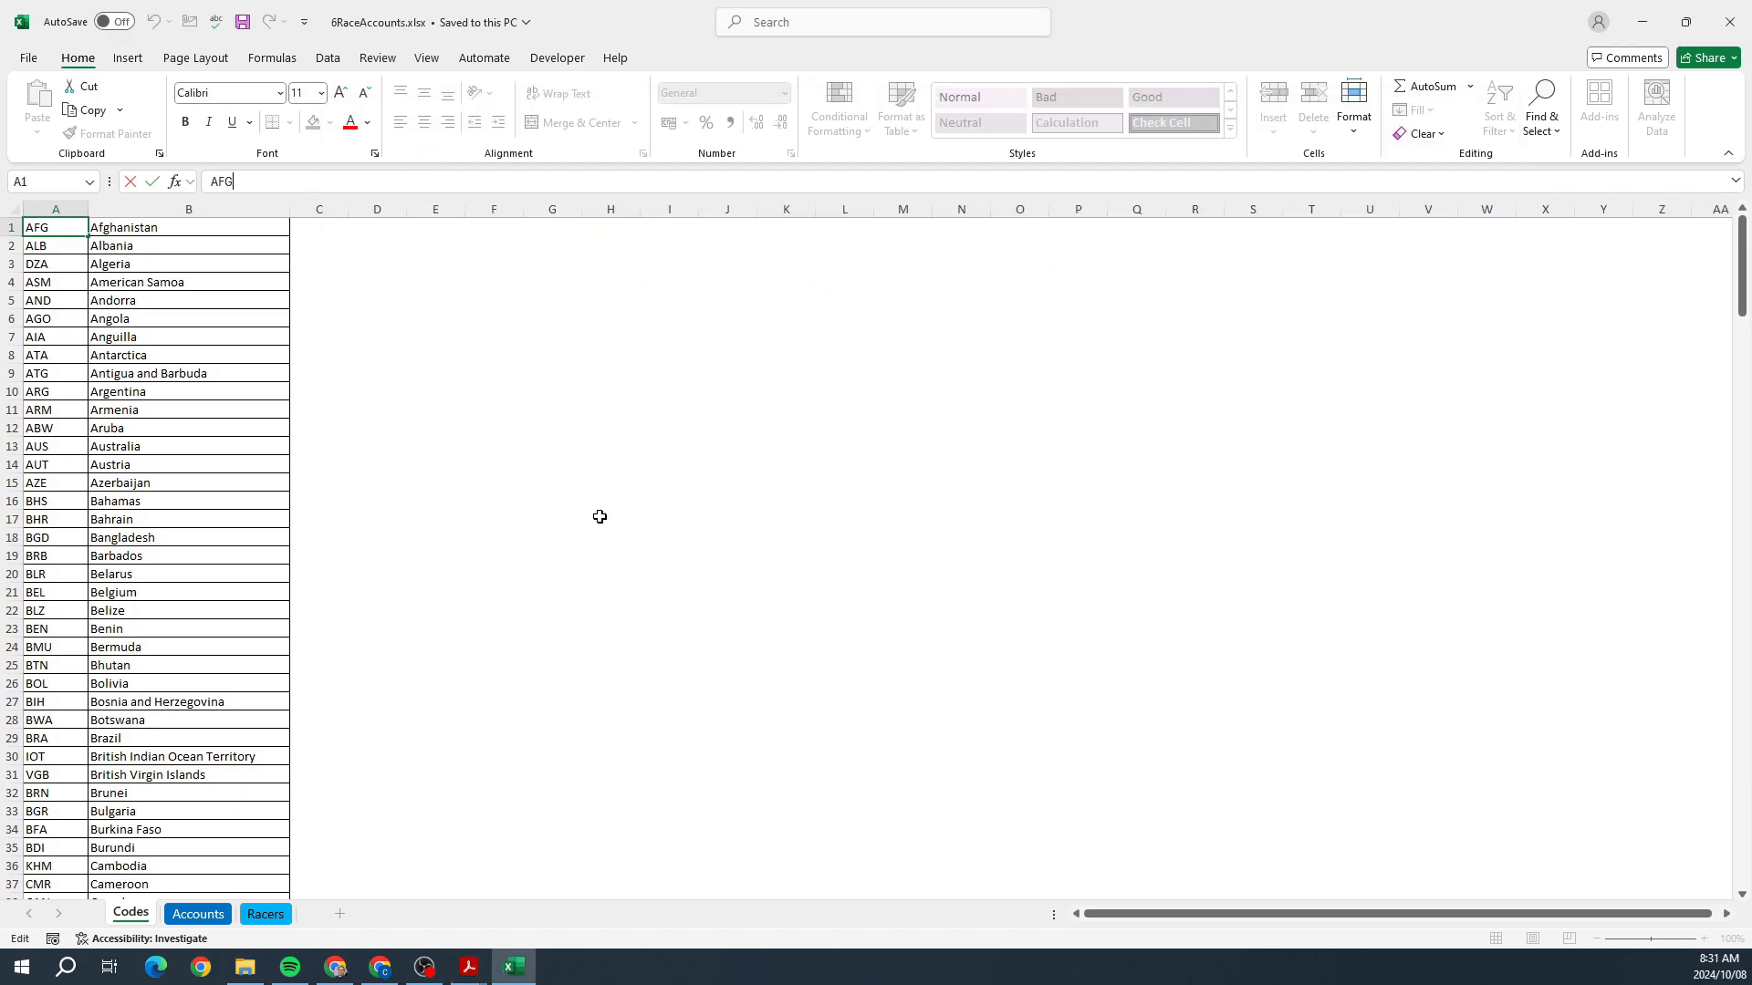
{"action": "left_click", "coordinate": [265, 914]}
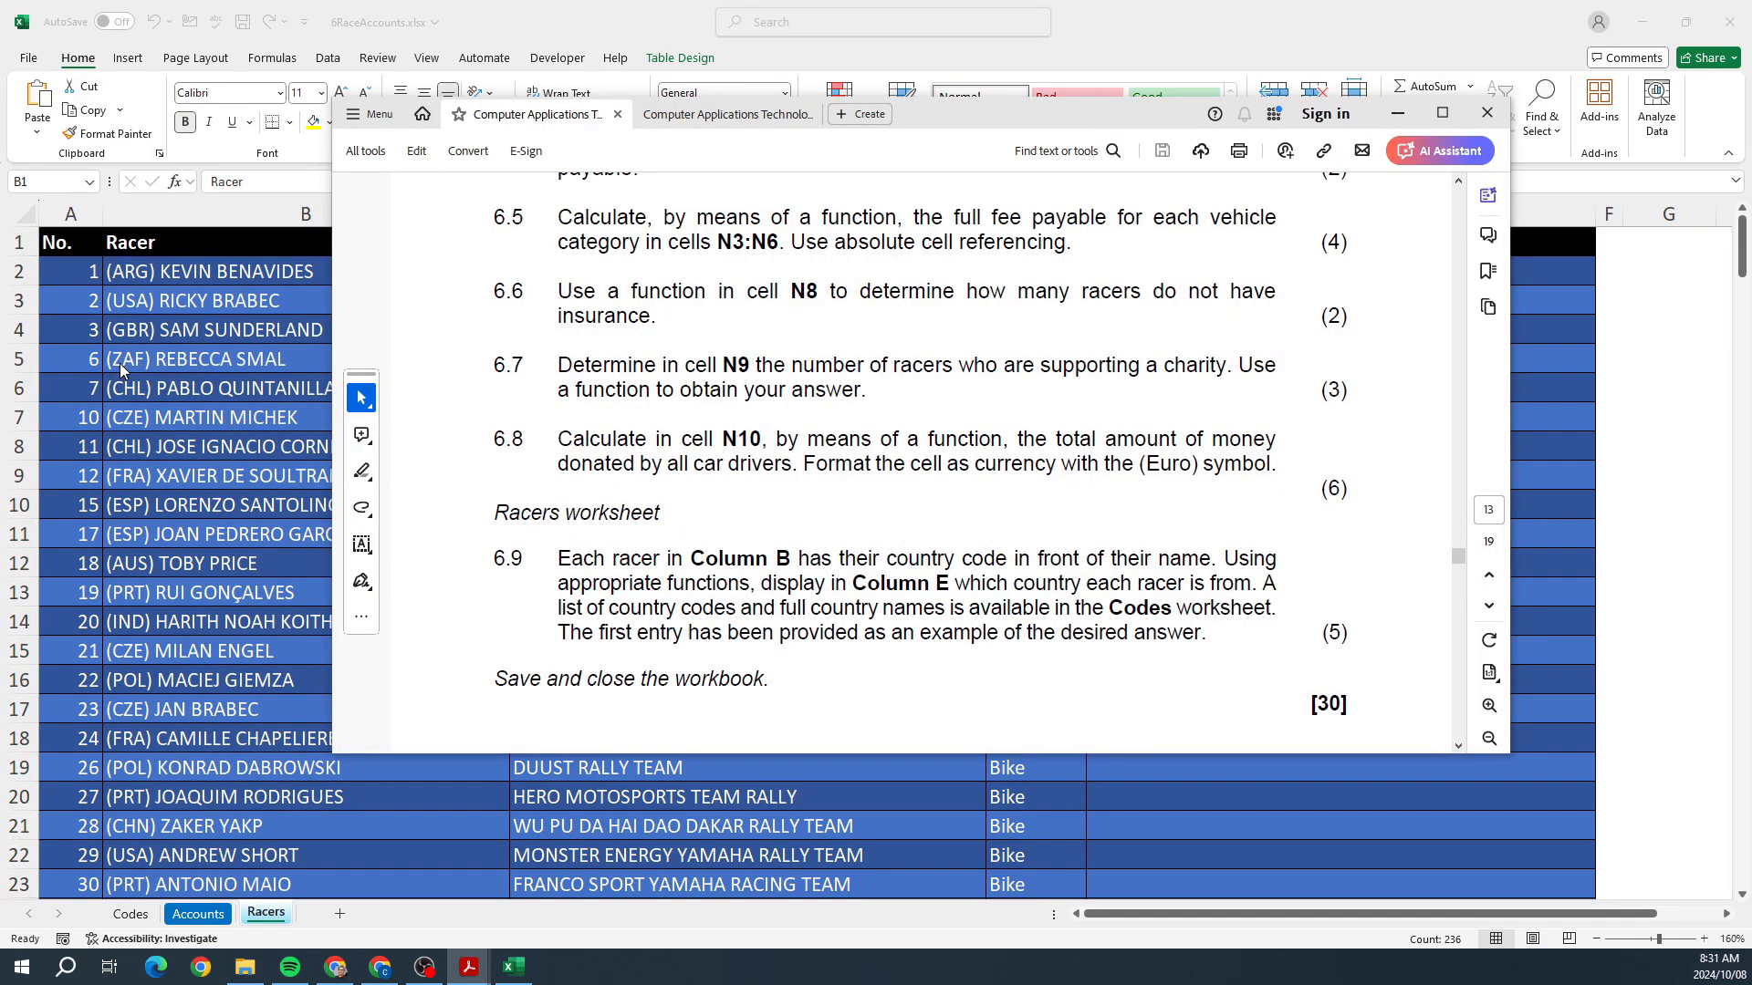
{"action": "mouse_move", "coordinate": [616, 586]}
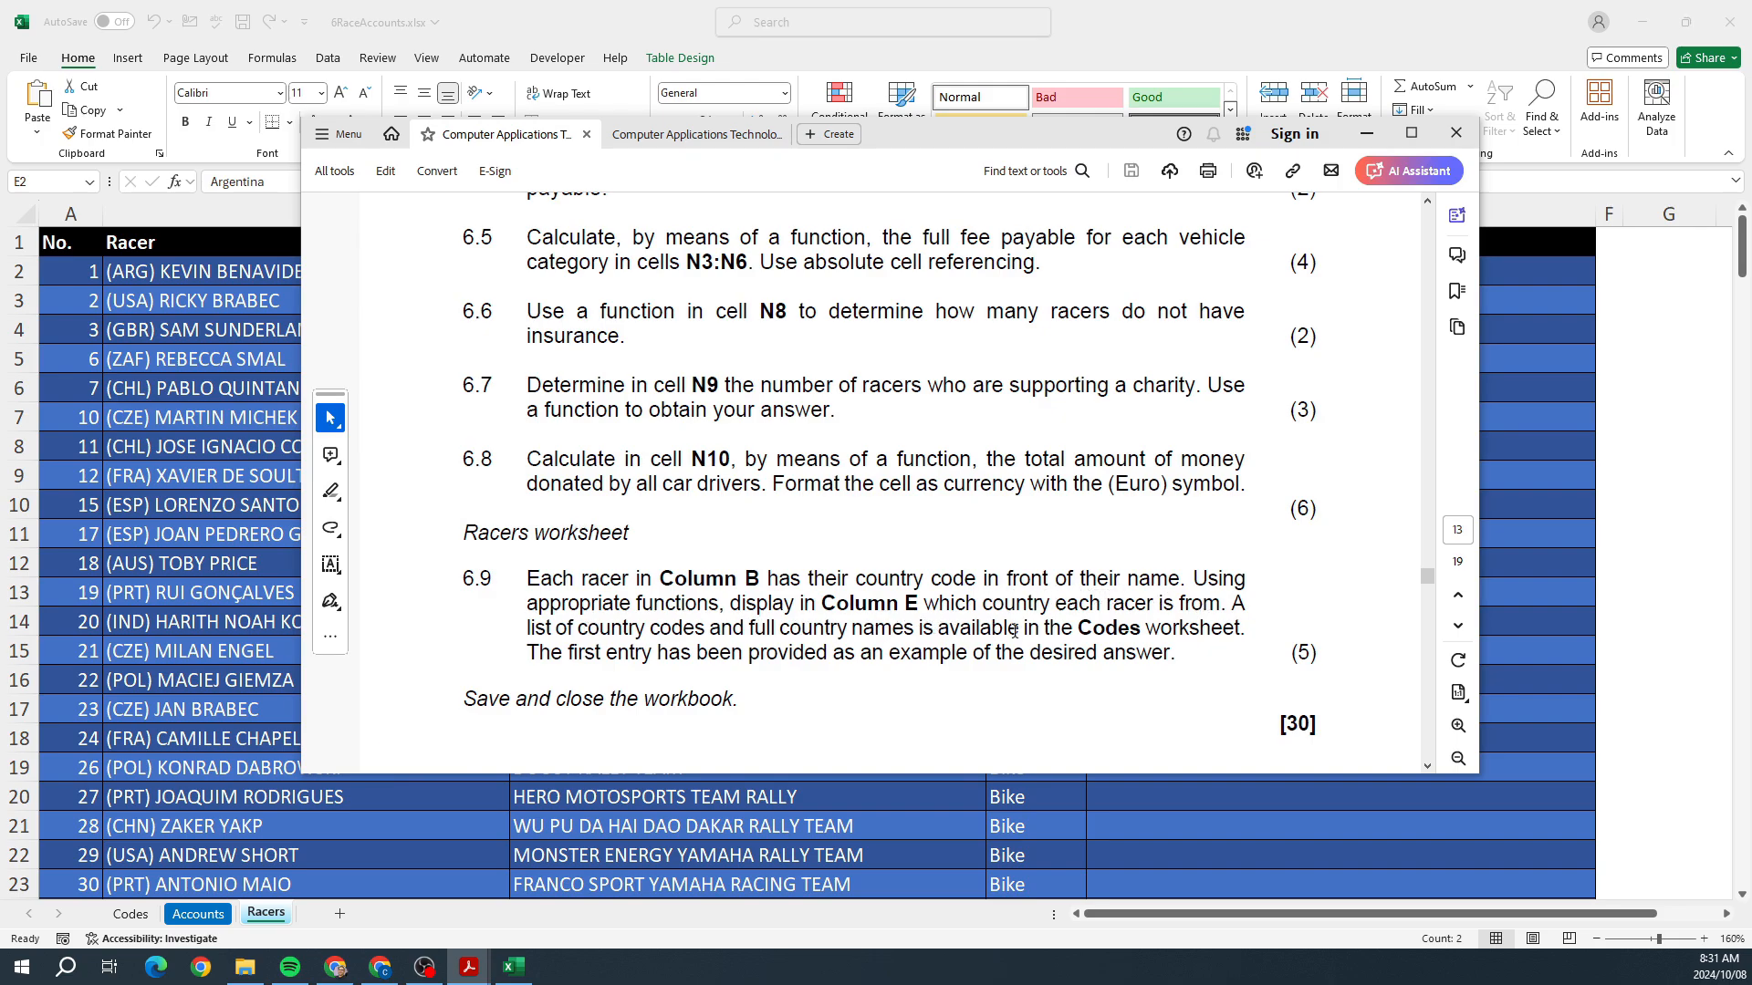
{"action": "left_click", "coordinate": [198, 914]}
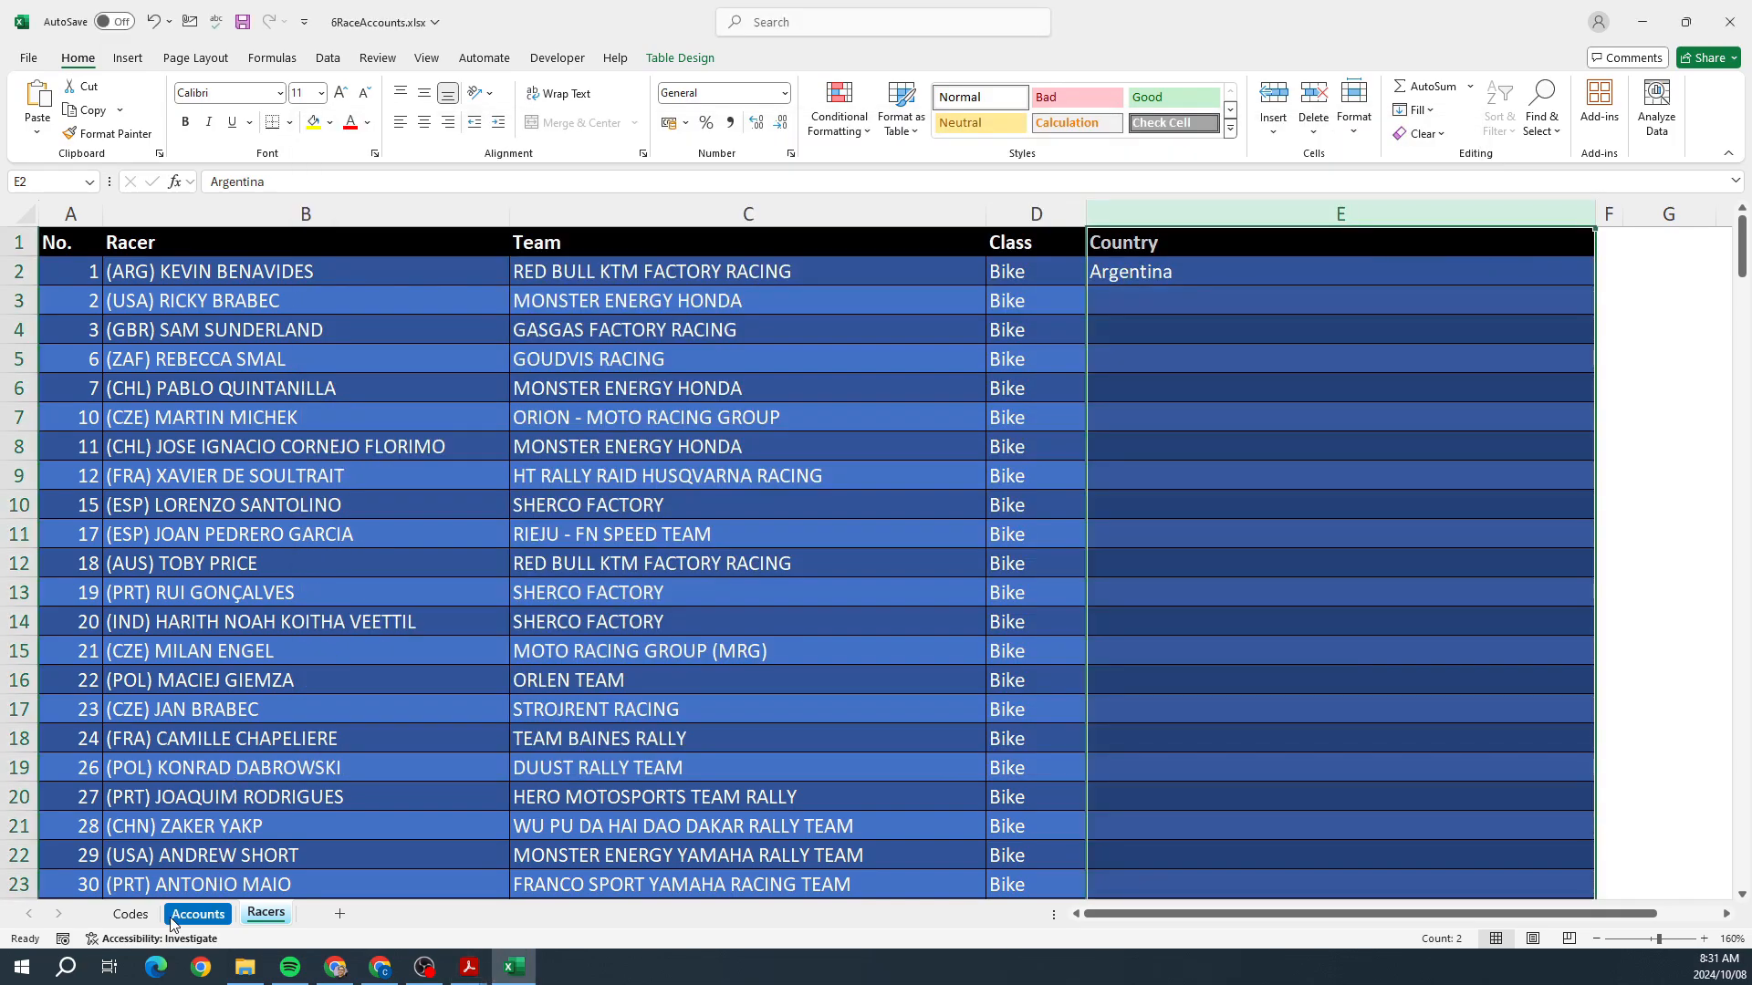
{"action": "left_click", "coordinate": [130, 914]}
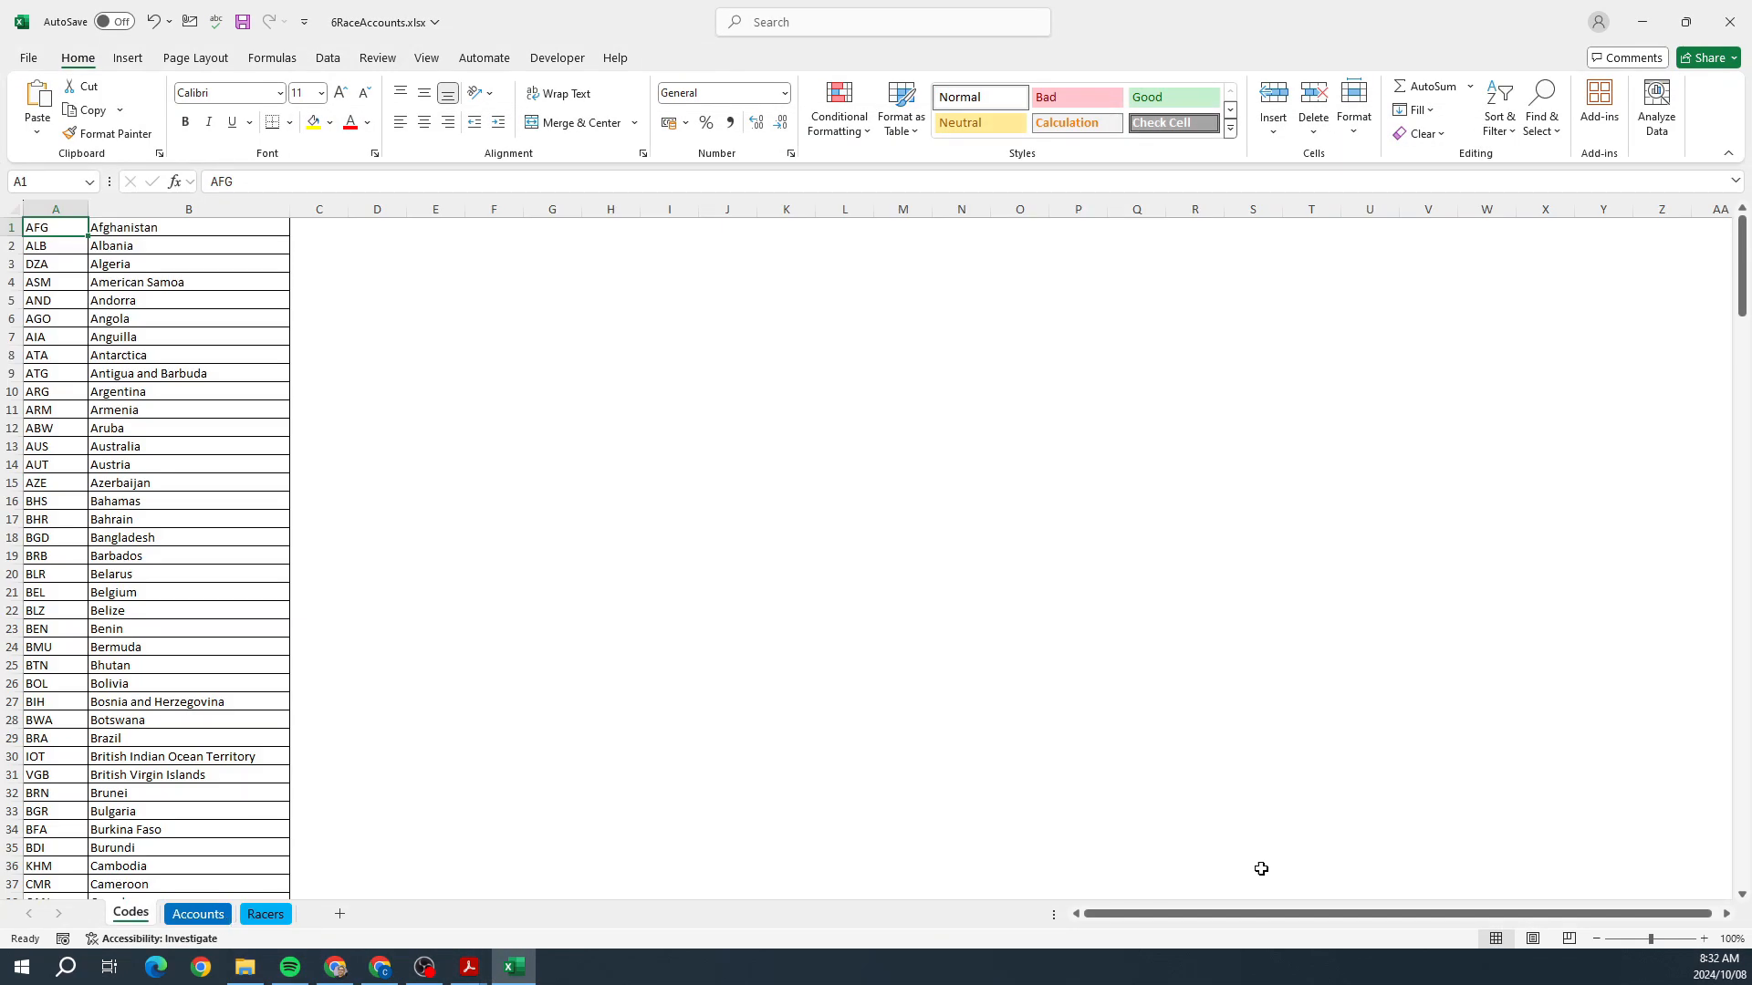
{"action": "left_click", "coordinate": [1703, 939]}
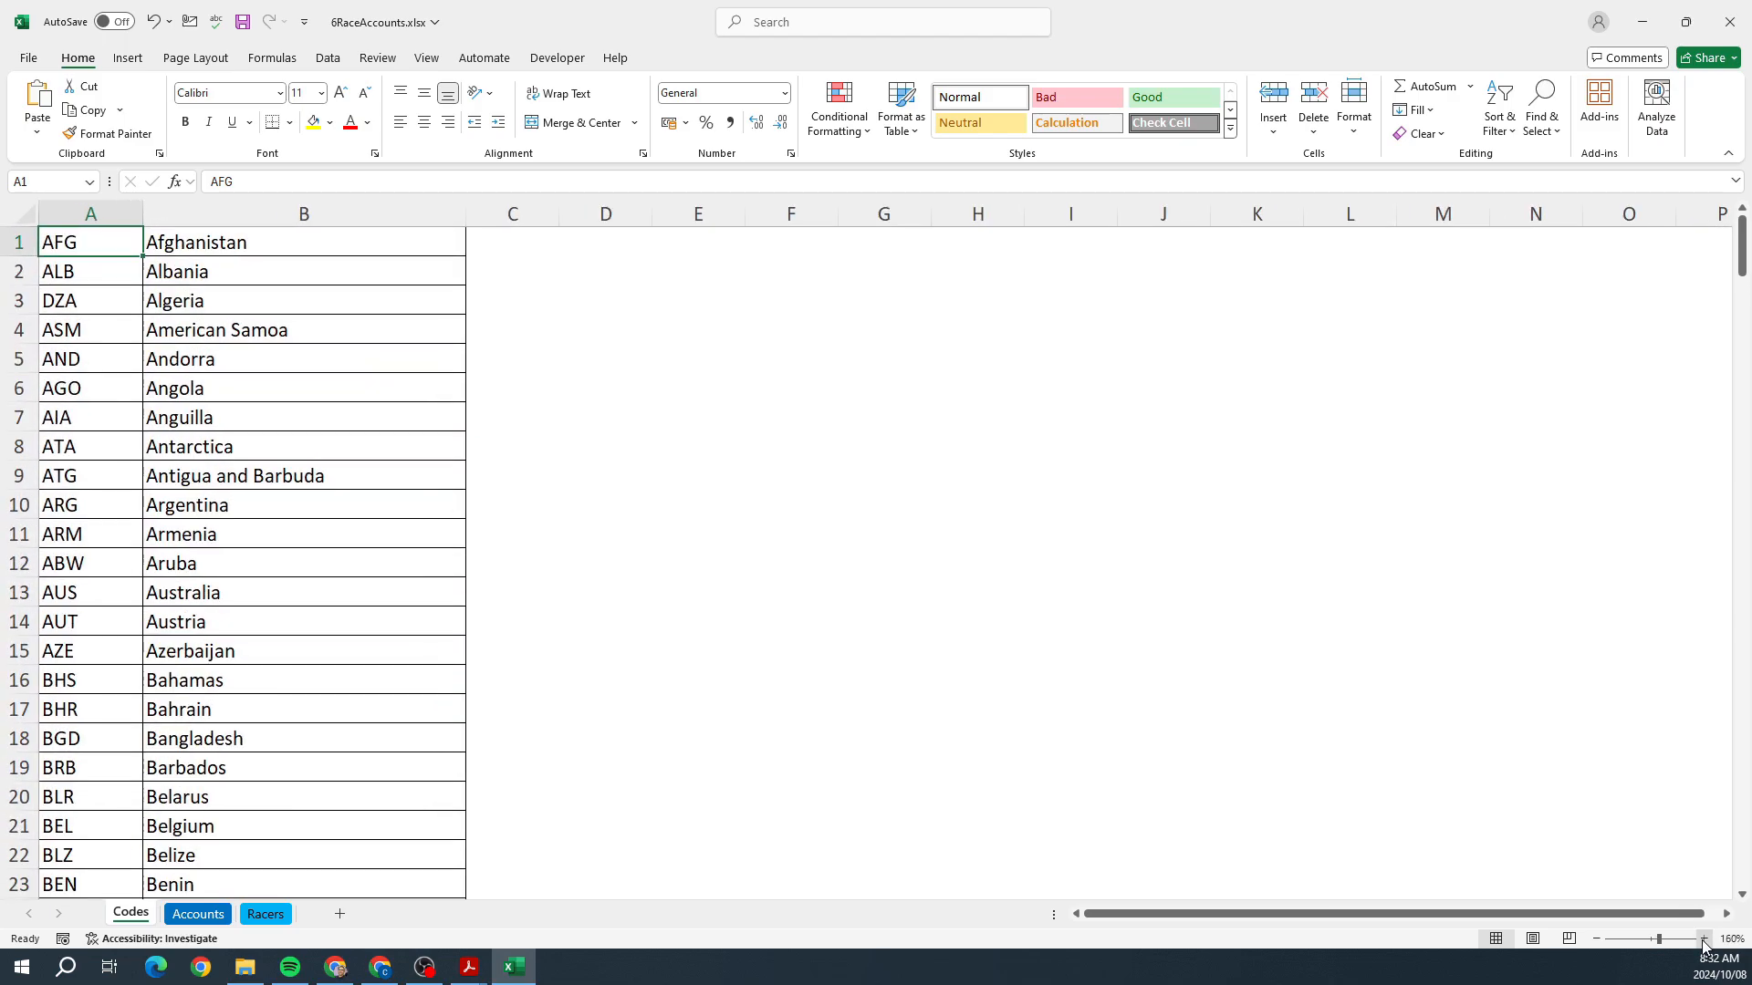
{"action": "left_click", "coordinate": [468, 966]}
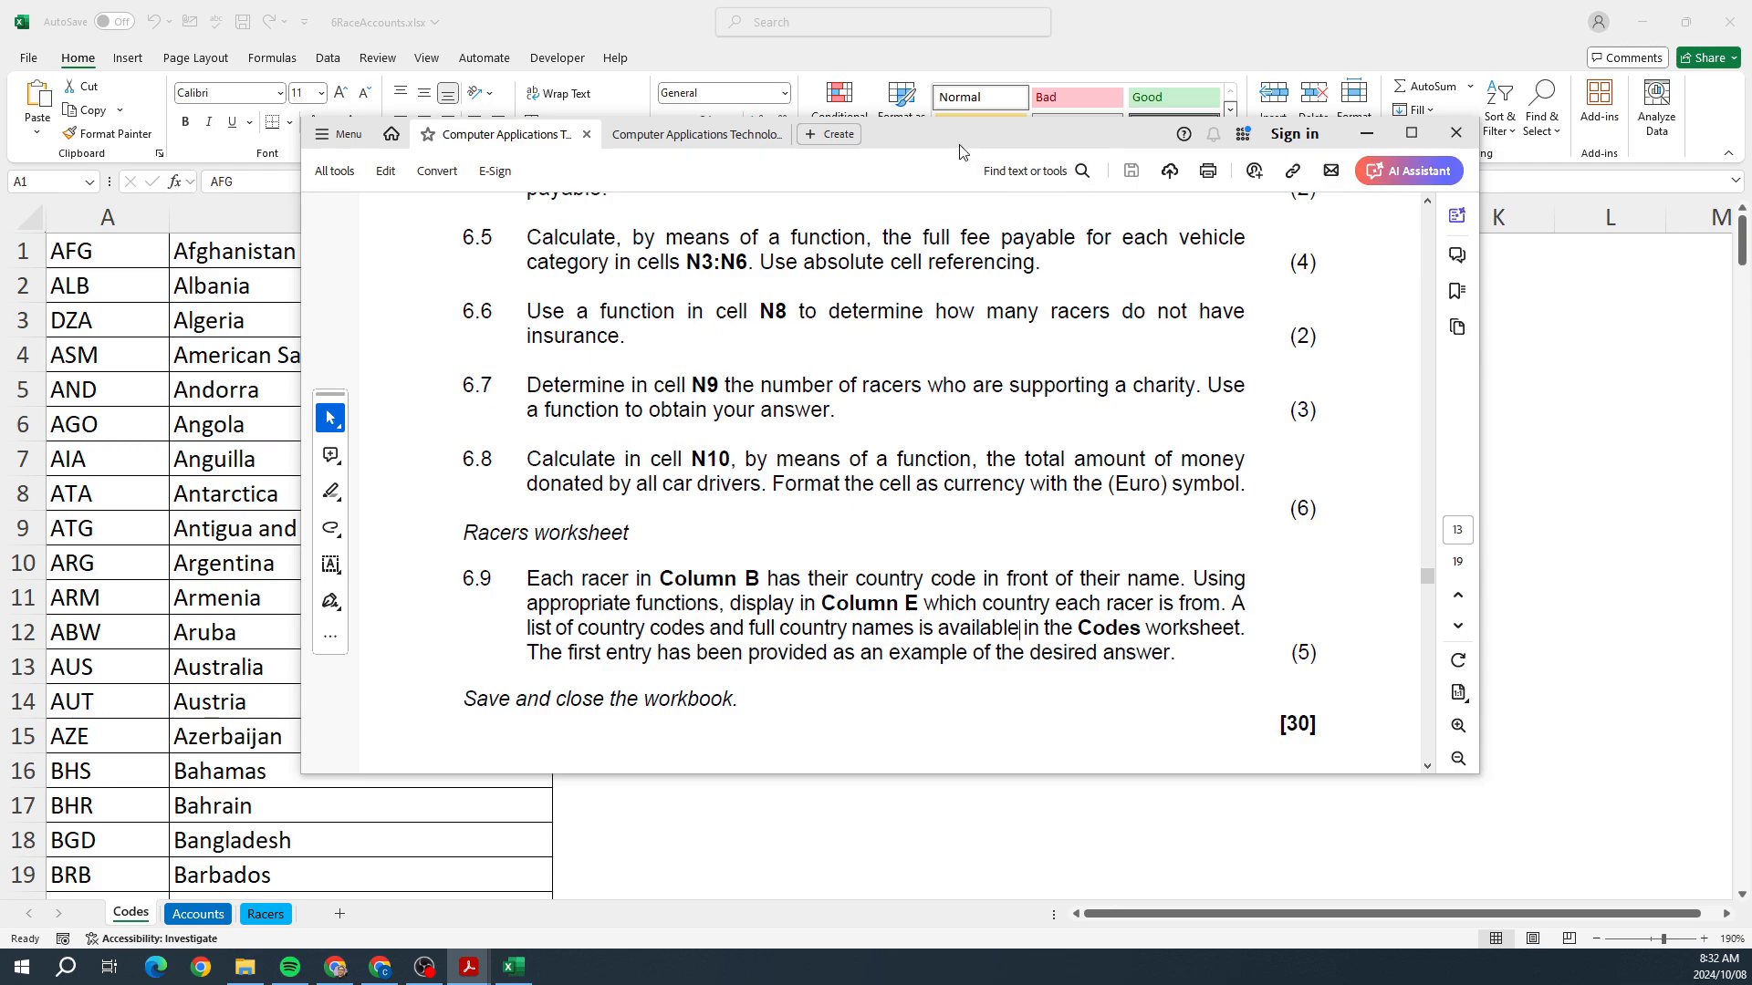
{"action": "left_click", "coordinate": [1454, 132]}
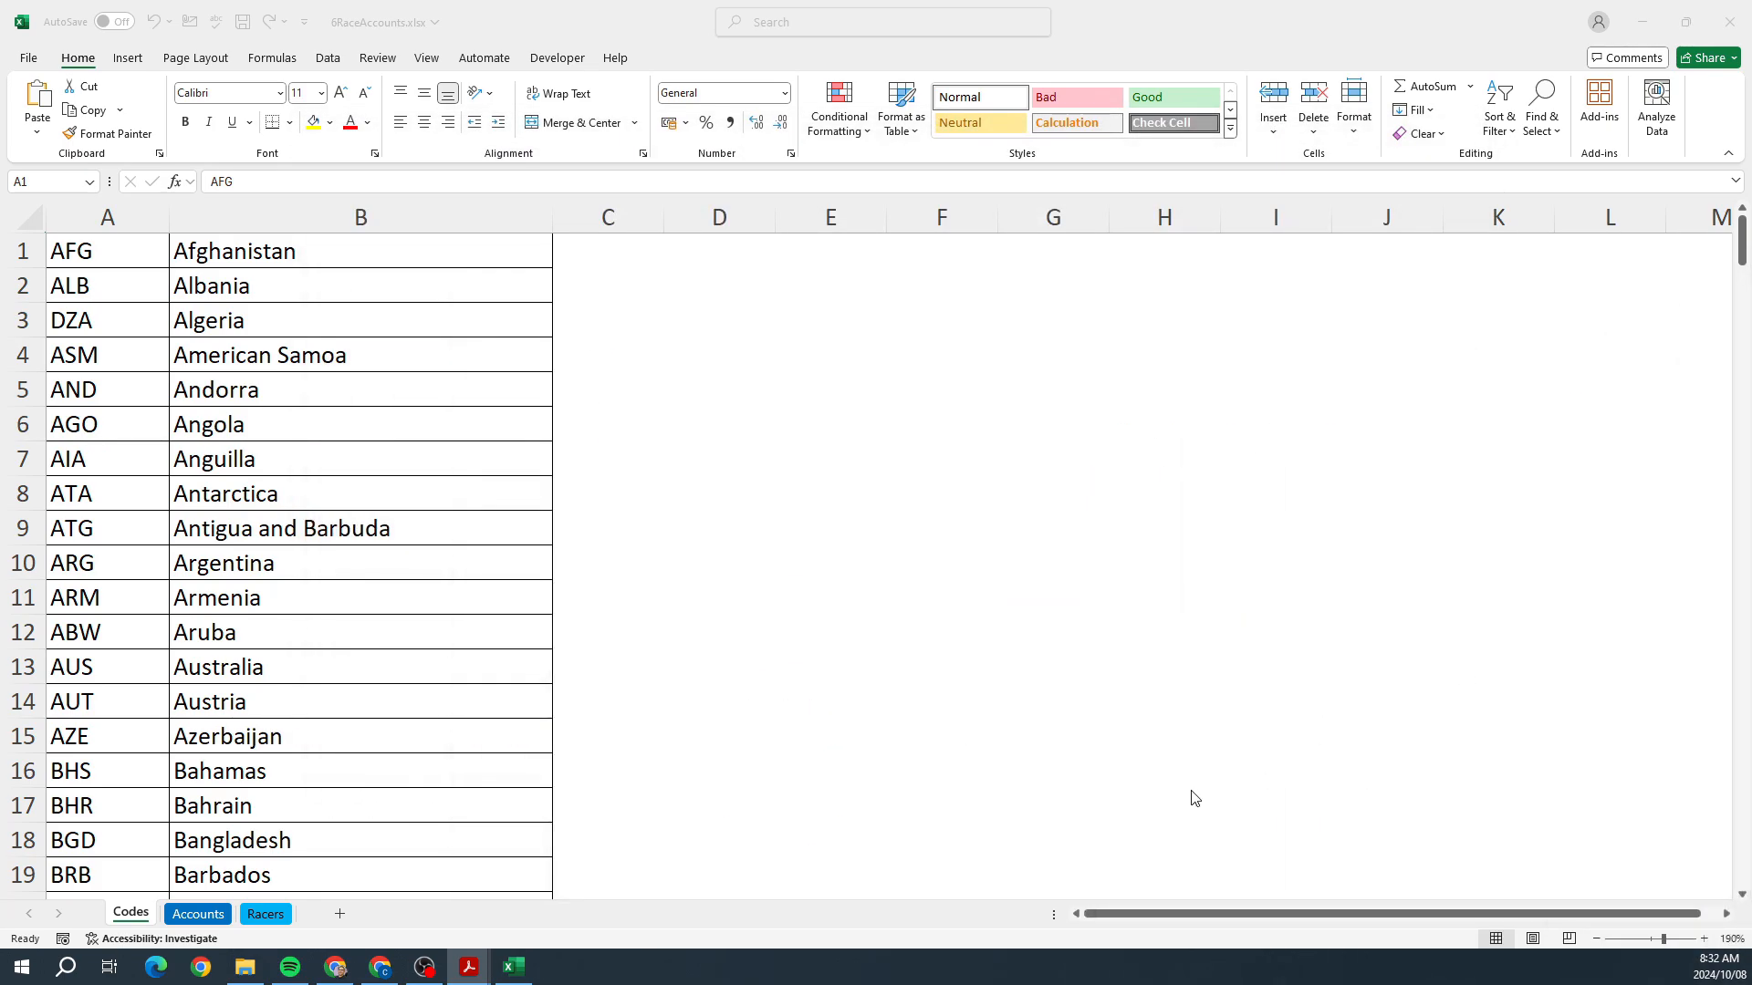
{"action": "left_click", "coordinate": [265, 913]}
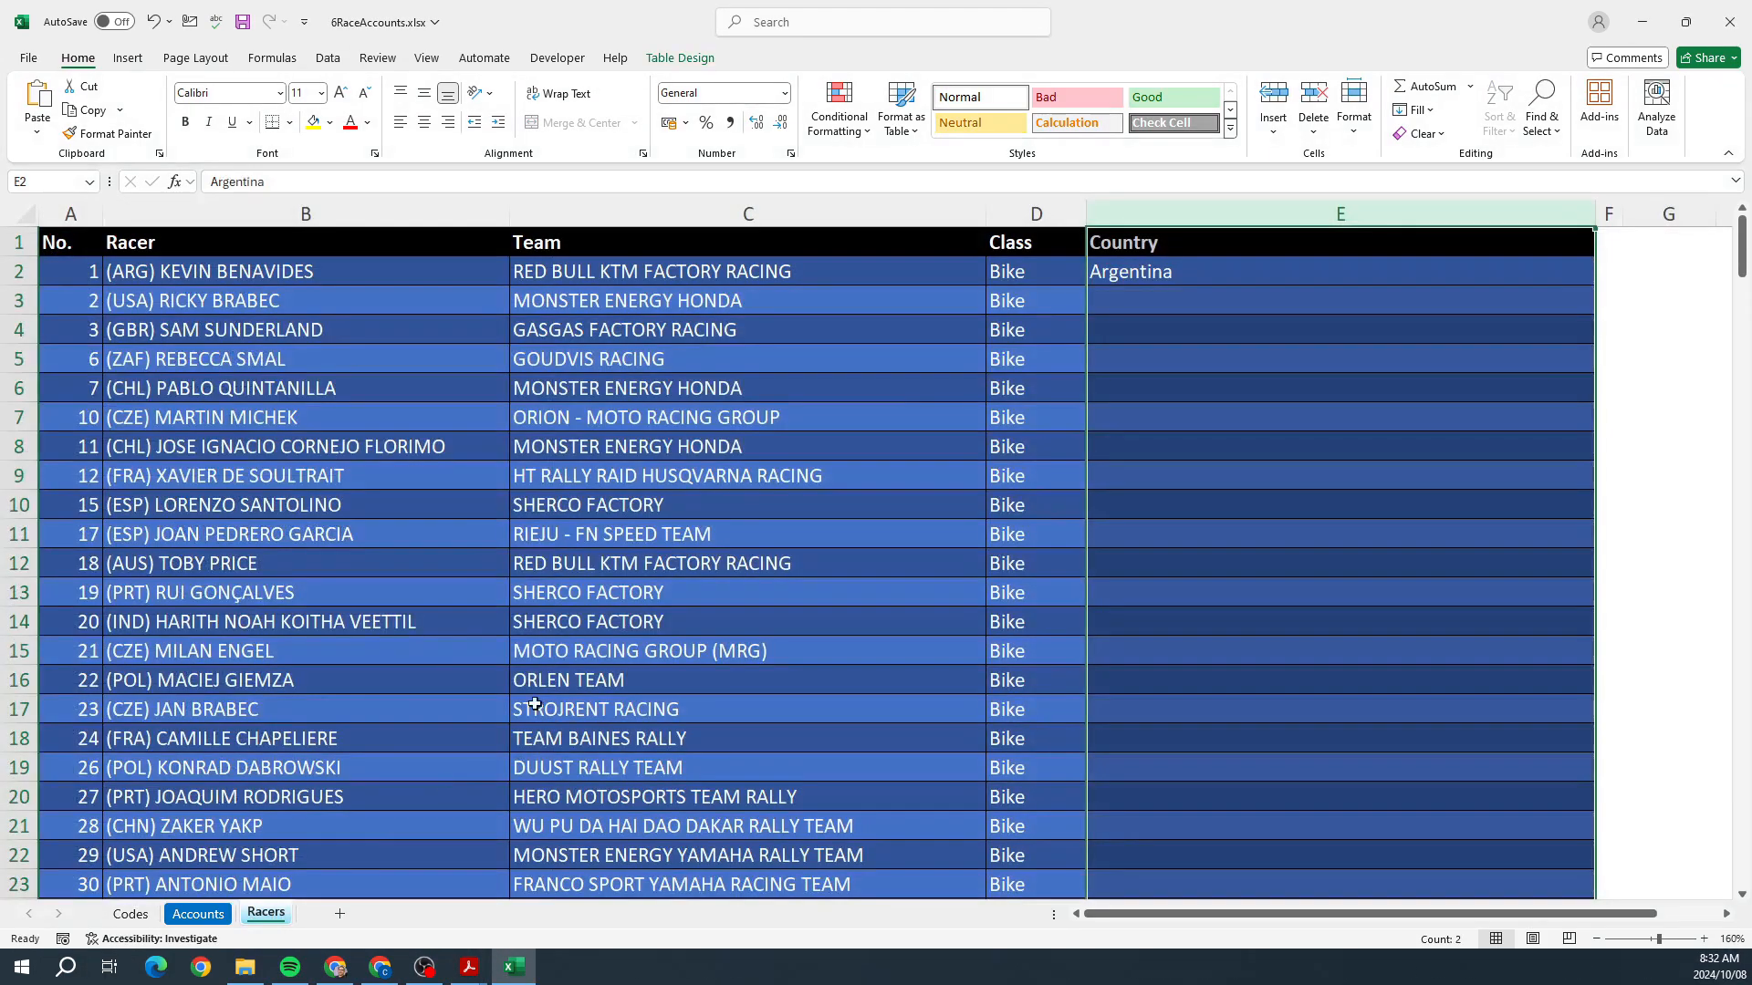
{"action": "double_click", "coordinate": [1130, 272]}
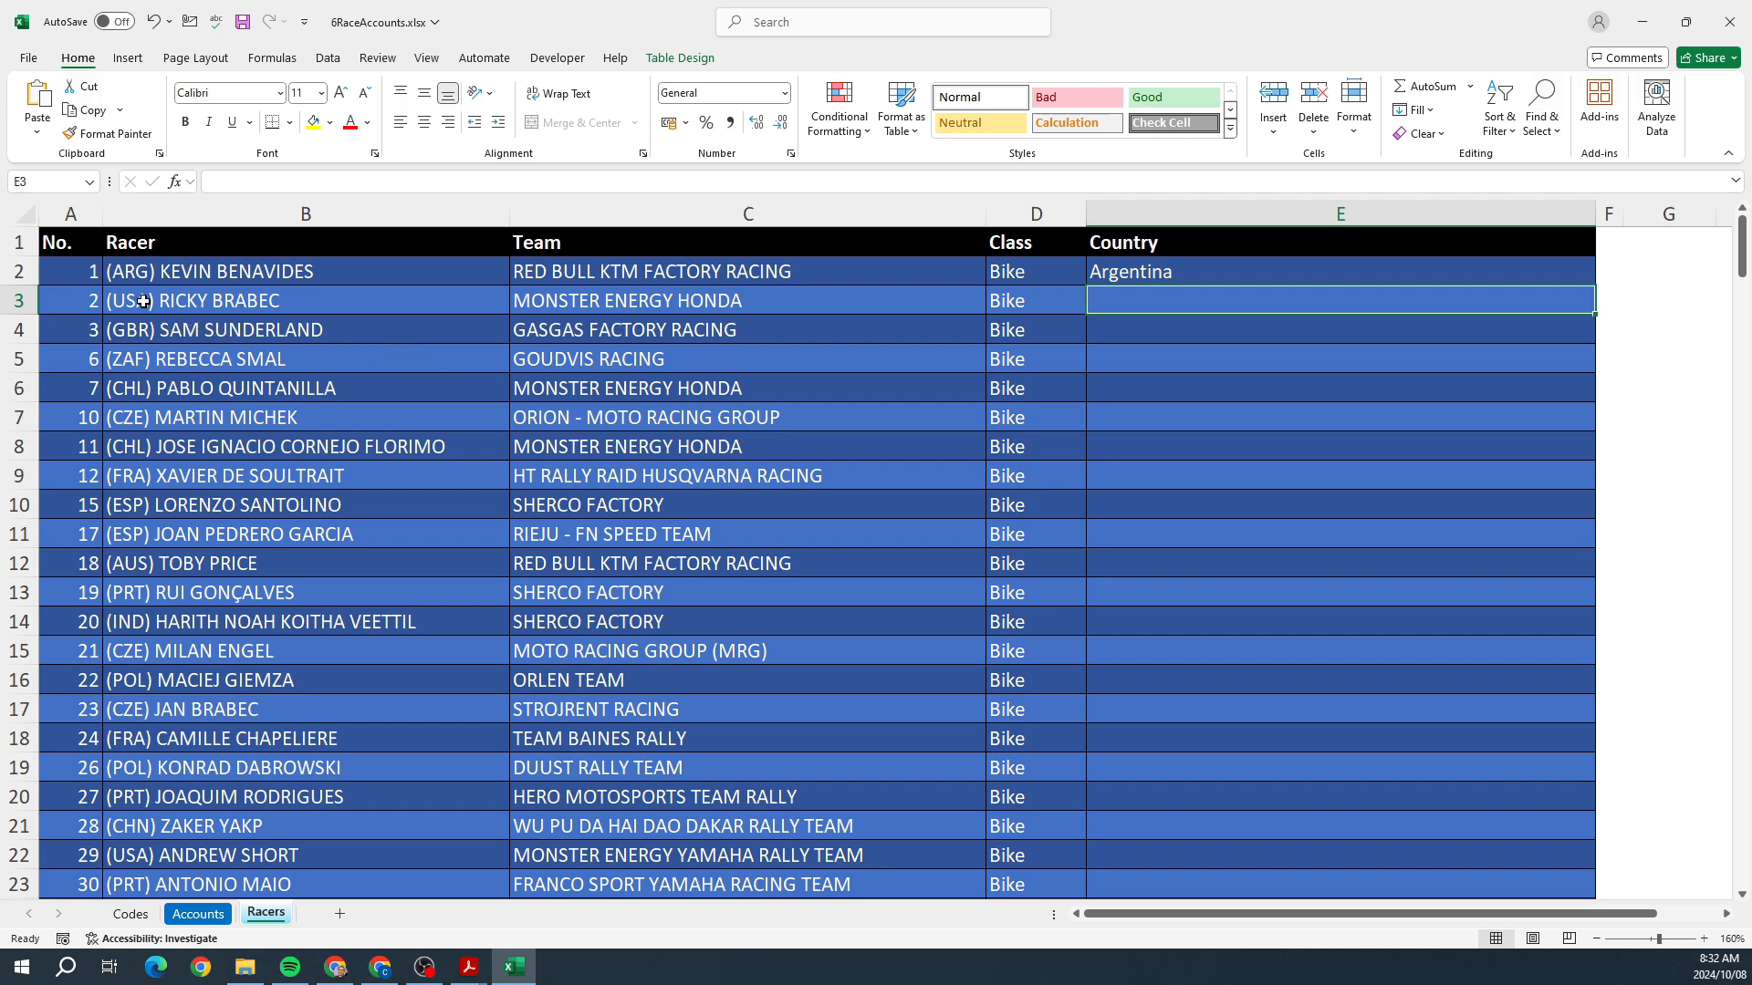
{"action": "left_click", "coordinate": [304, 214]}
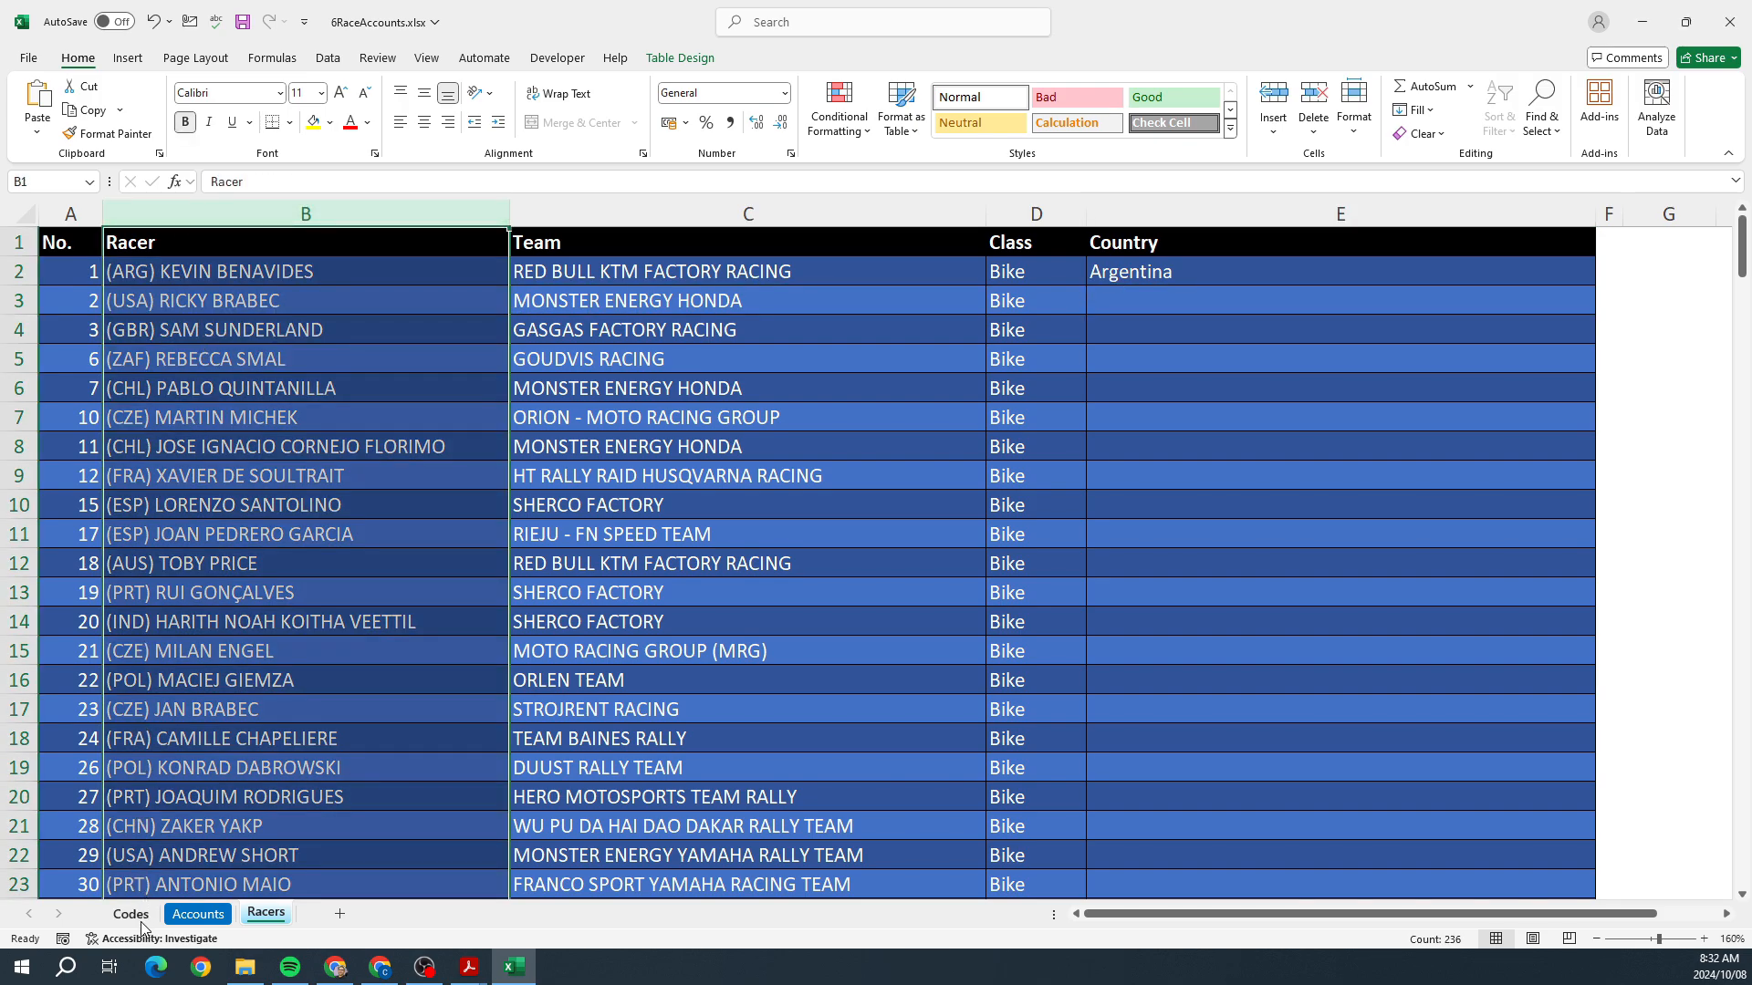
{"action": "left_click", "coordinate": [129, 914]}
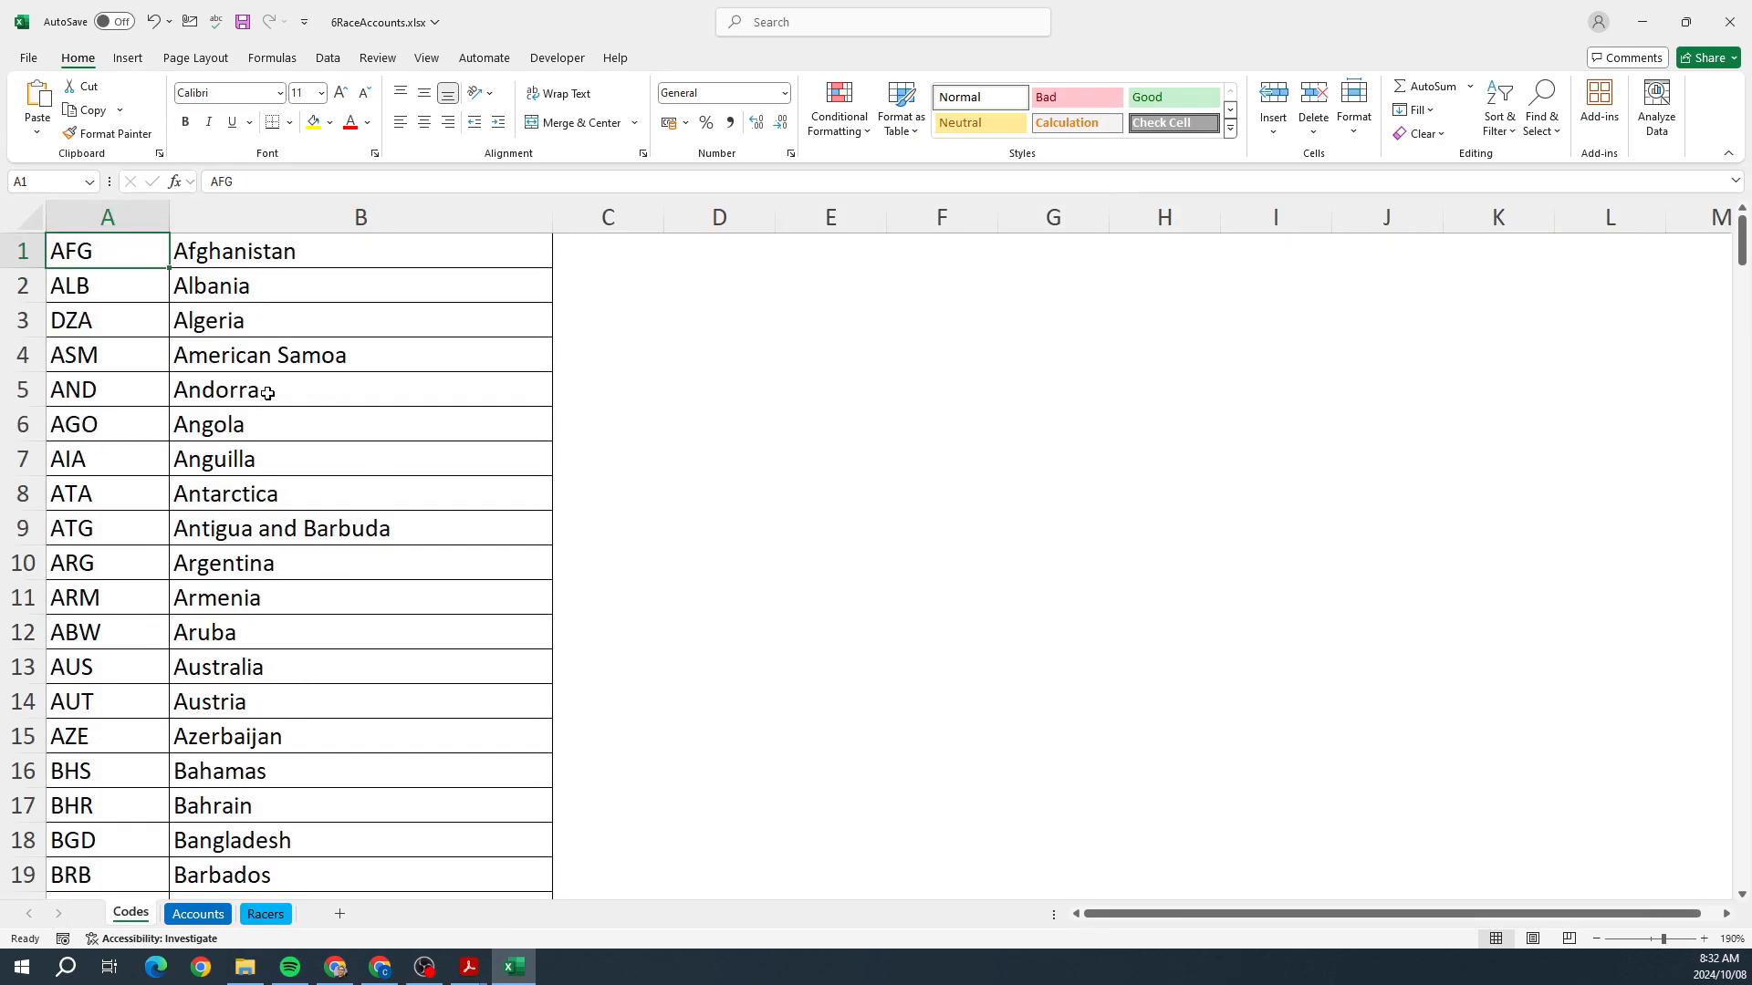
{"action": "mouse_move", "coordinate": [234, 701]}
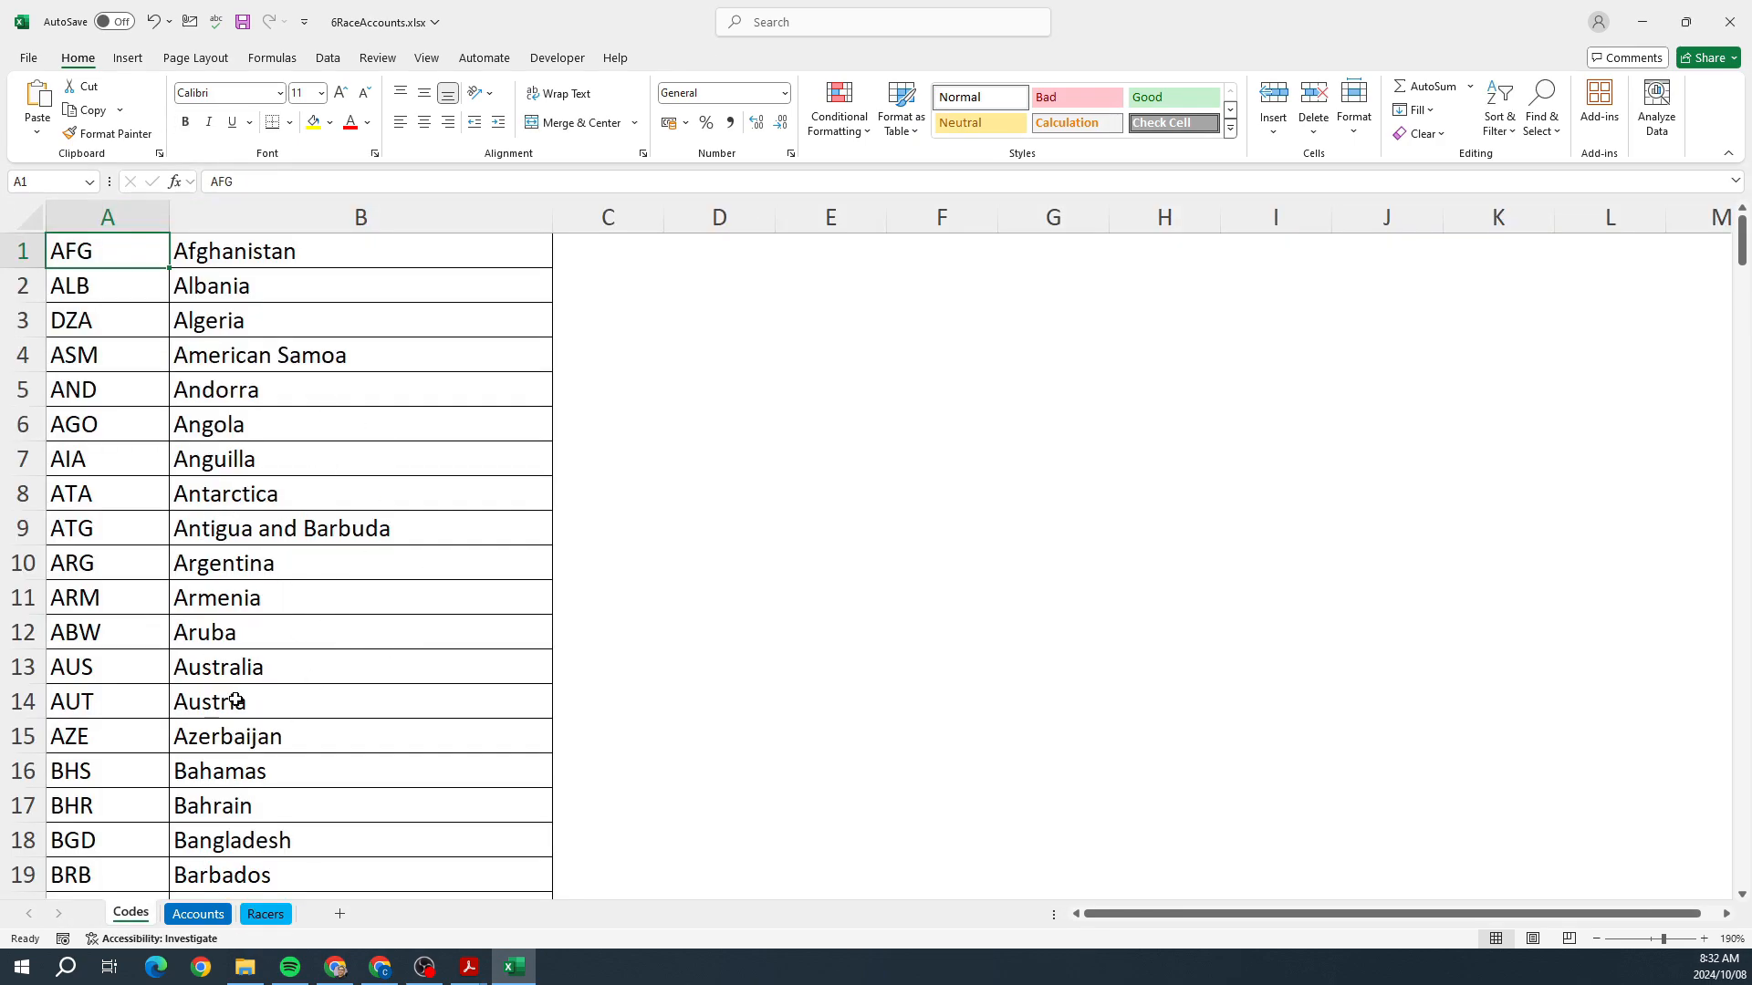
{"action": "scroll", "scroll_direction": "down", "scroll_amount": 3}
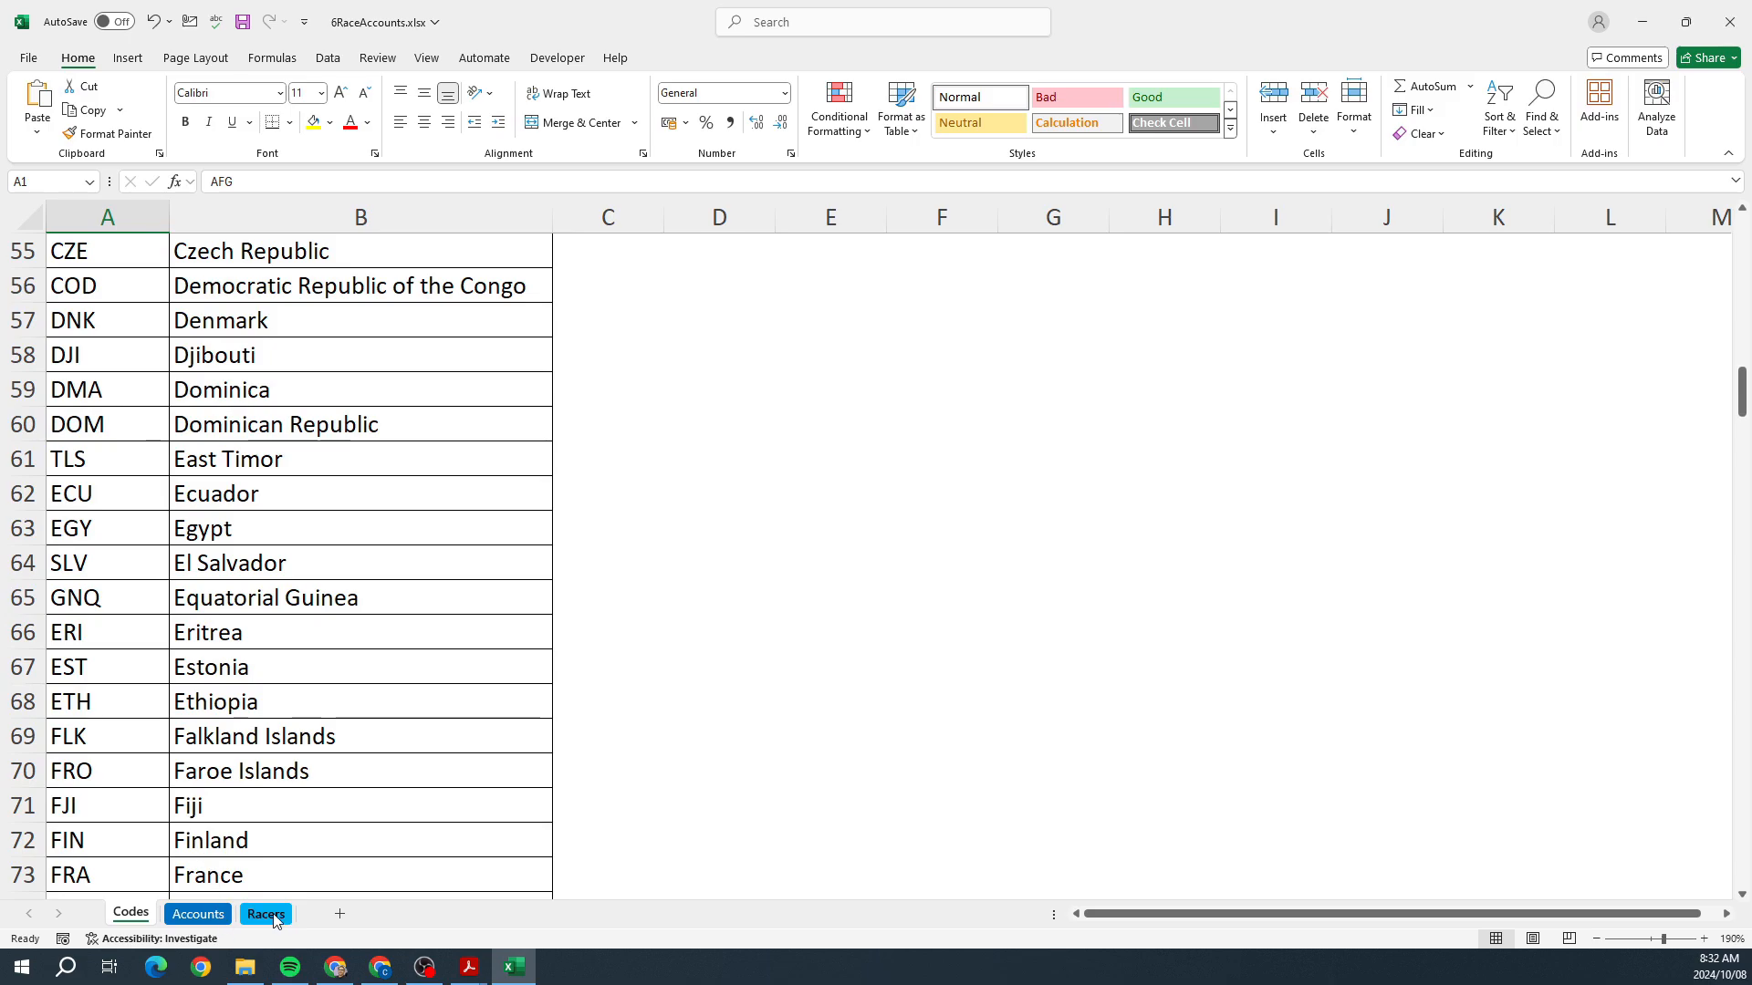
{"action": "left_click", "coordinate": [265, 914]}
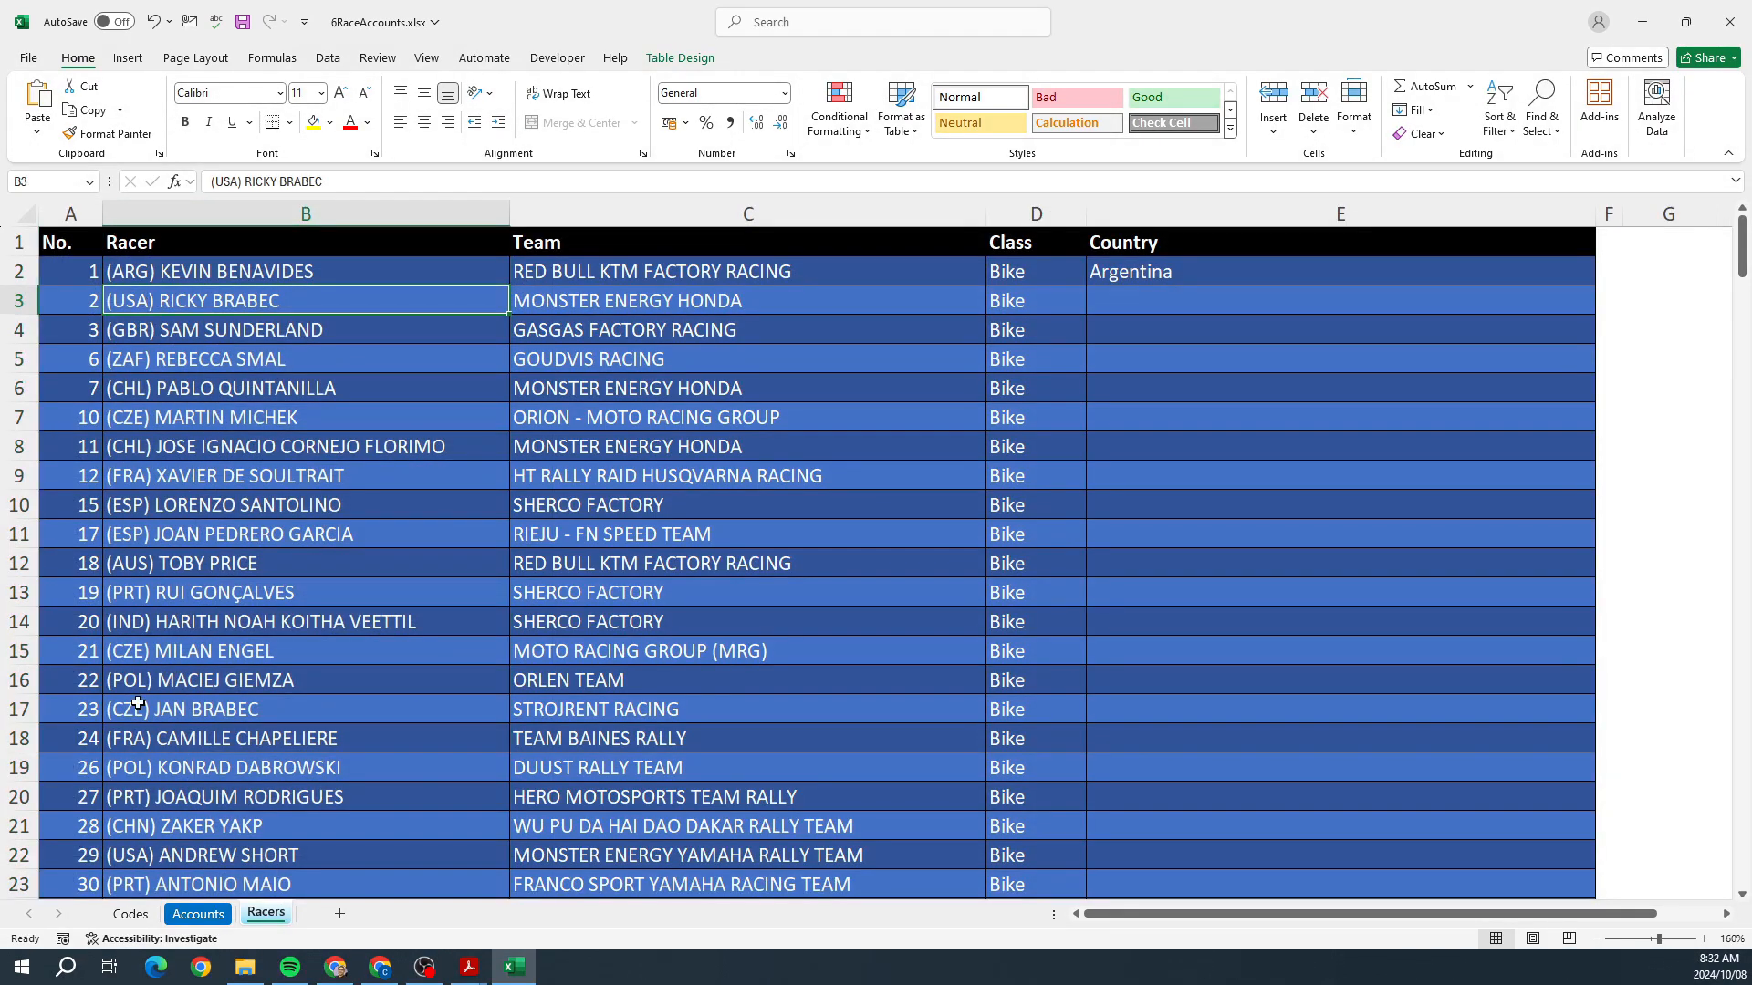
{"action": "left_click", "coordinate": [130, 914]}
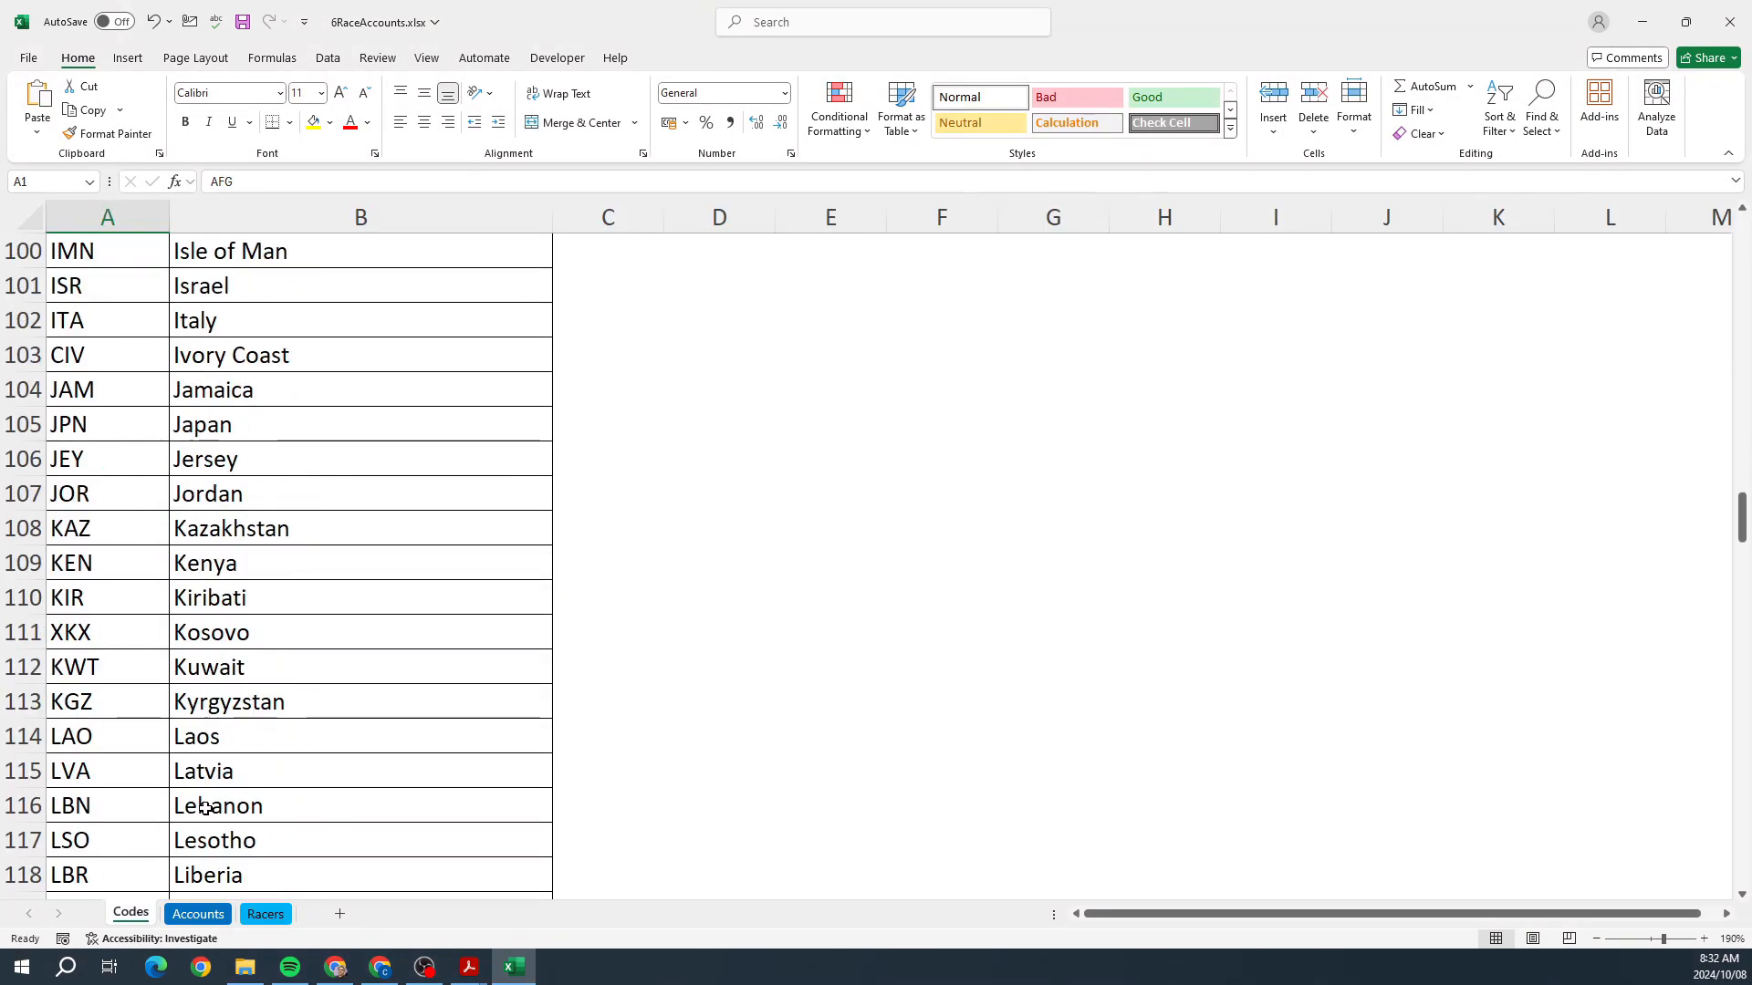
{"action": "scroll", "scroll_direction": "down", "scroll_amount": 3}
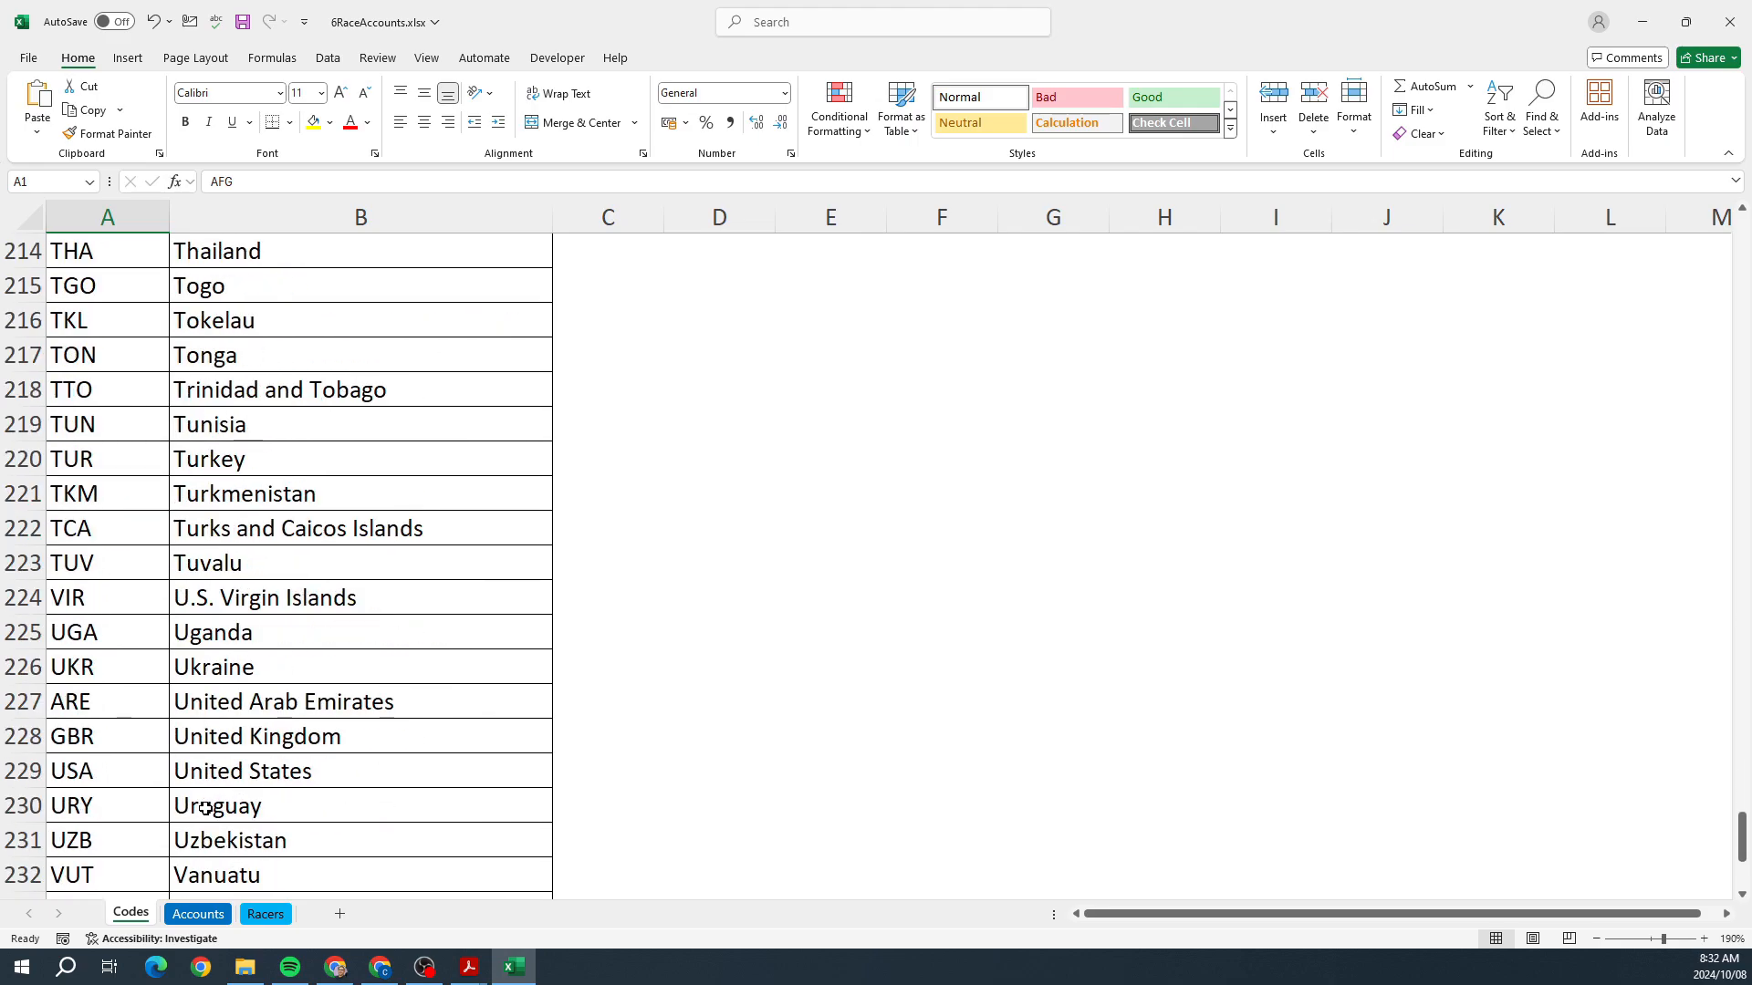
{"action": "scroll", "scroll_direction": "down", "scroll_amount": 3}
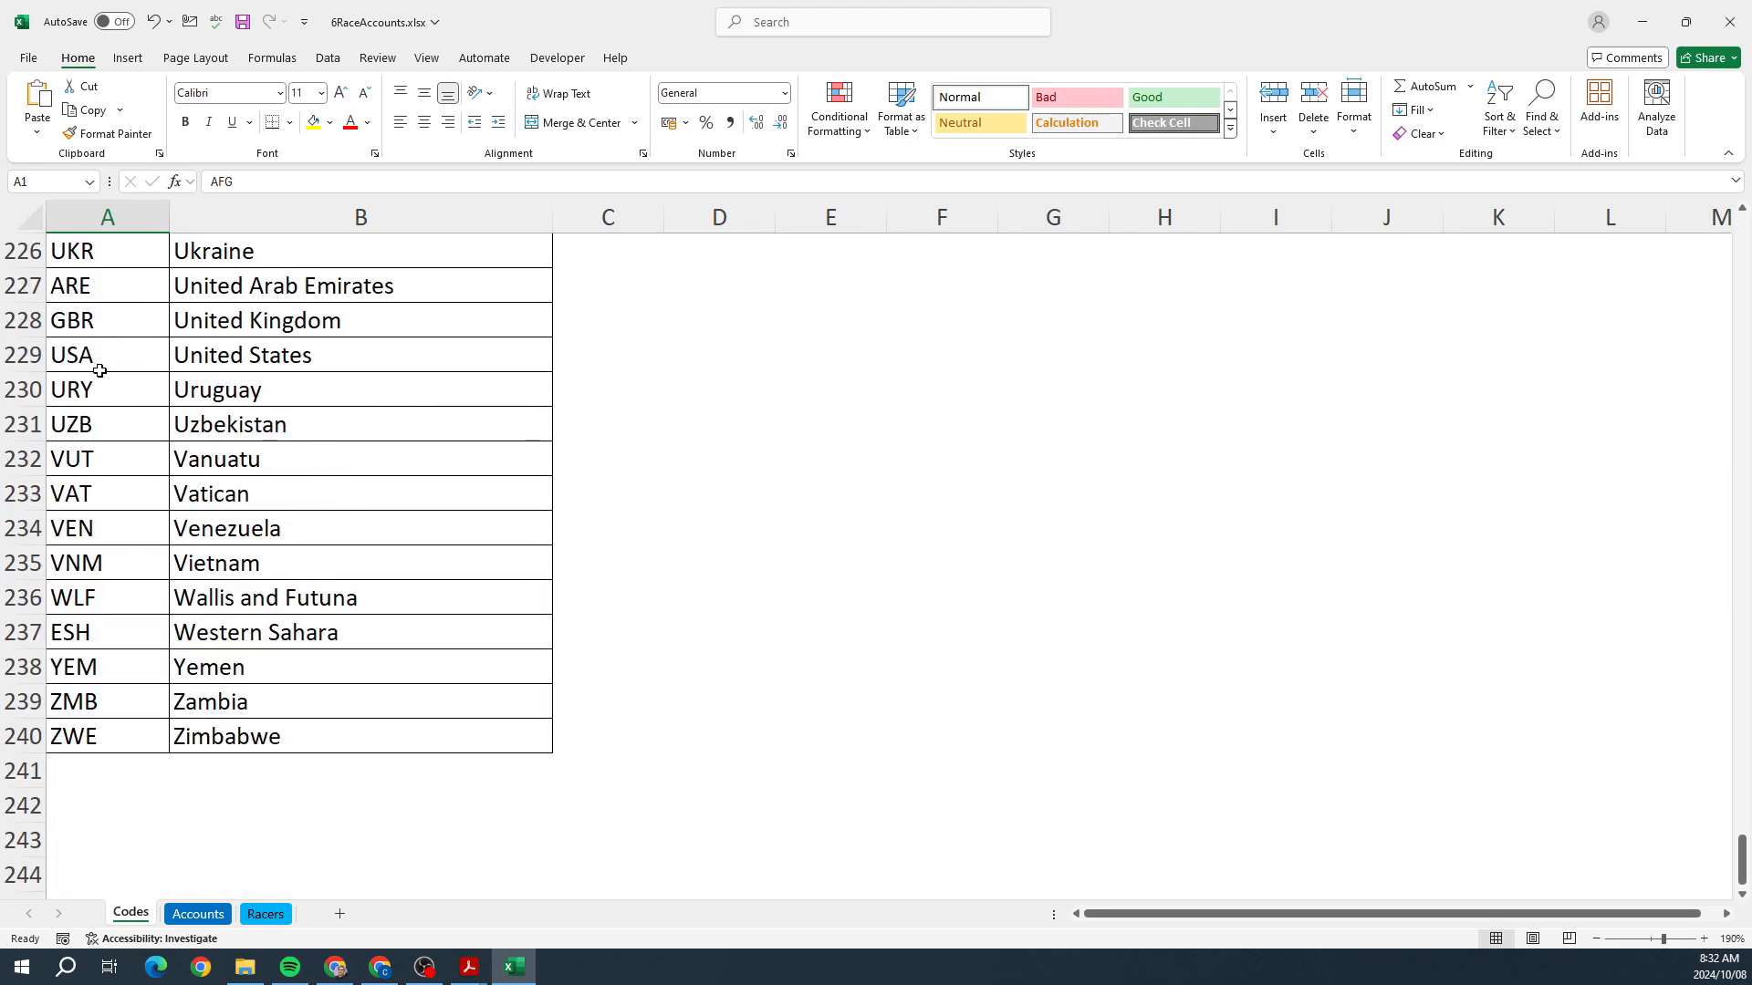
{"action": "left_click", "coordinate": [107, 354]}
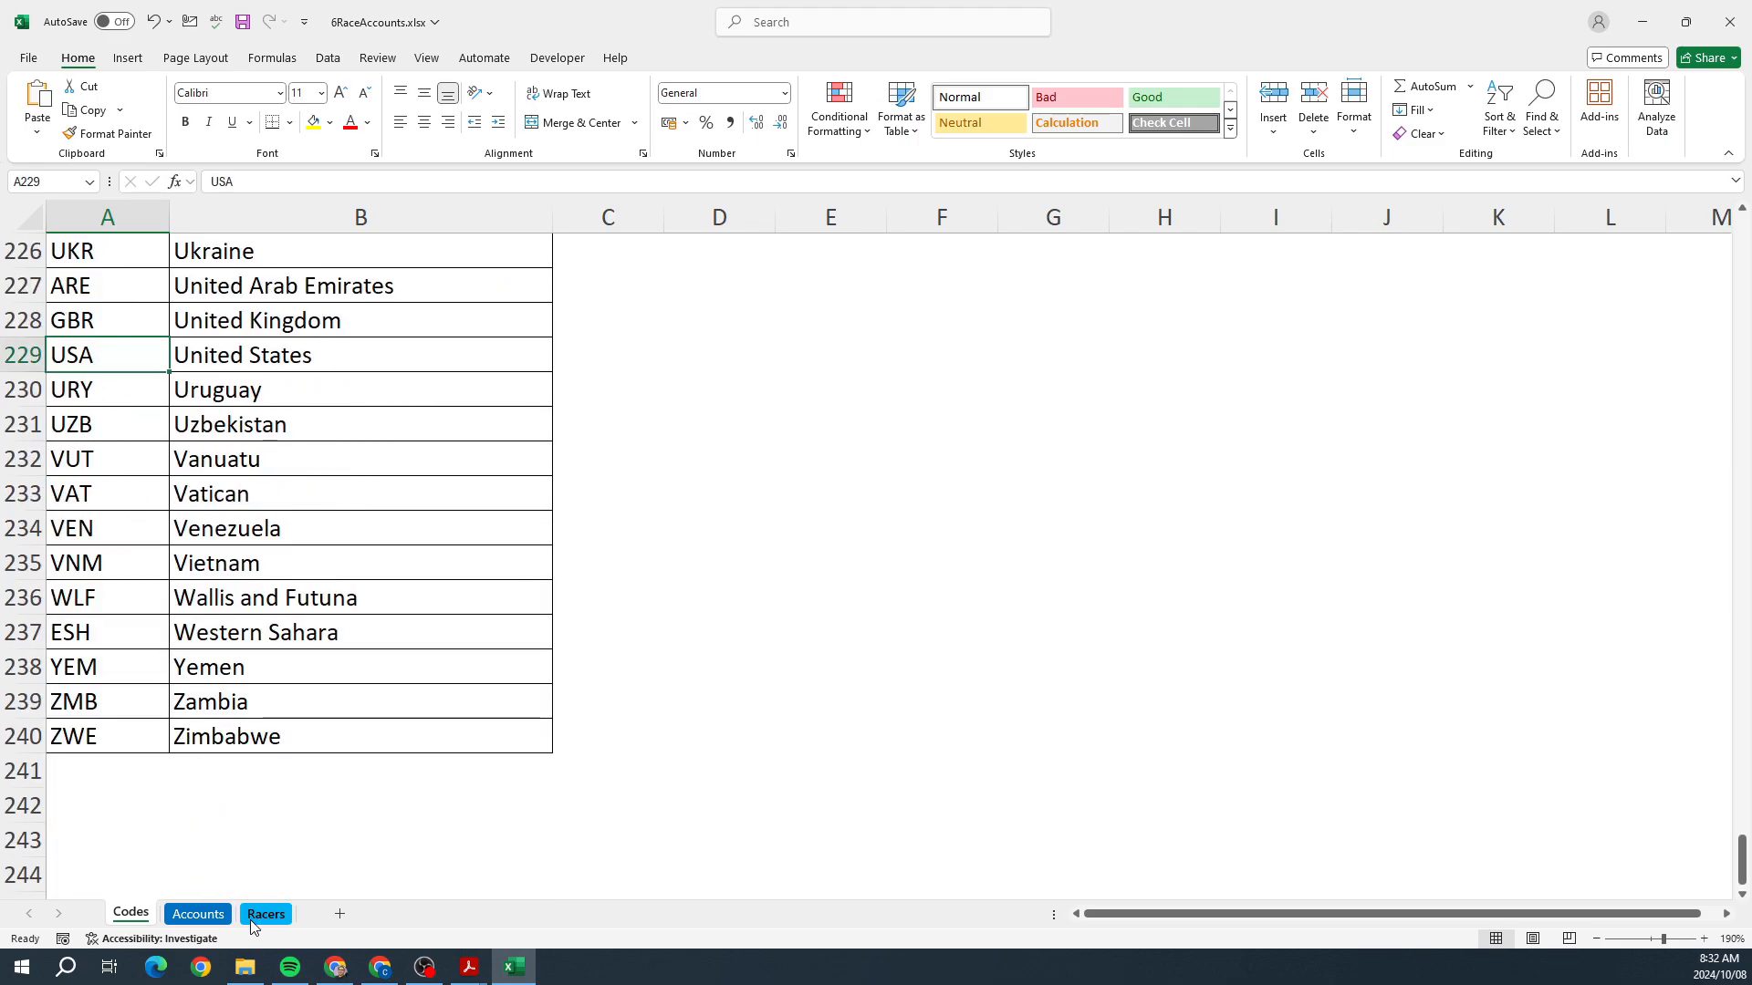
{"action": "left_click", "coordinate": [265, 914]}
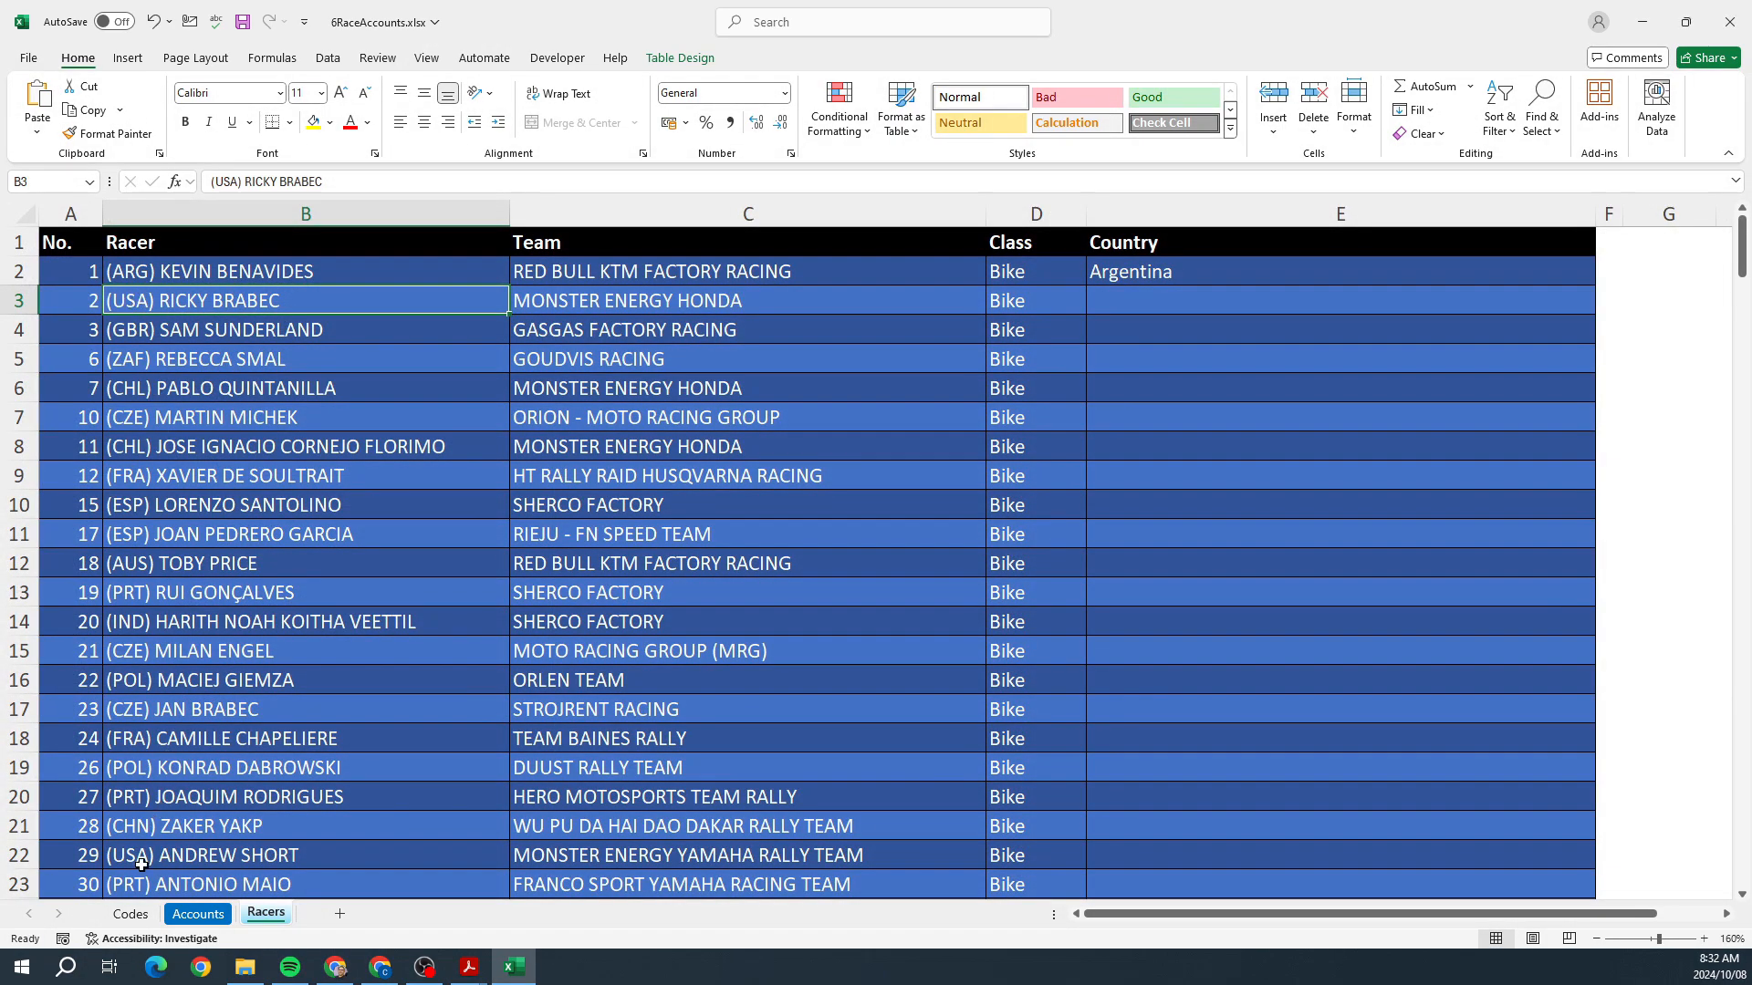
{"action": "left_click", "coordinate": [129, 913]}
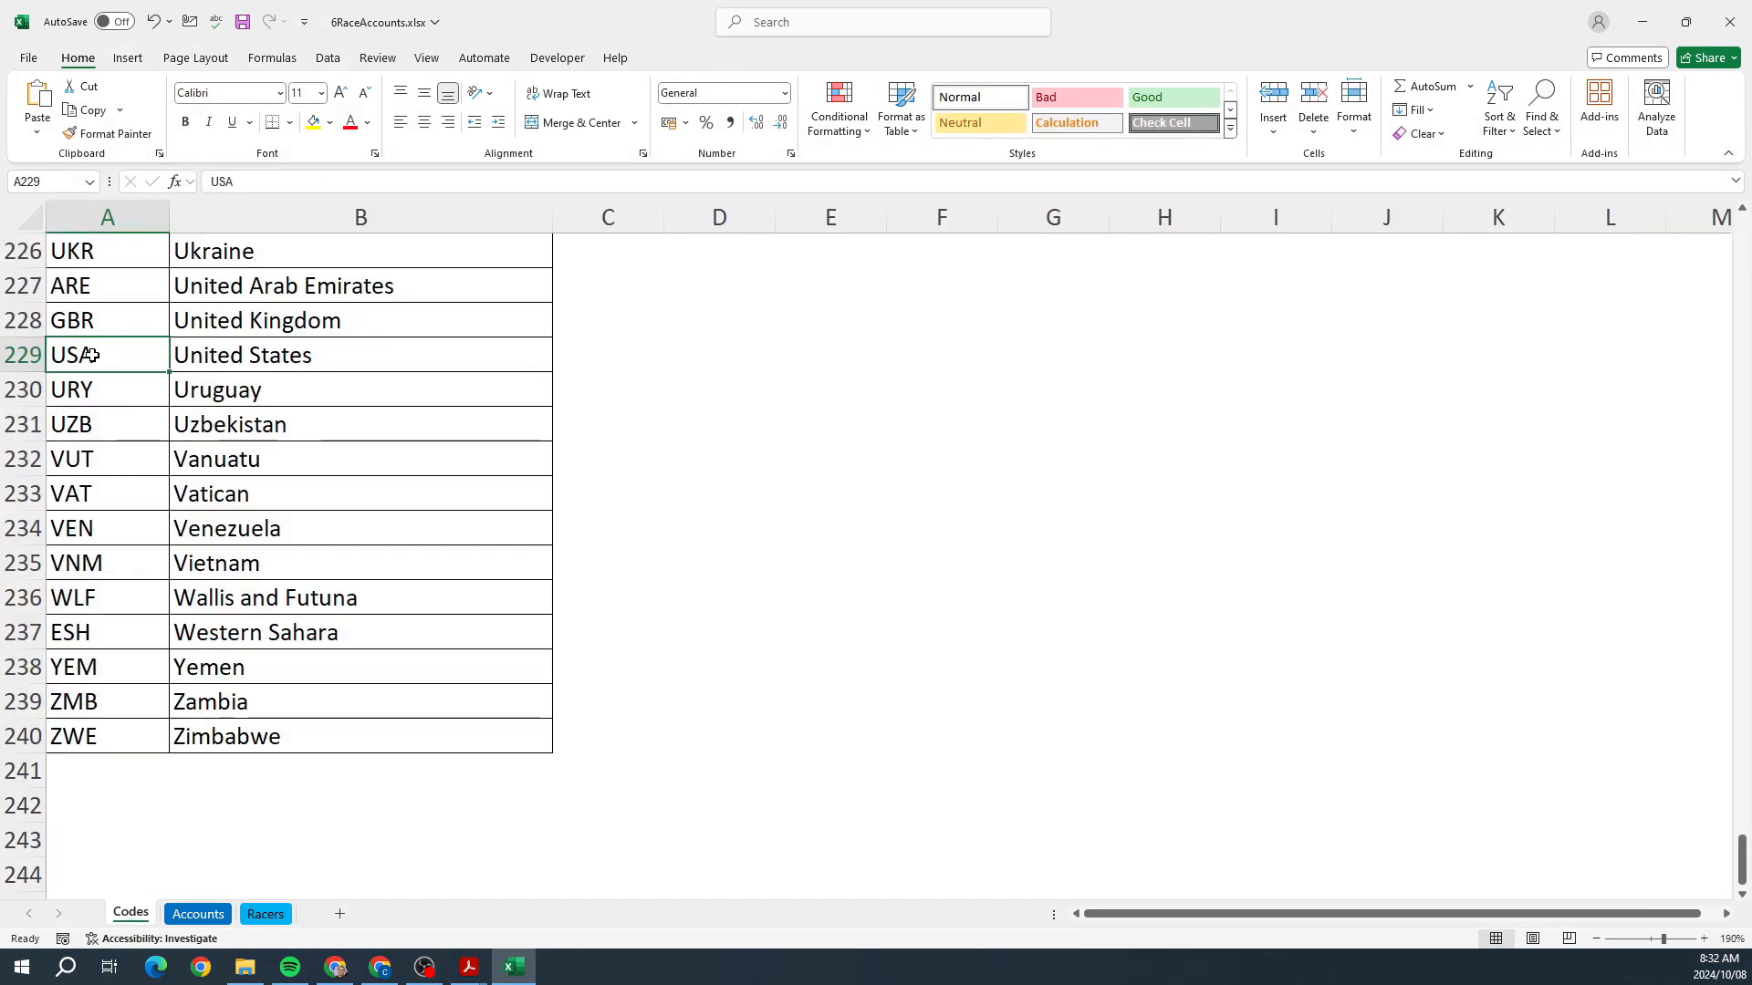
{"action": "left_click", "coordinate": [359, 354]}
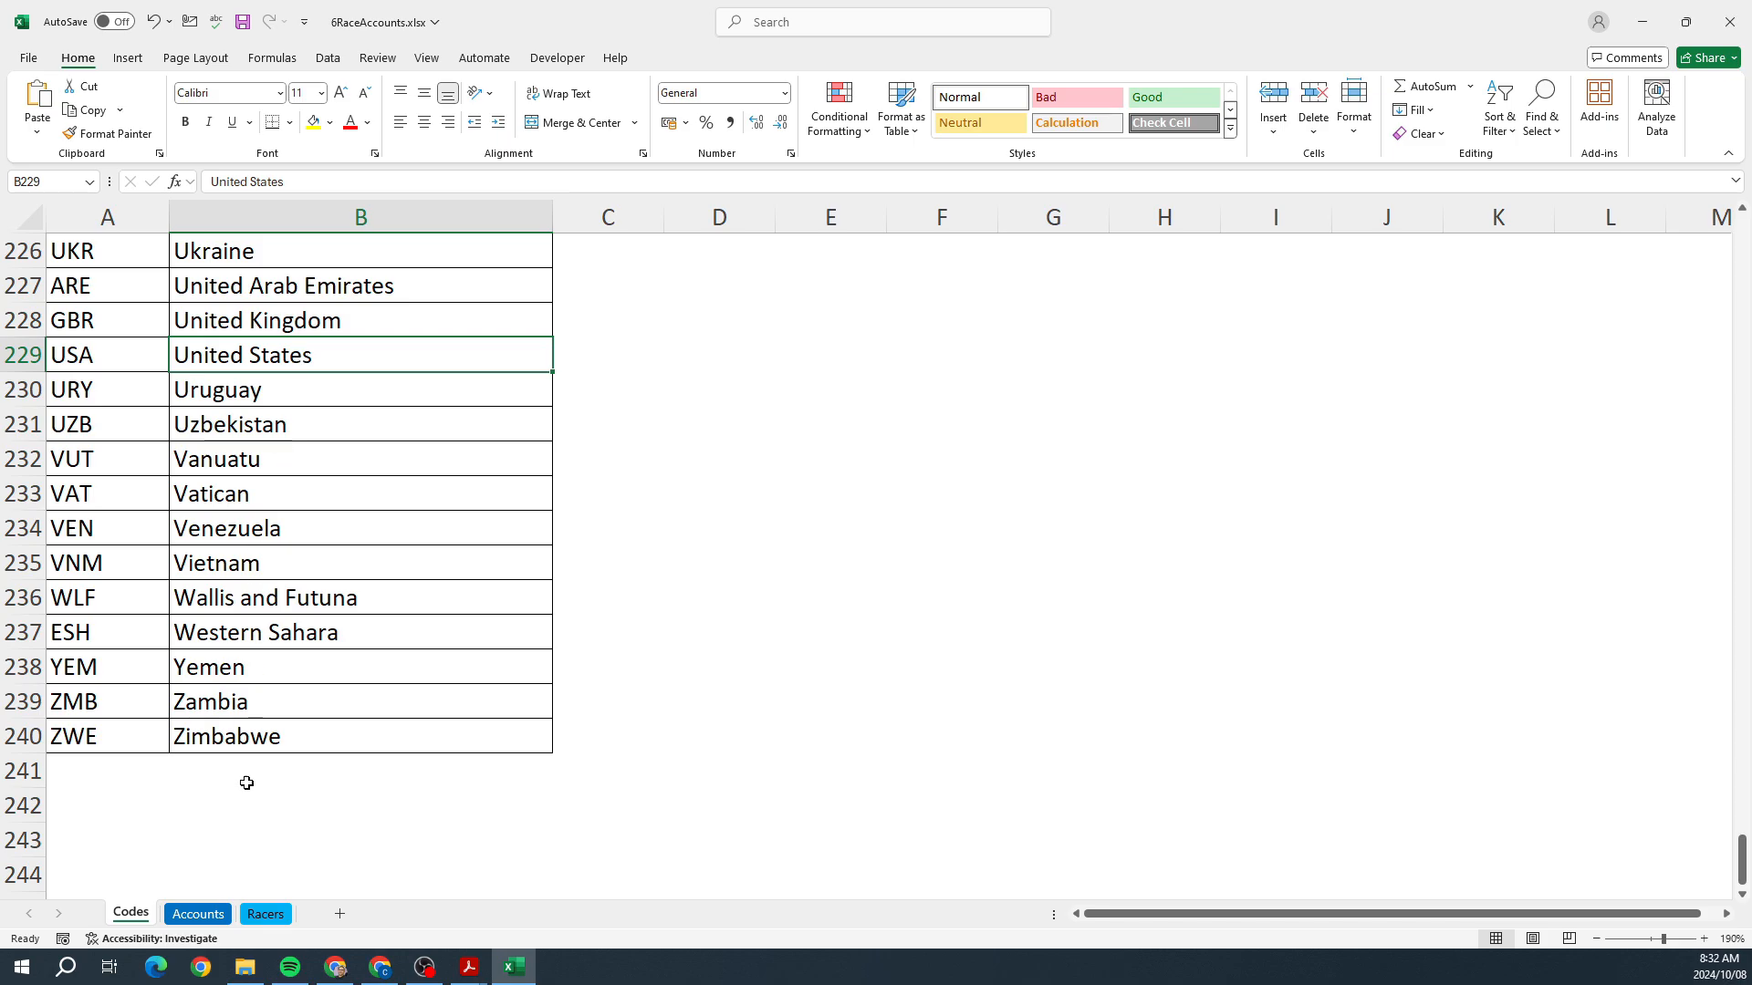
{"action": "left_click", "coordinate": [265, 914]}
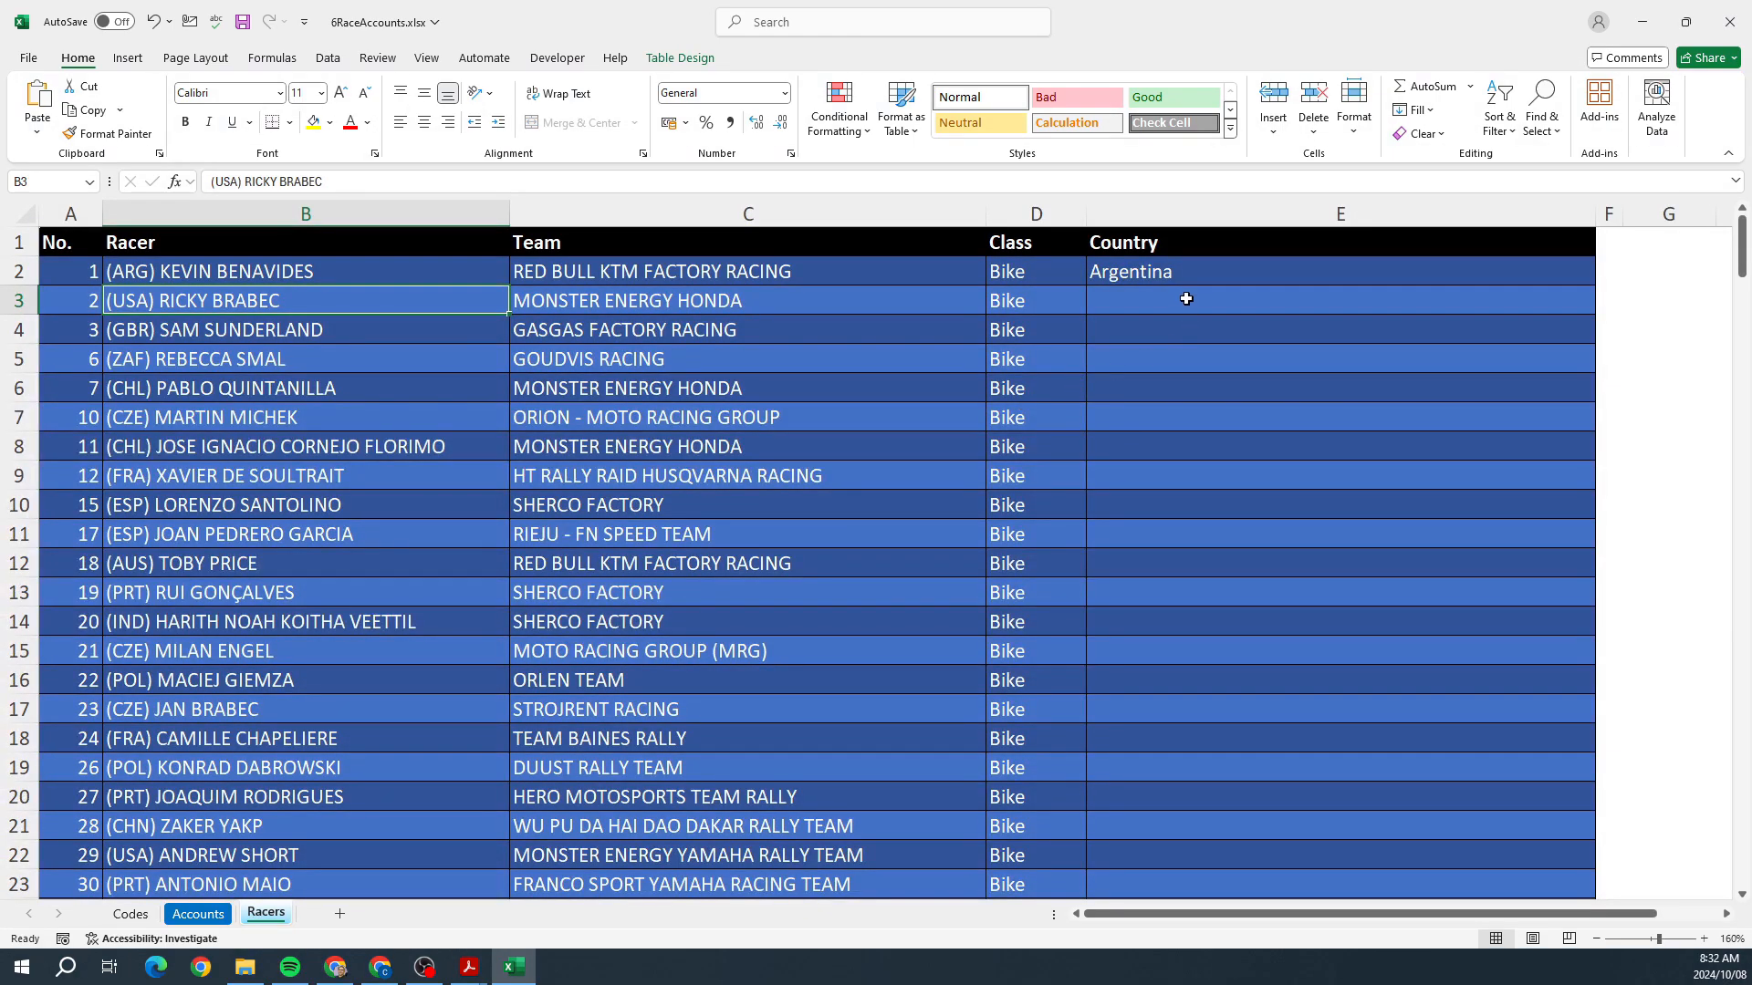
{"action": "left_click", "coordinate": [1339, 300]}
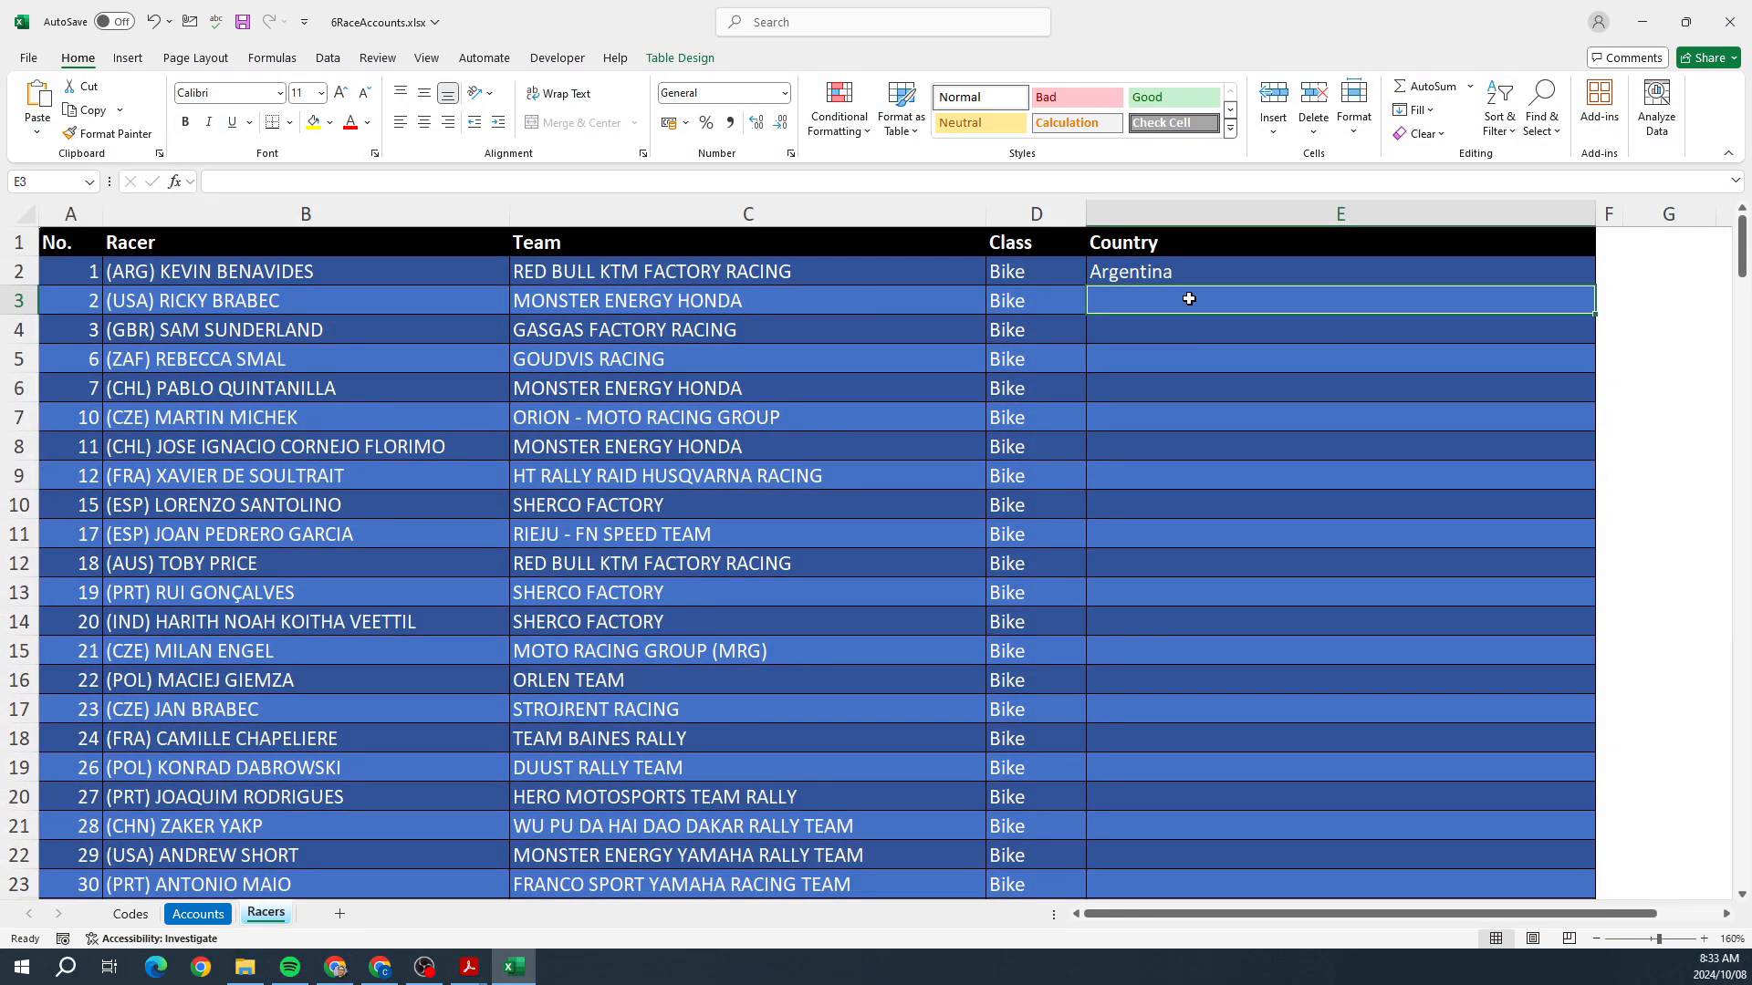
{"action": "mouse_move", "coordinate": [1181, 324]}
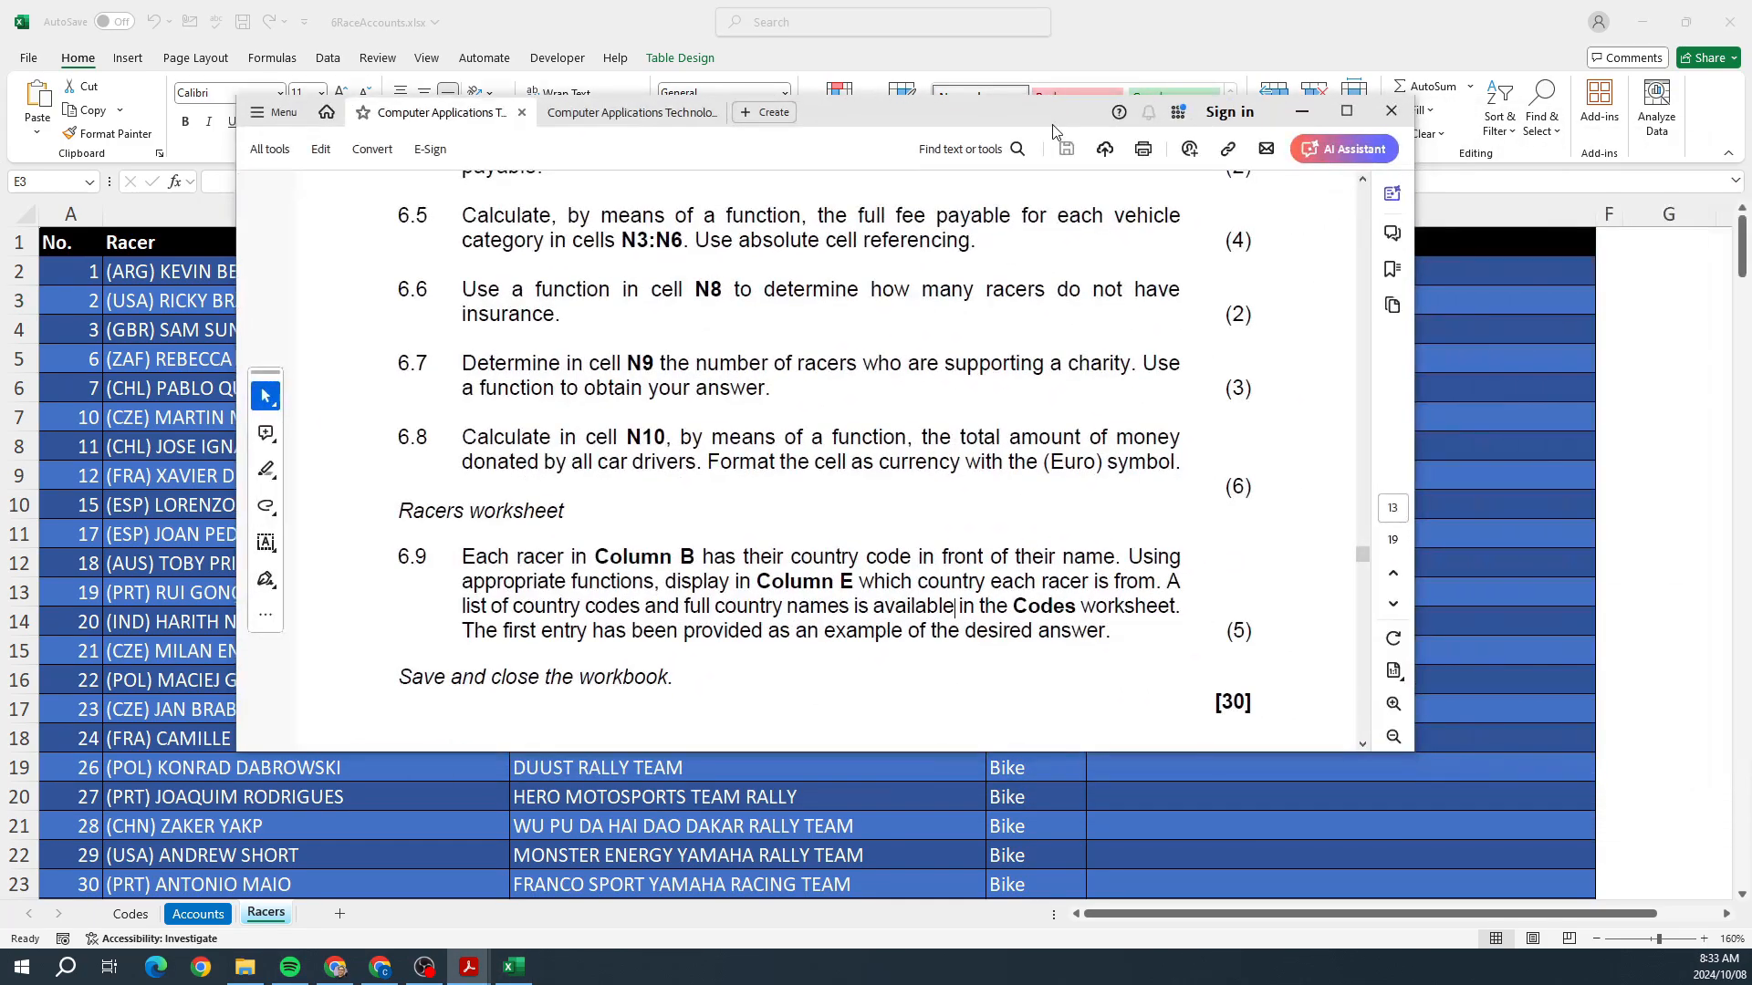
- Insert VLOOKUP from the recent functions into the second racer's Country cell
{"action": "left_click", "coordinate": [1391, 110]}
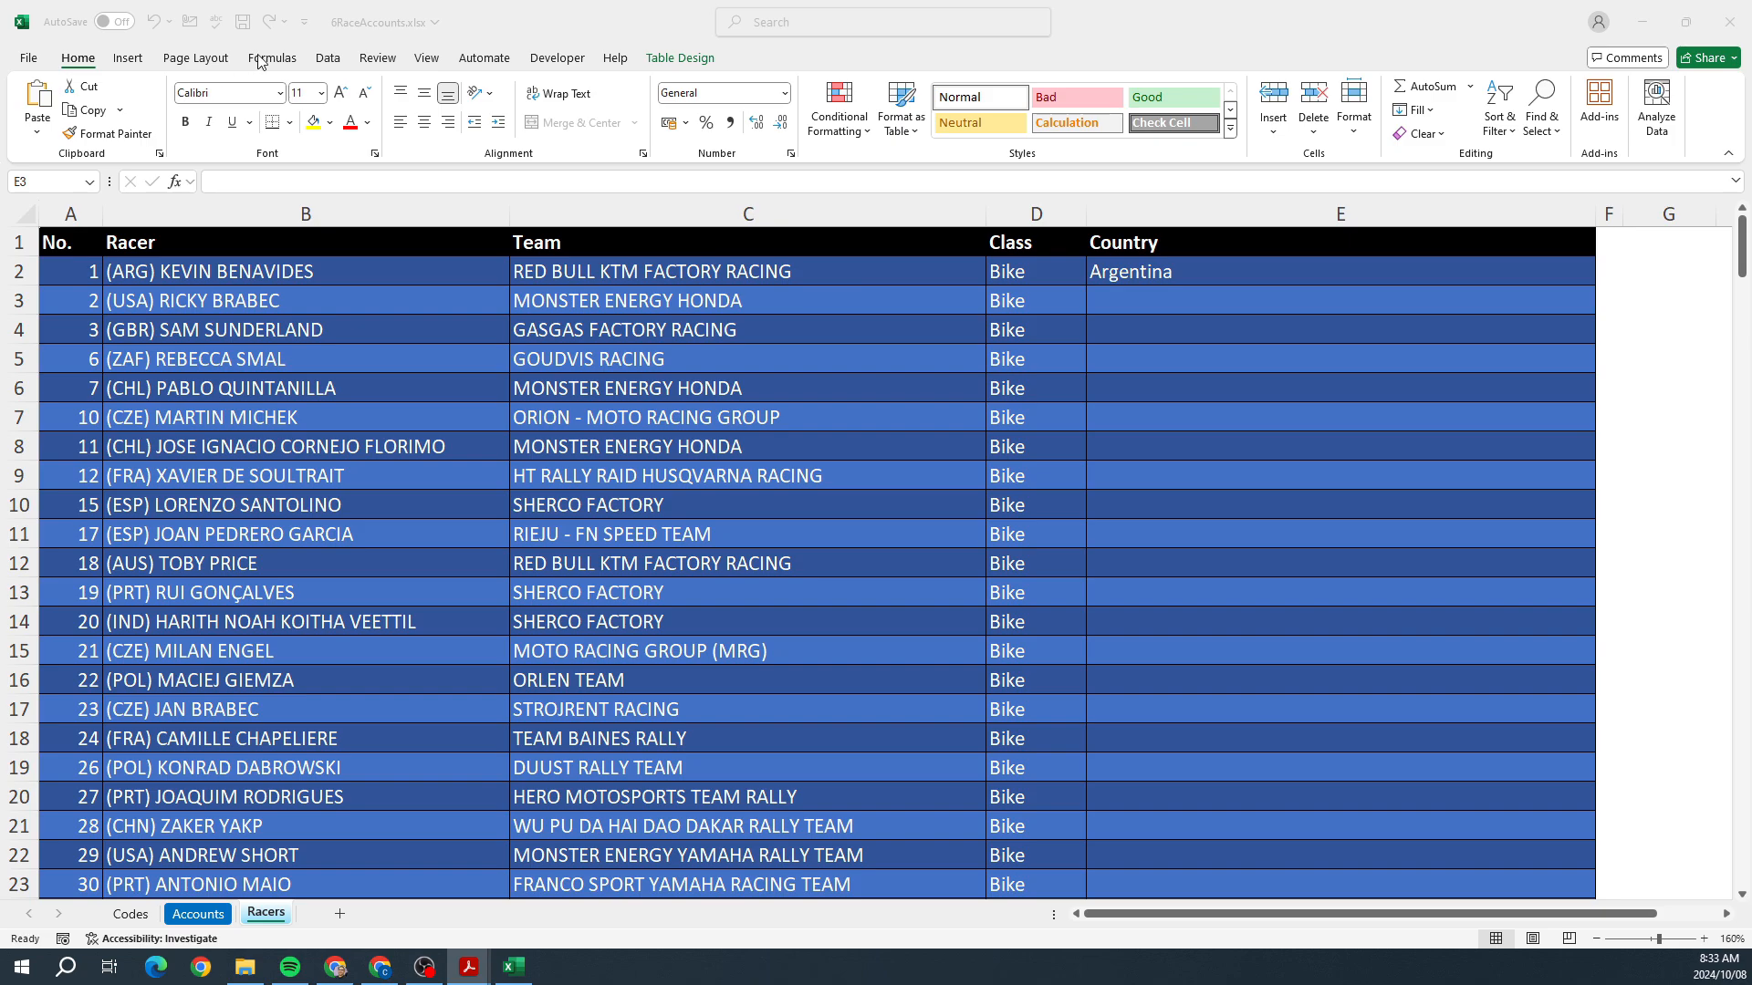
{"action": "left_click", "coordinate": [272, 57]}
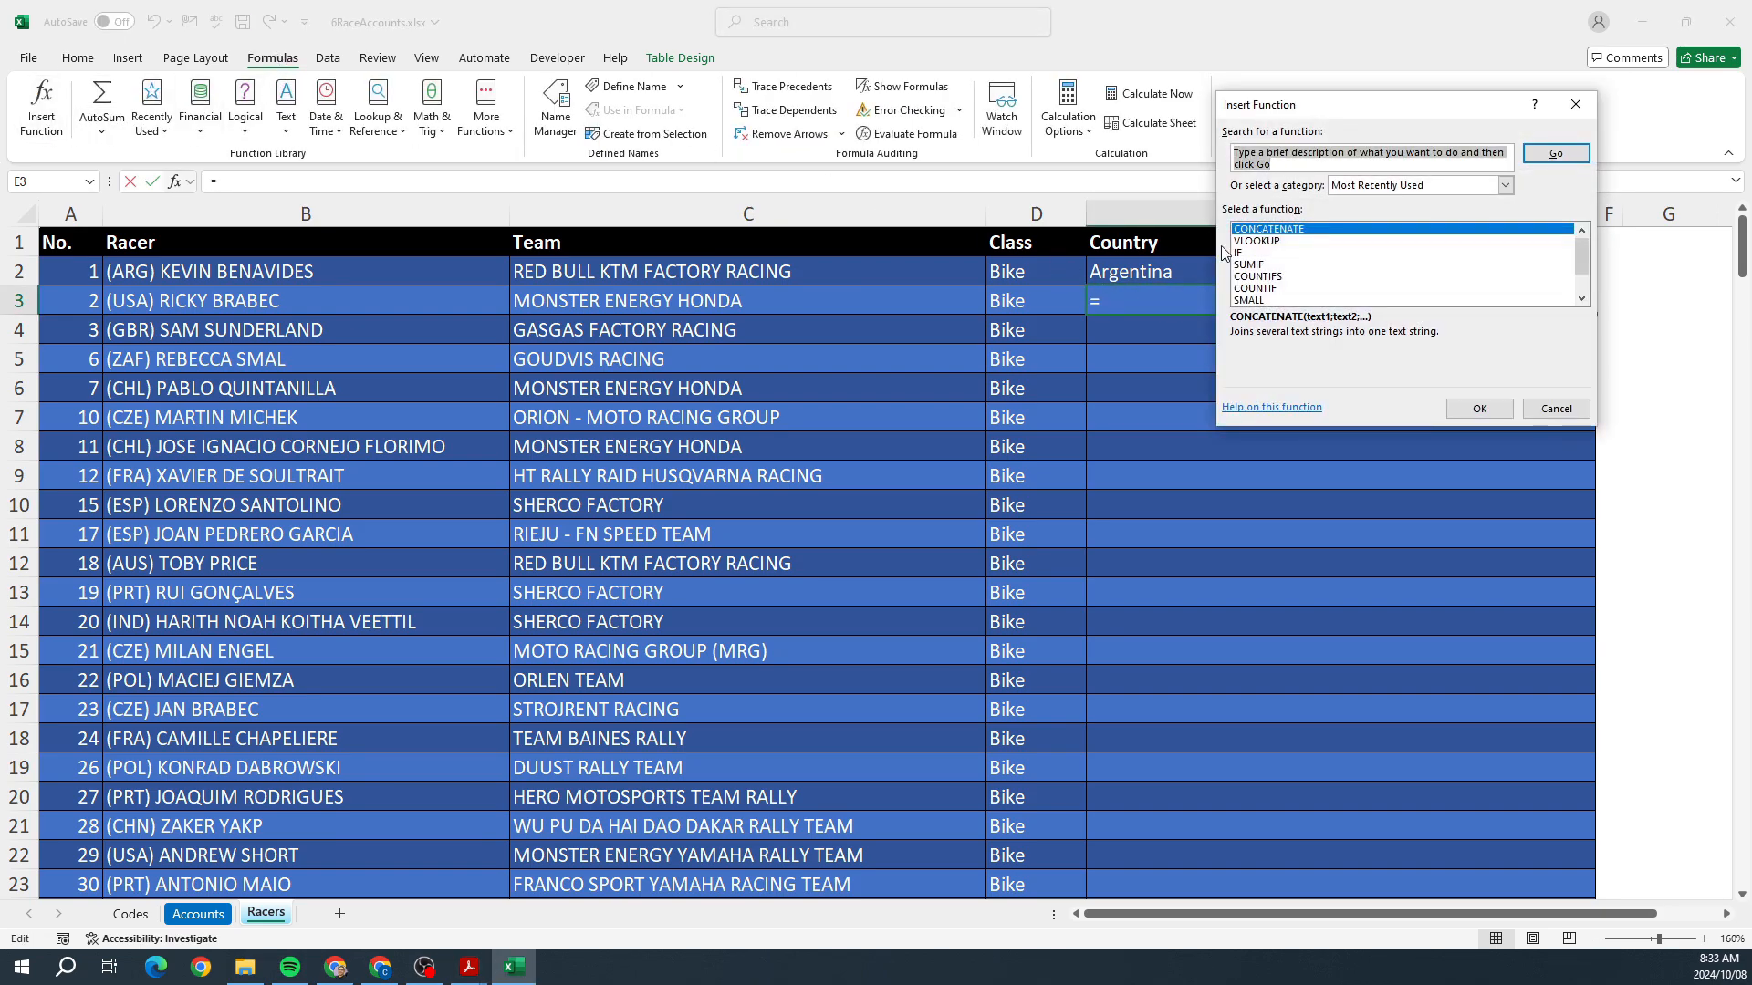
{"action": "left_click", "coordinate": [1255, 240]}
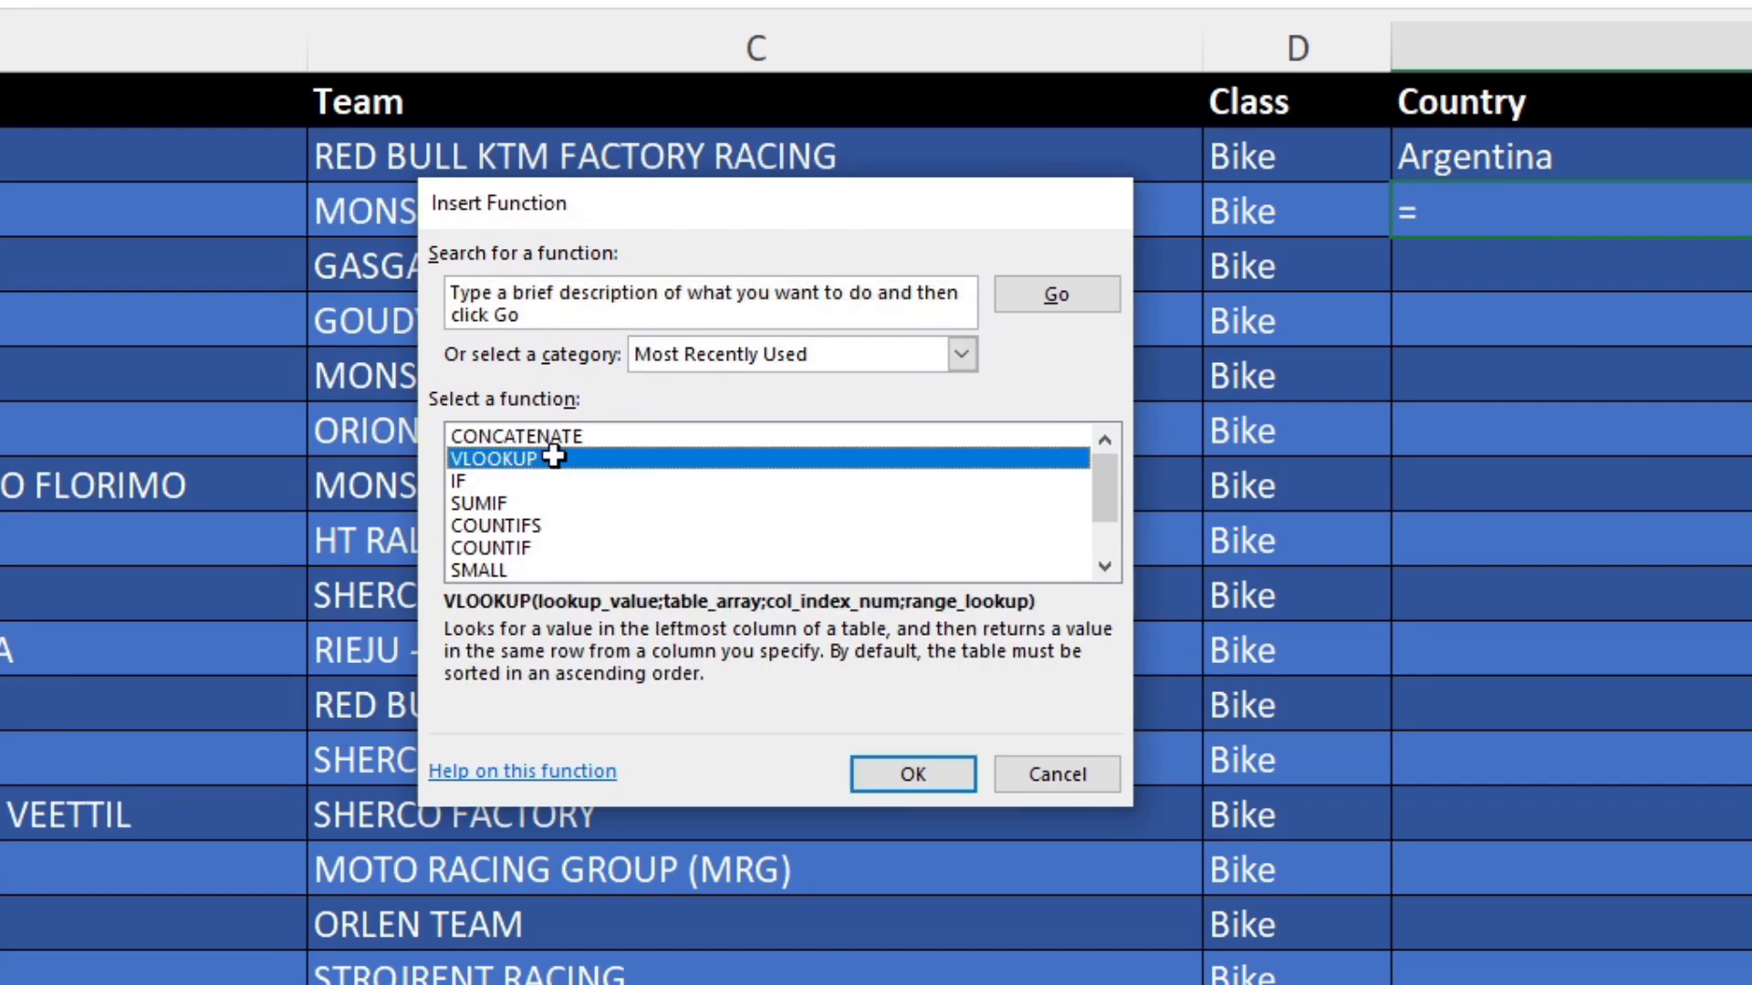
{"action": "left_click", "coordinate": [910, 773]}
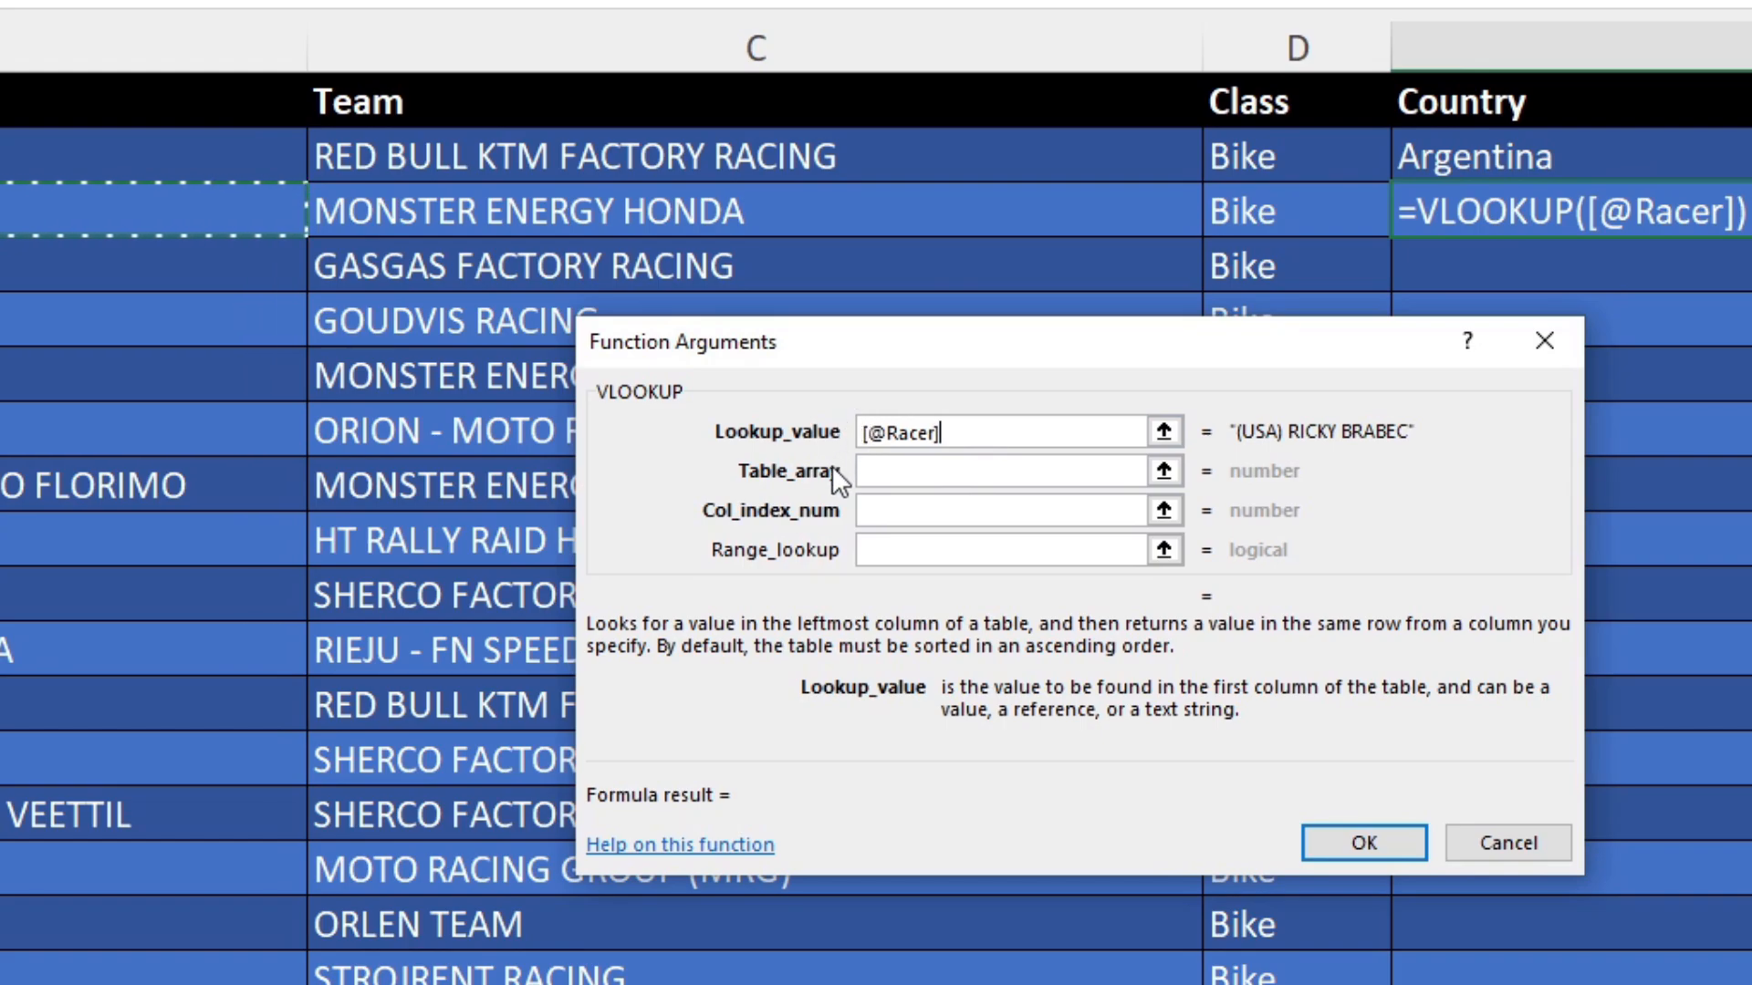
- Set the VLOOKUP table to Codes!A1:B240, column index 2, range lookup False
{"action": "left_click", "coordinate": [1006, 470]}
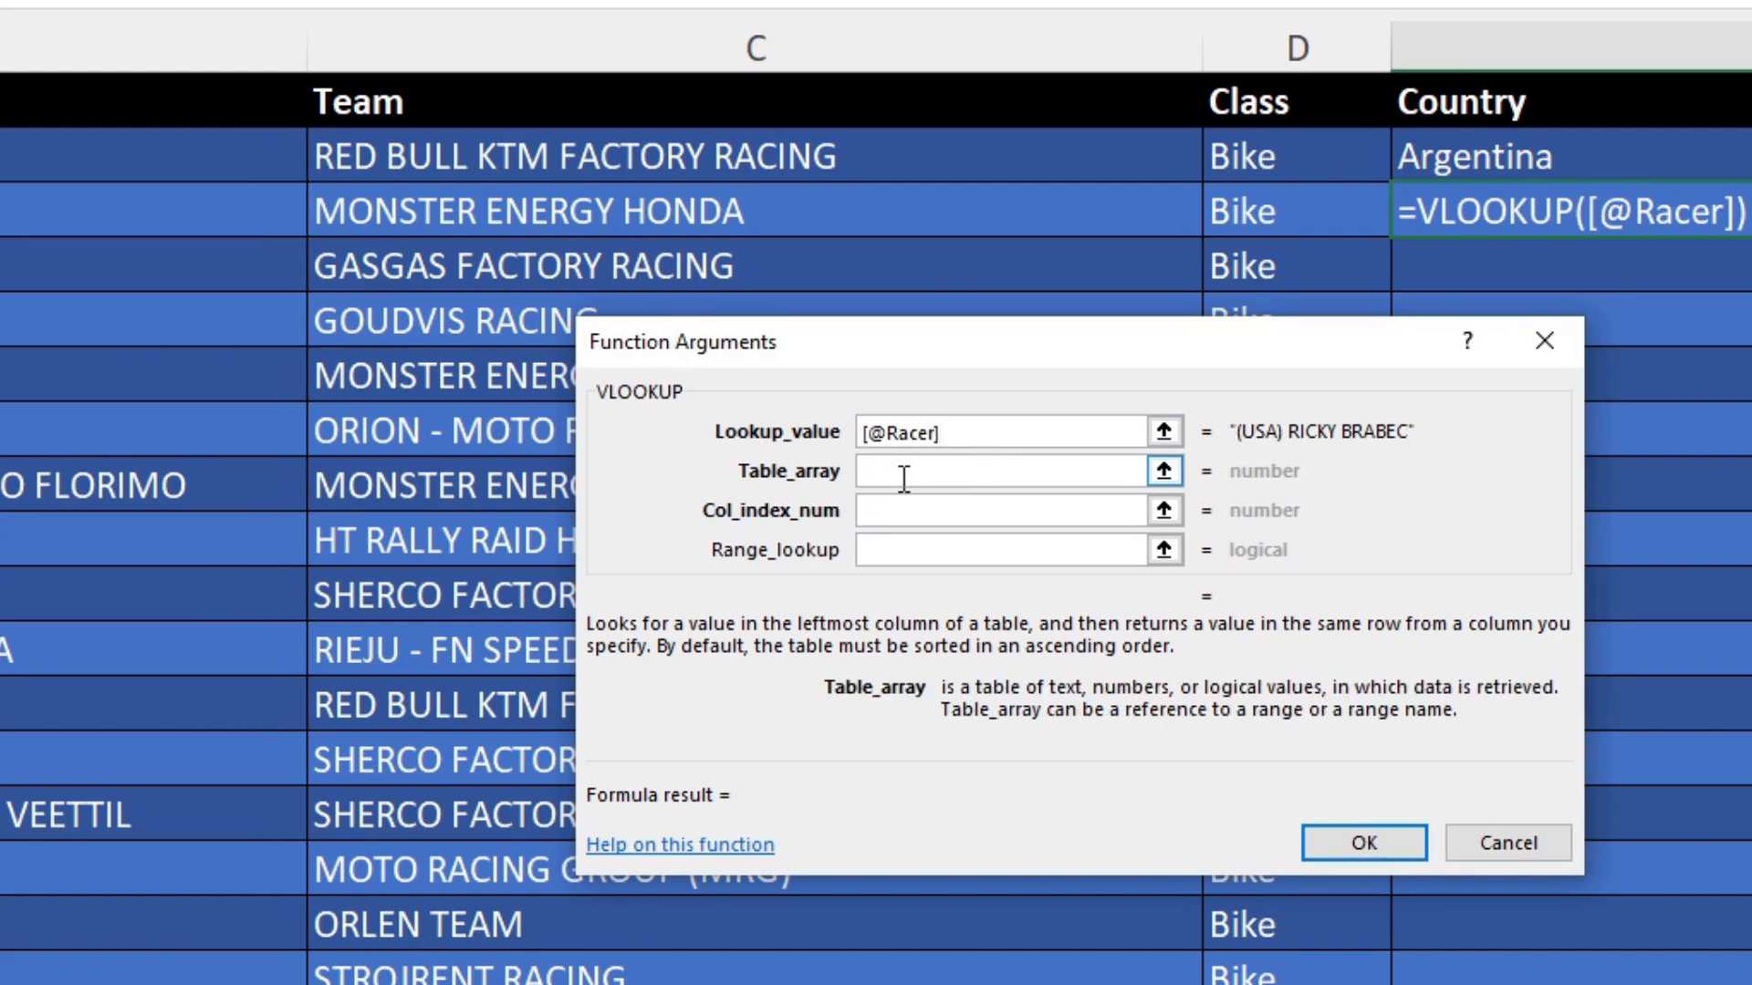
{"action": "left_click", "coordinate": [1006, 471]}
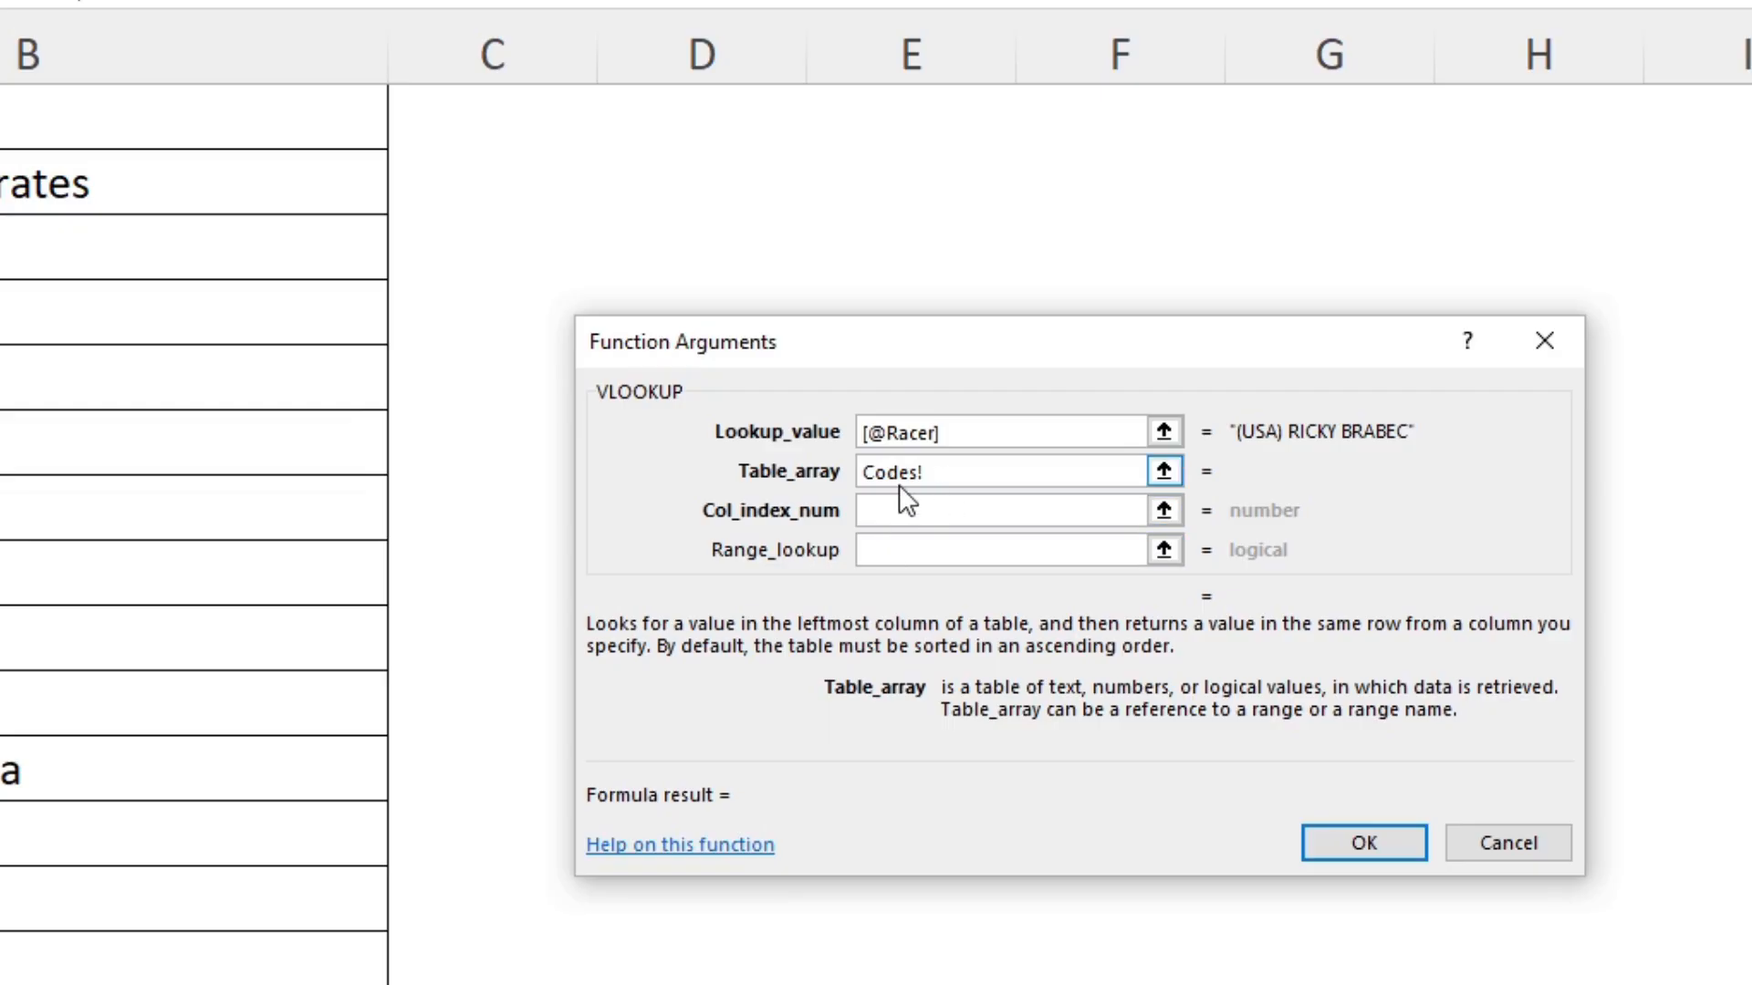
{"action": "left_click", "coordinate": [1164, 471]}
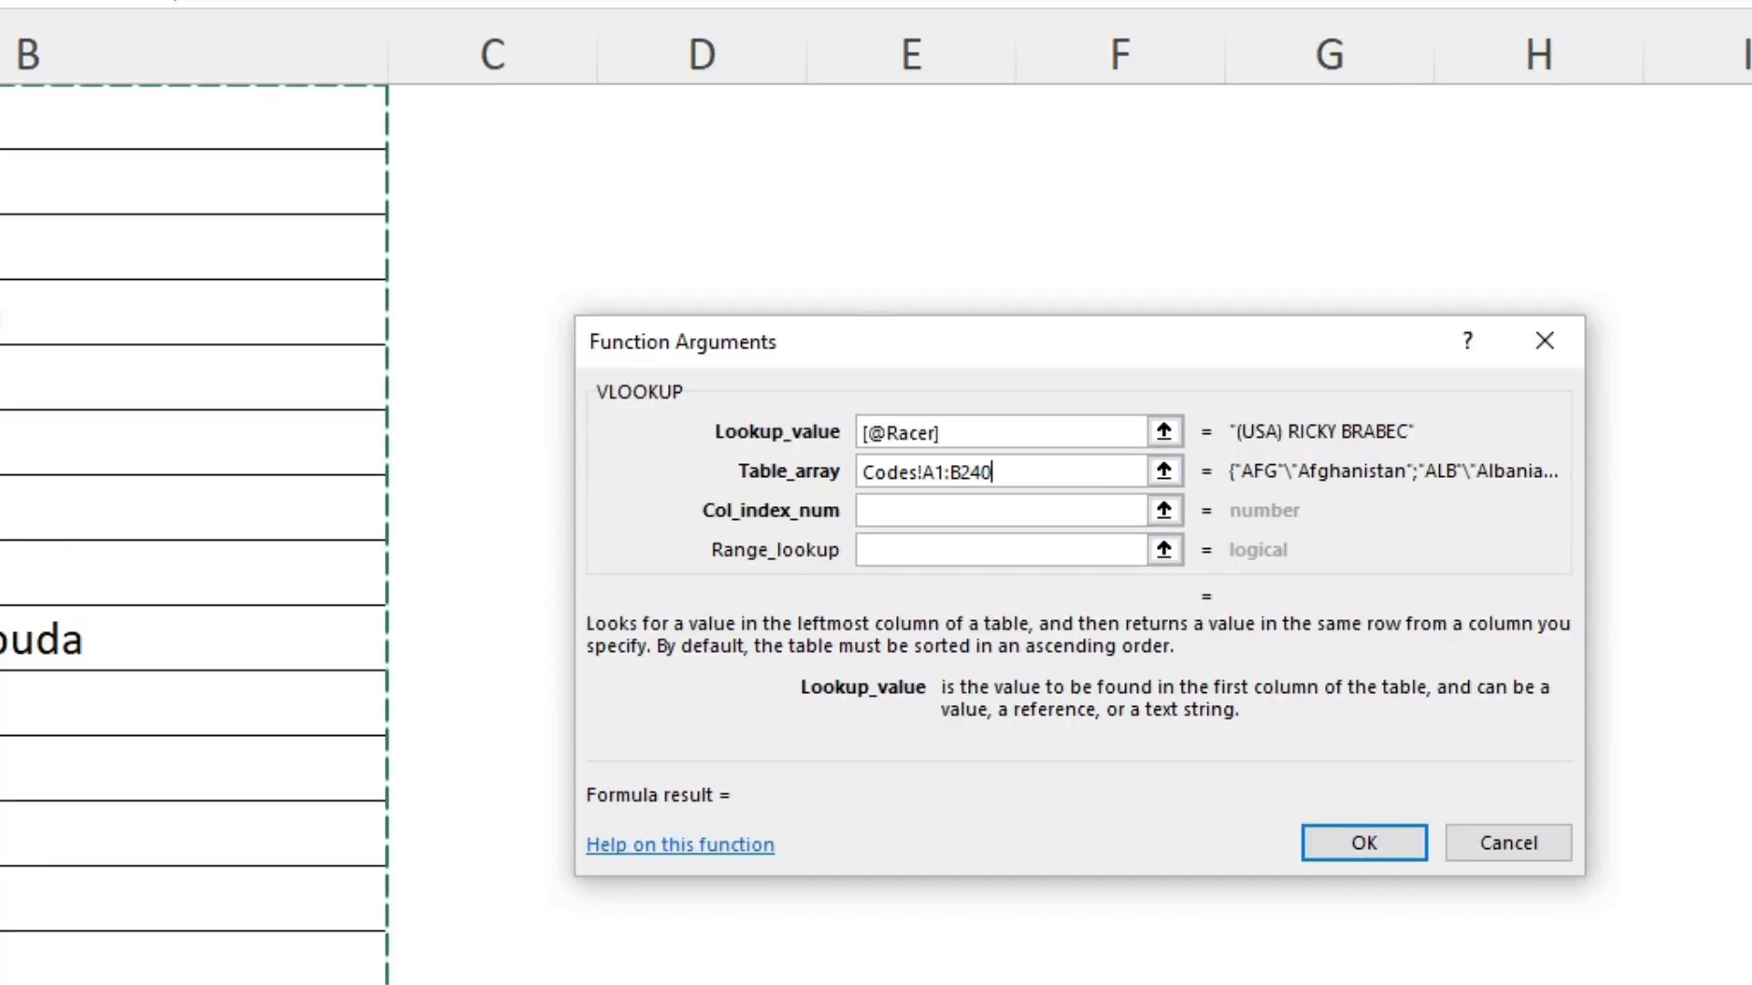
{"action": "left_click", "coordinate": [1000, 511]}
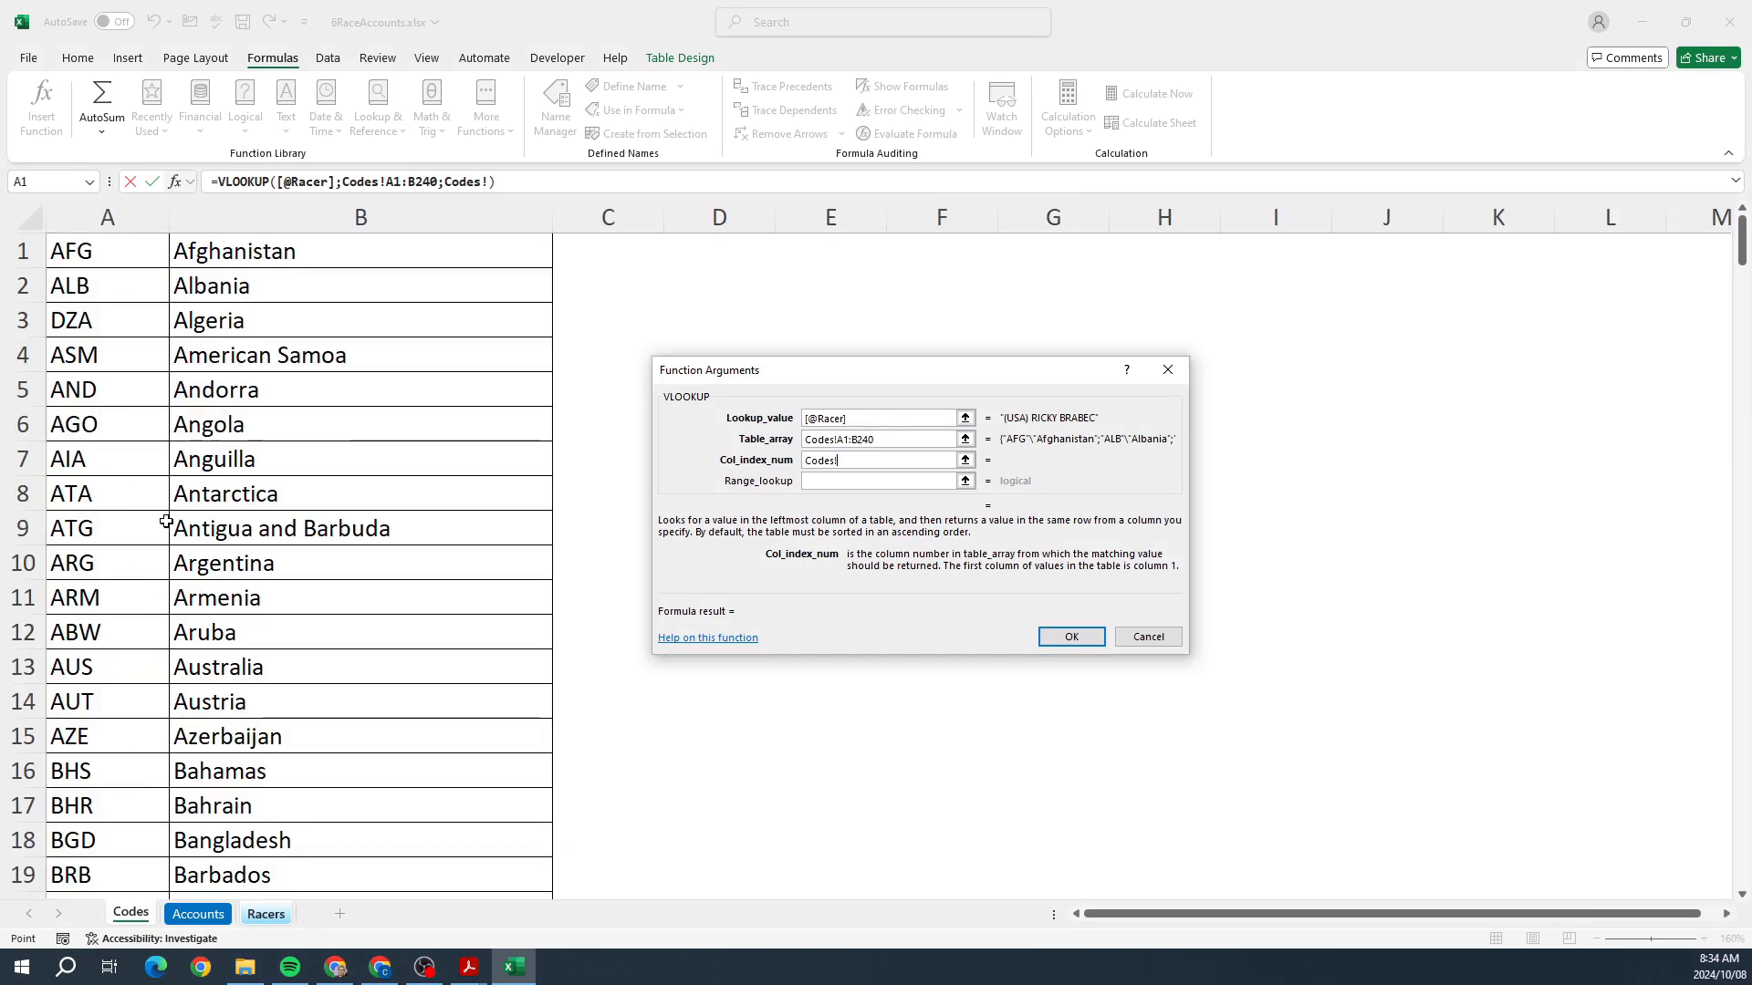
{"action": "mouse_move", "coordinate": [105, 643]}
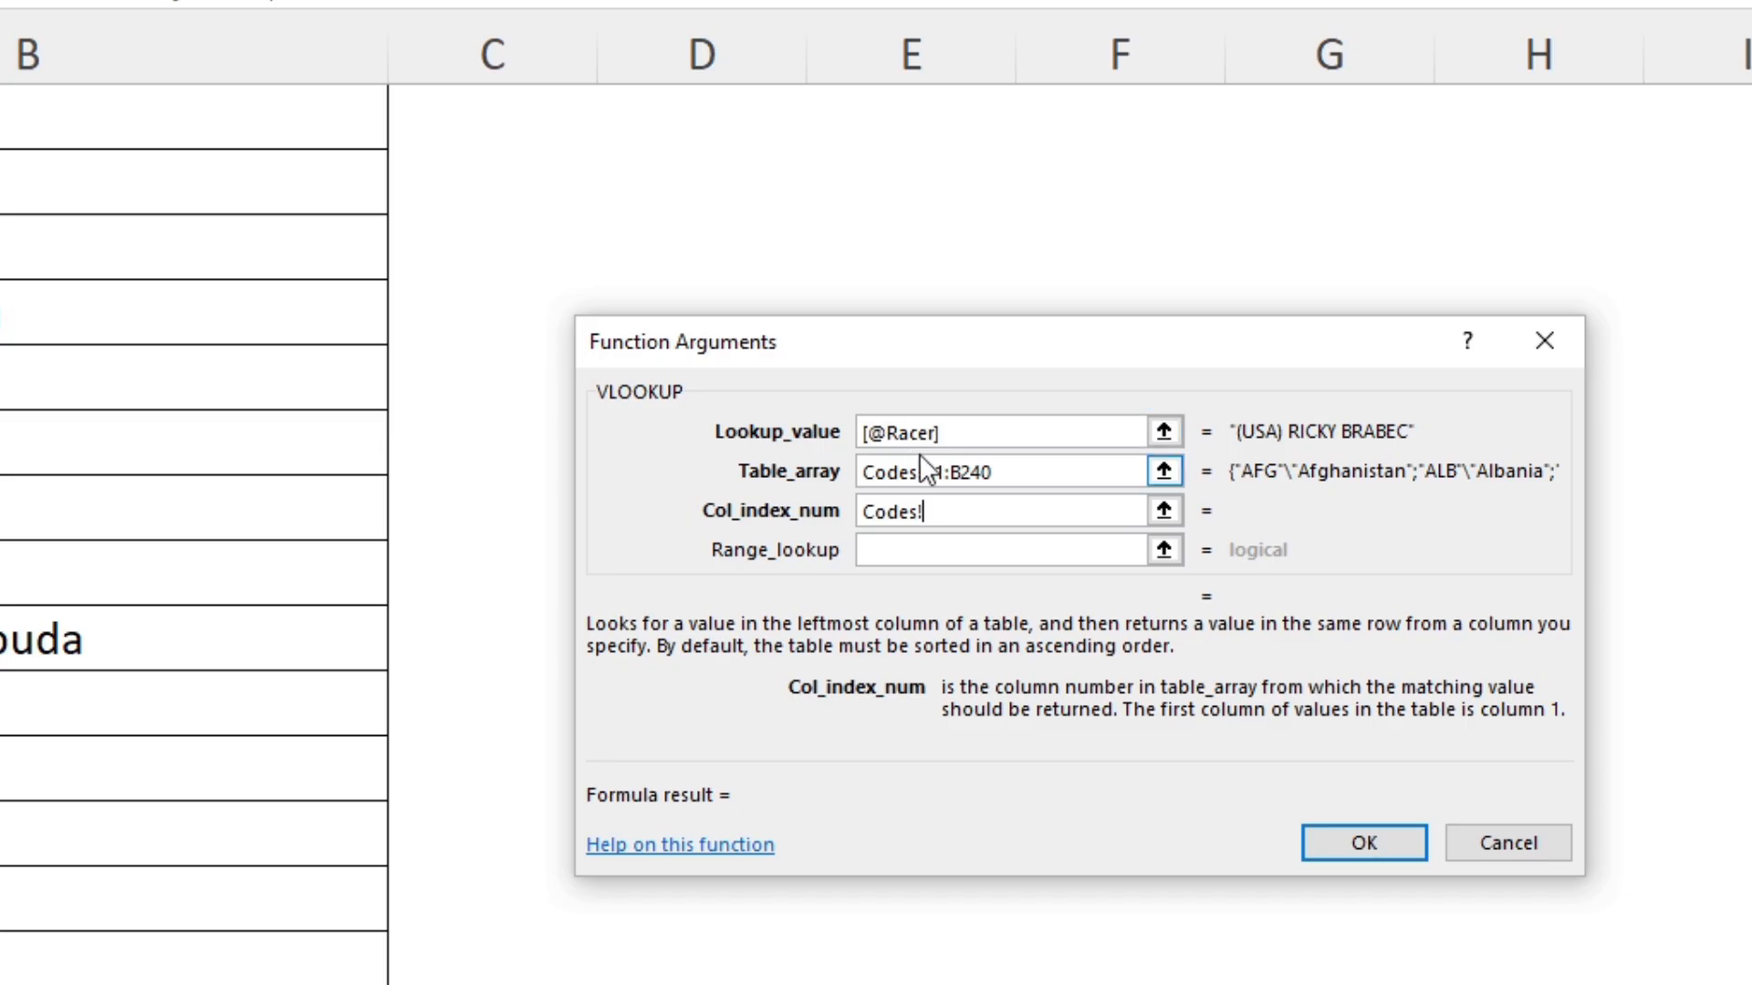
{"action": "type", "text": "2"}
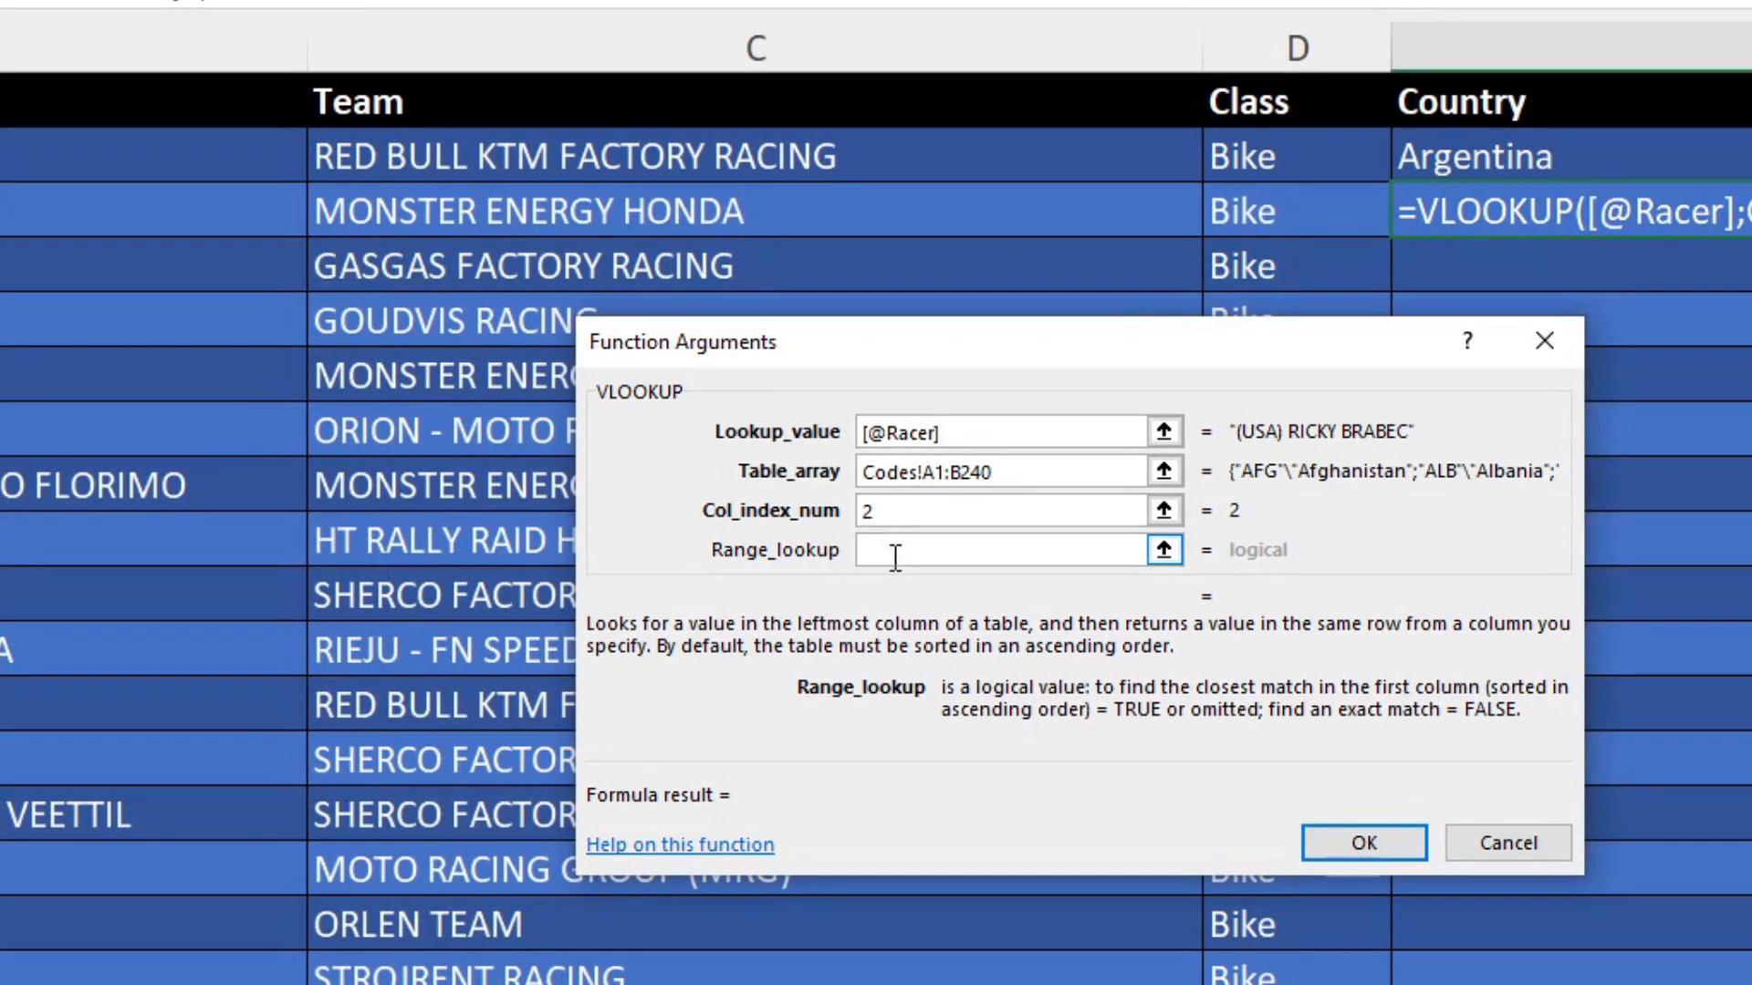
{"action": "type", "text": "False"}
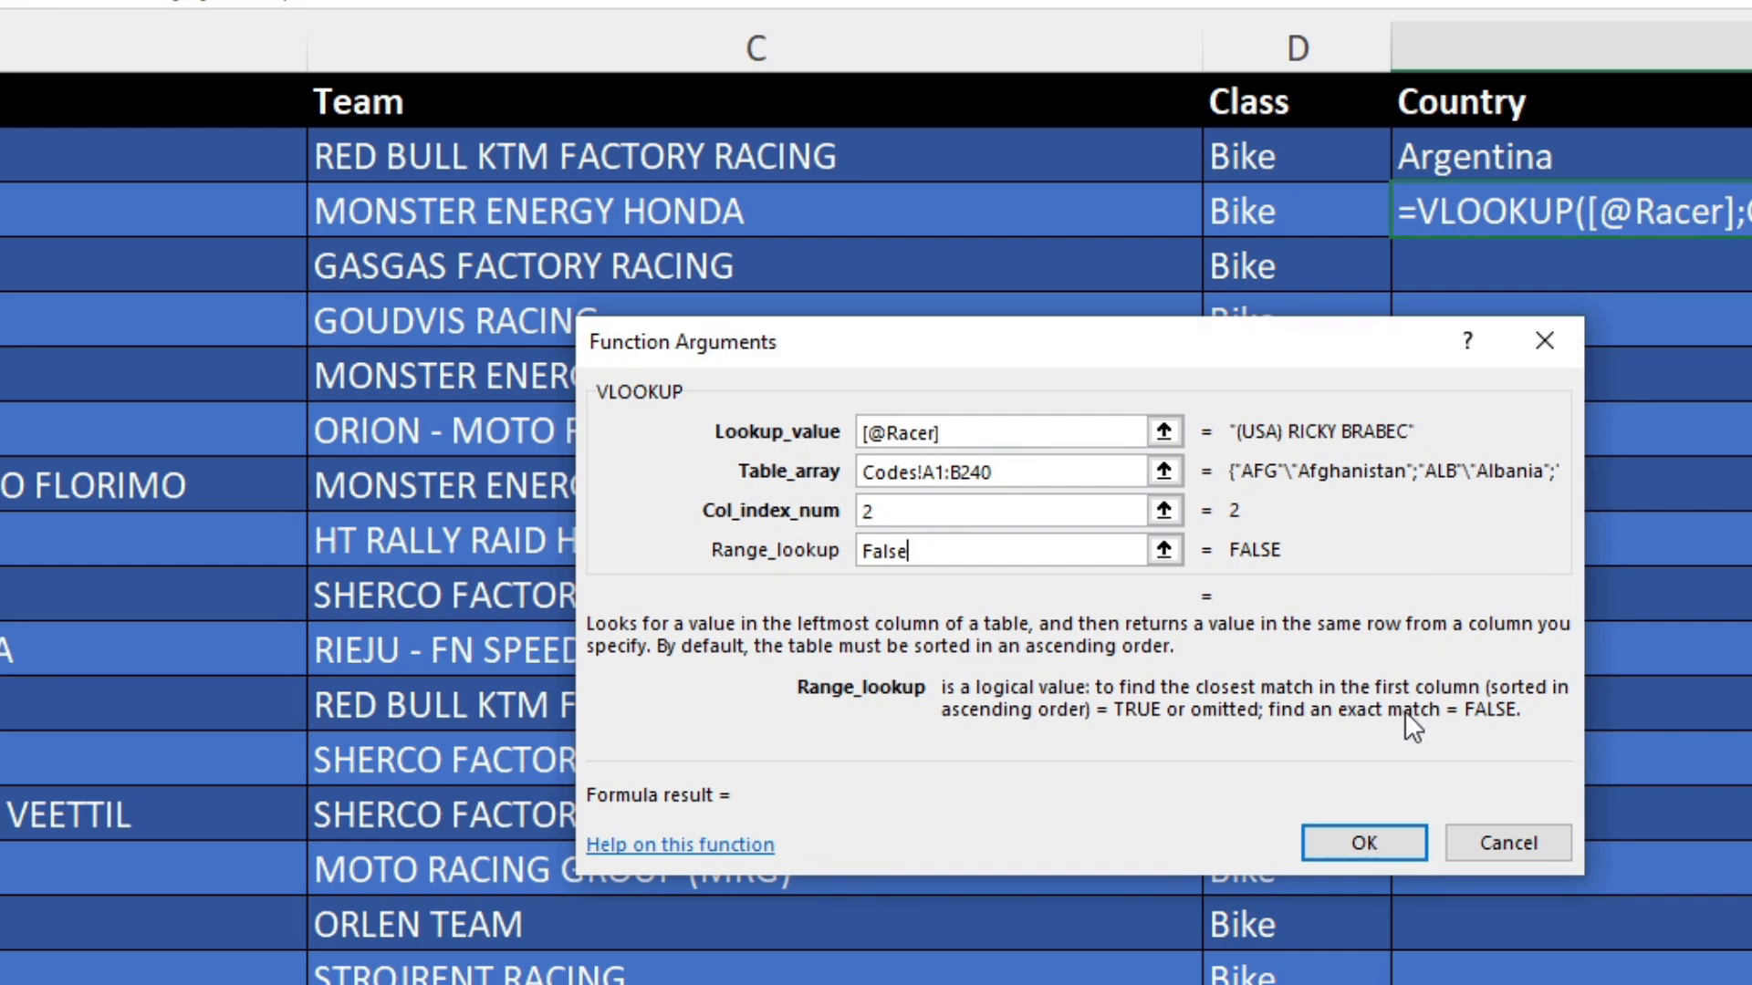
- Confirm the VLOOKUP into E3 and scroll to review the sheet
{"action": "left_click", "coordinate": [1363, 842]}
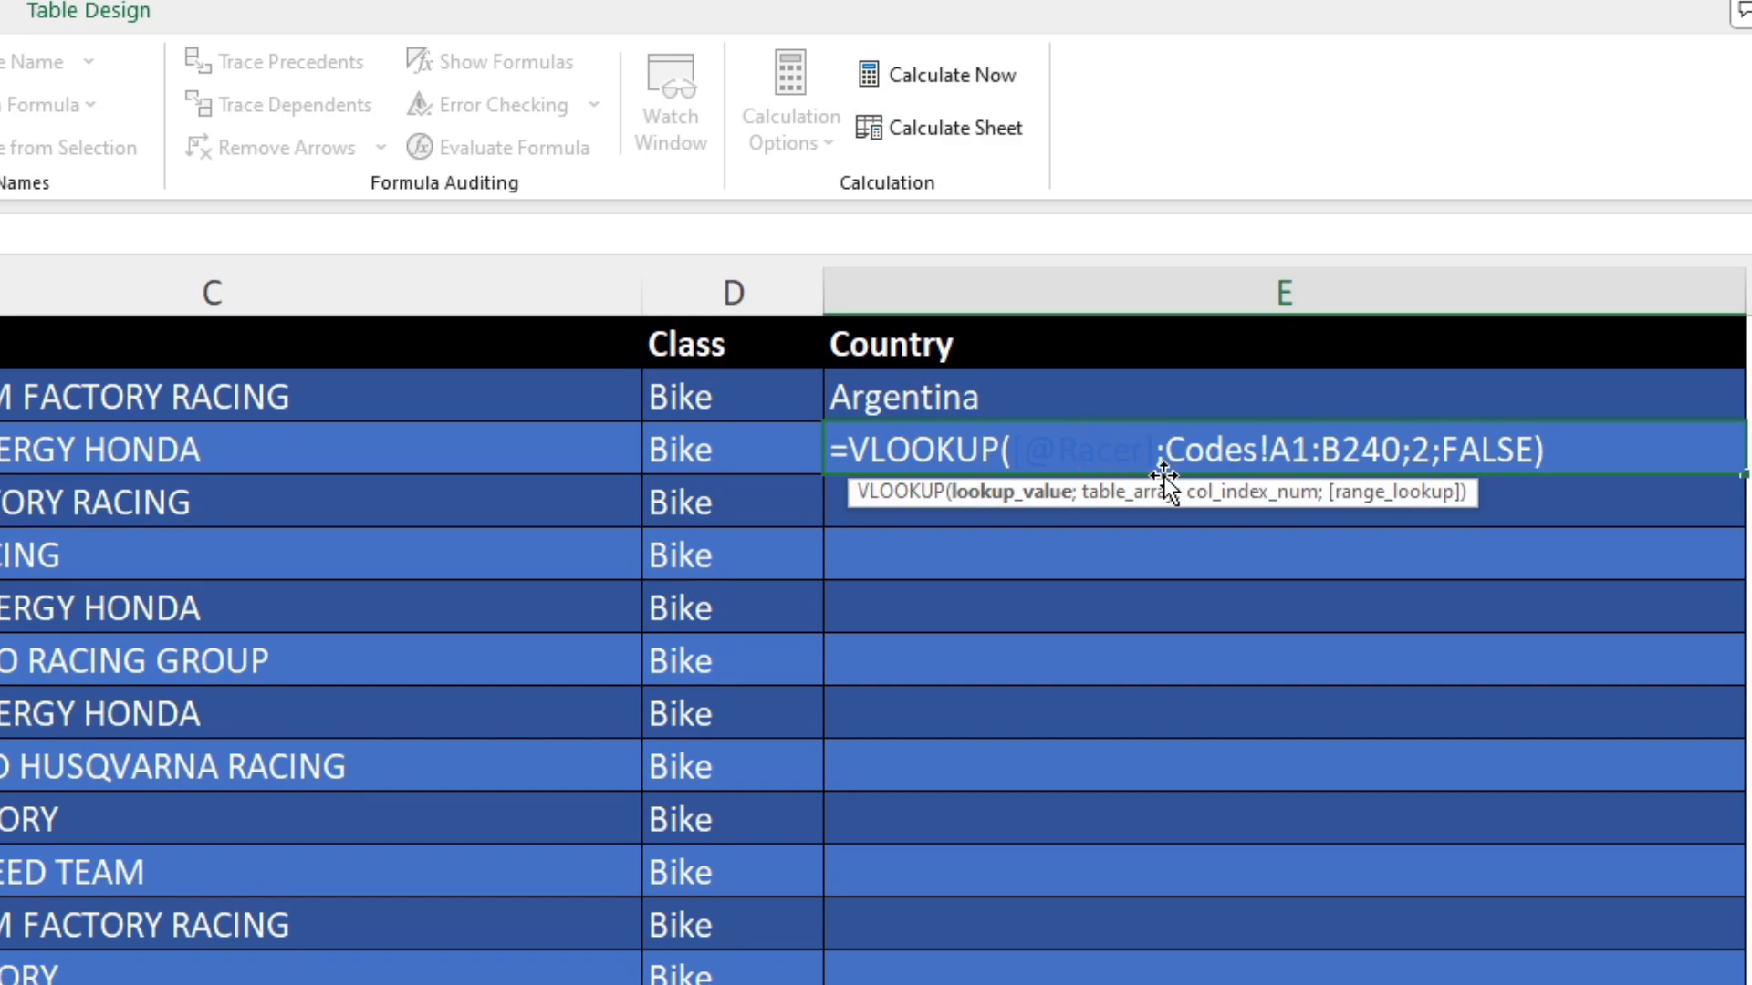
{"action": "mouse_move", "coordinate": [843, 505]}
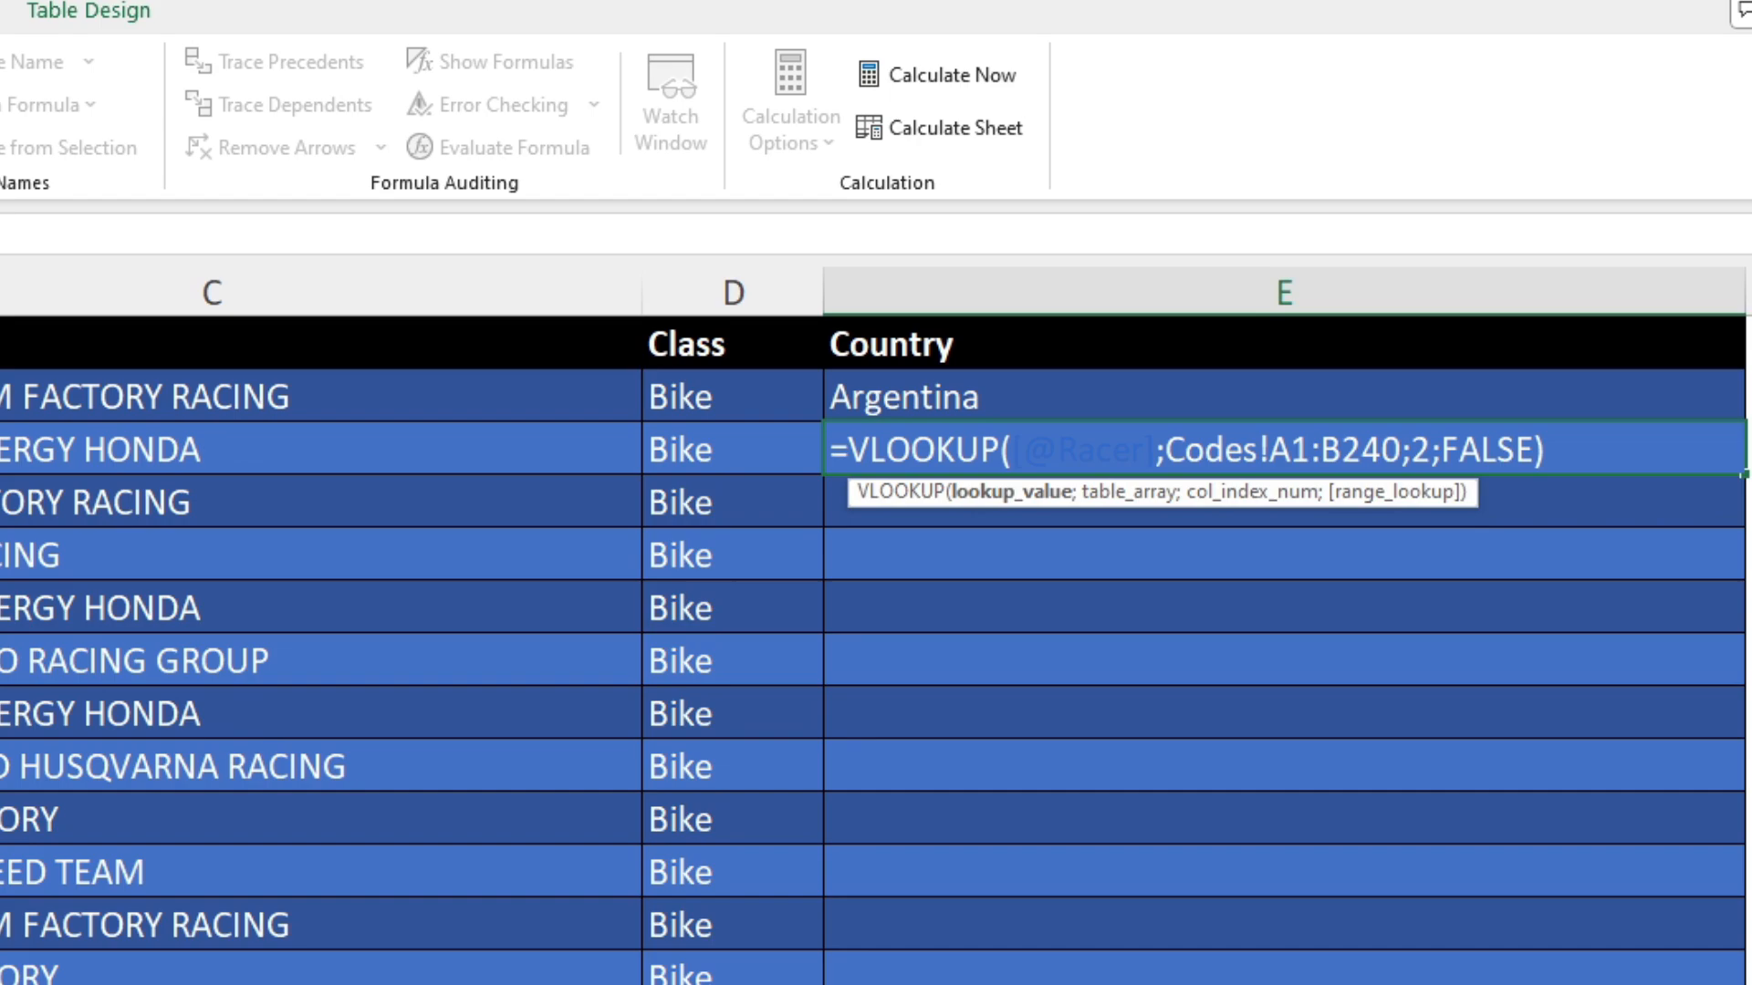
{"action": "mouse_move", "coordinate": [1338, 375]}
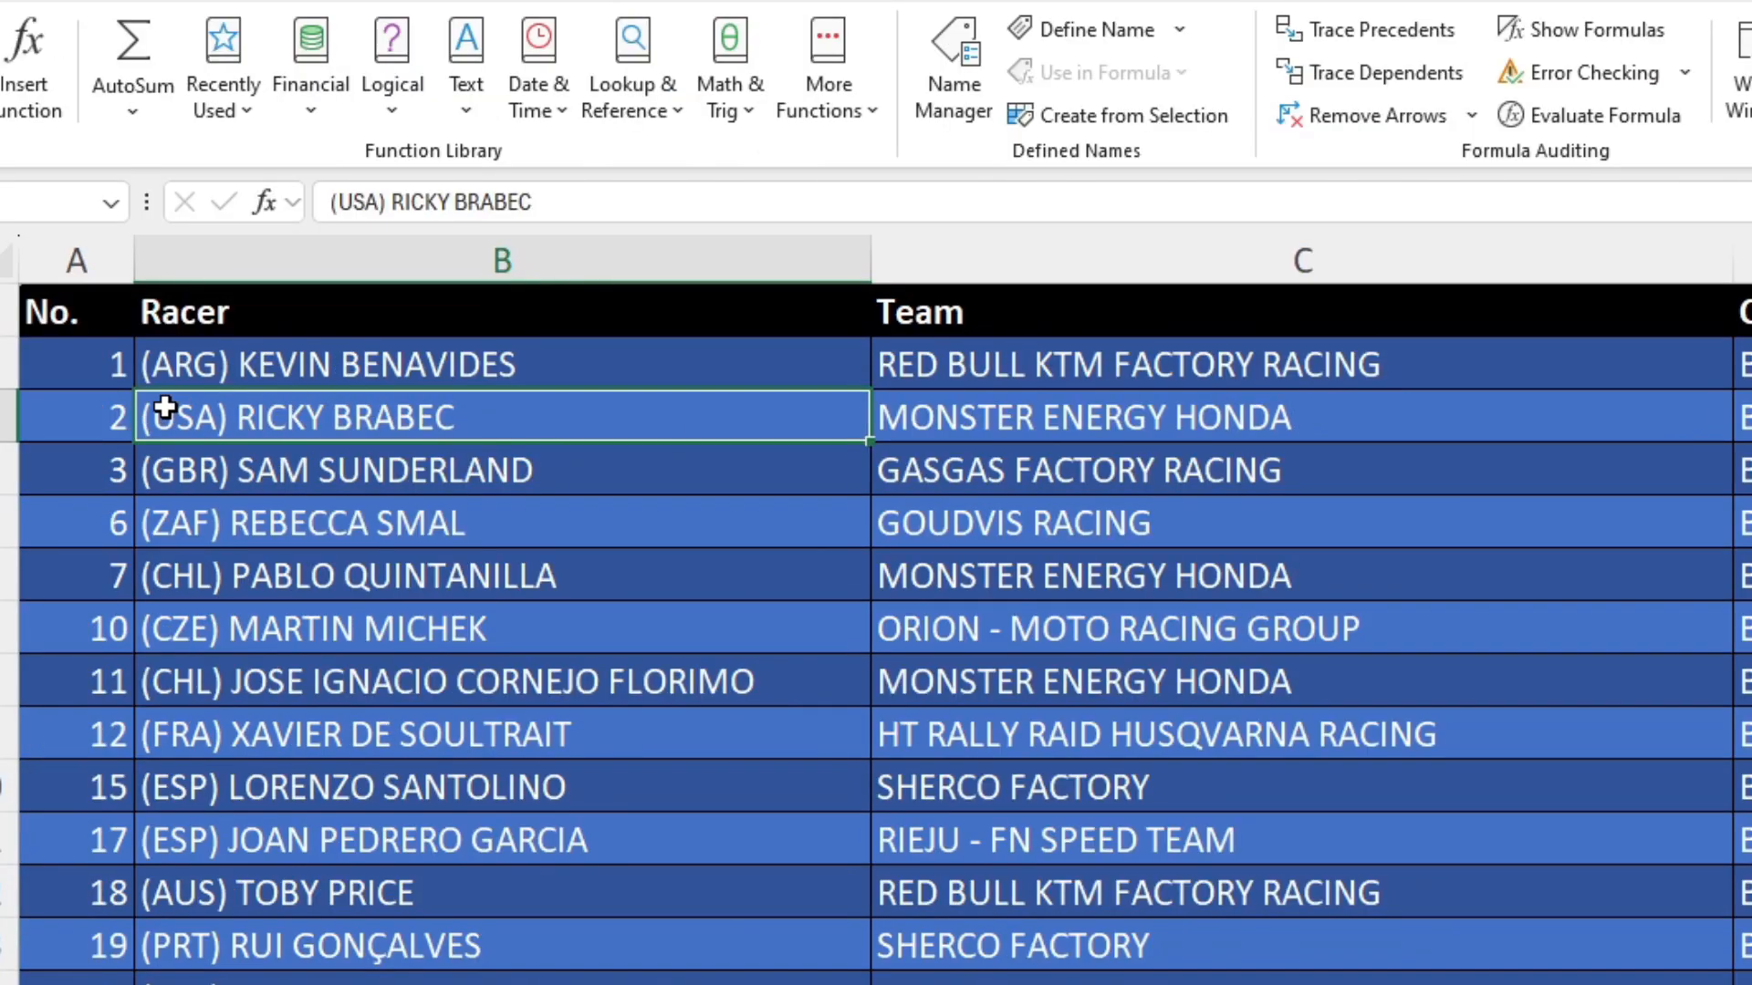
{"action": "mouse_move", "coordinate": [445, 576]}
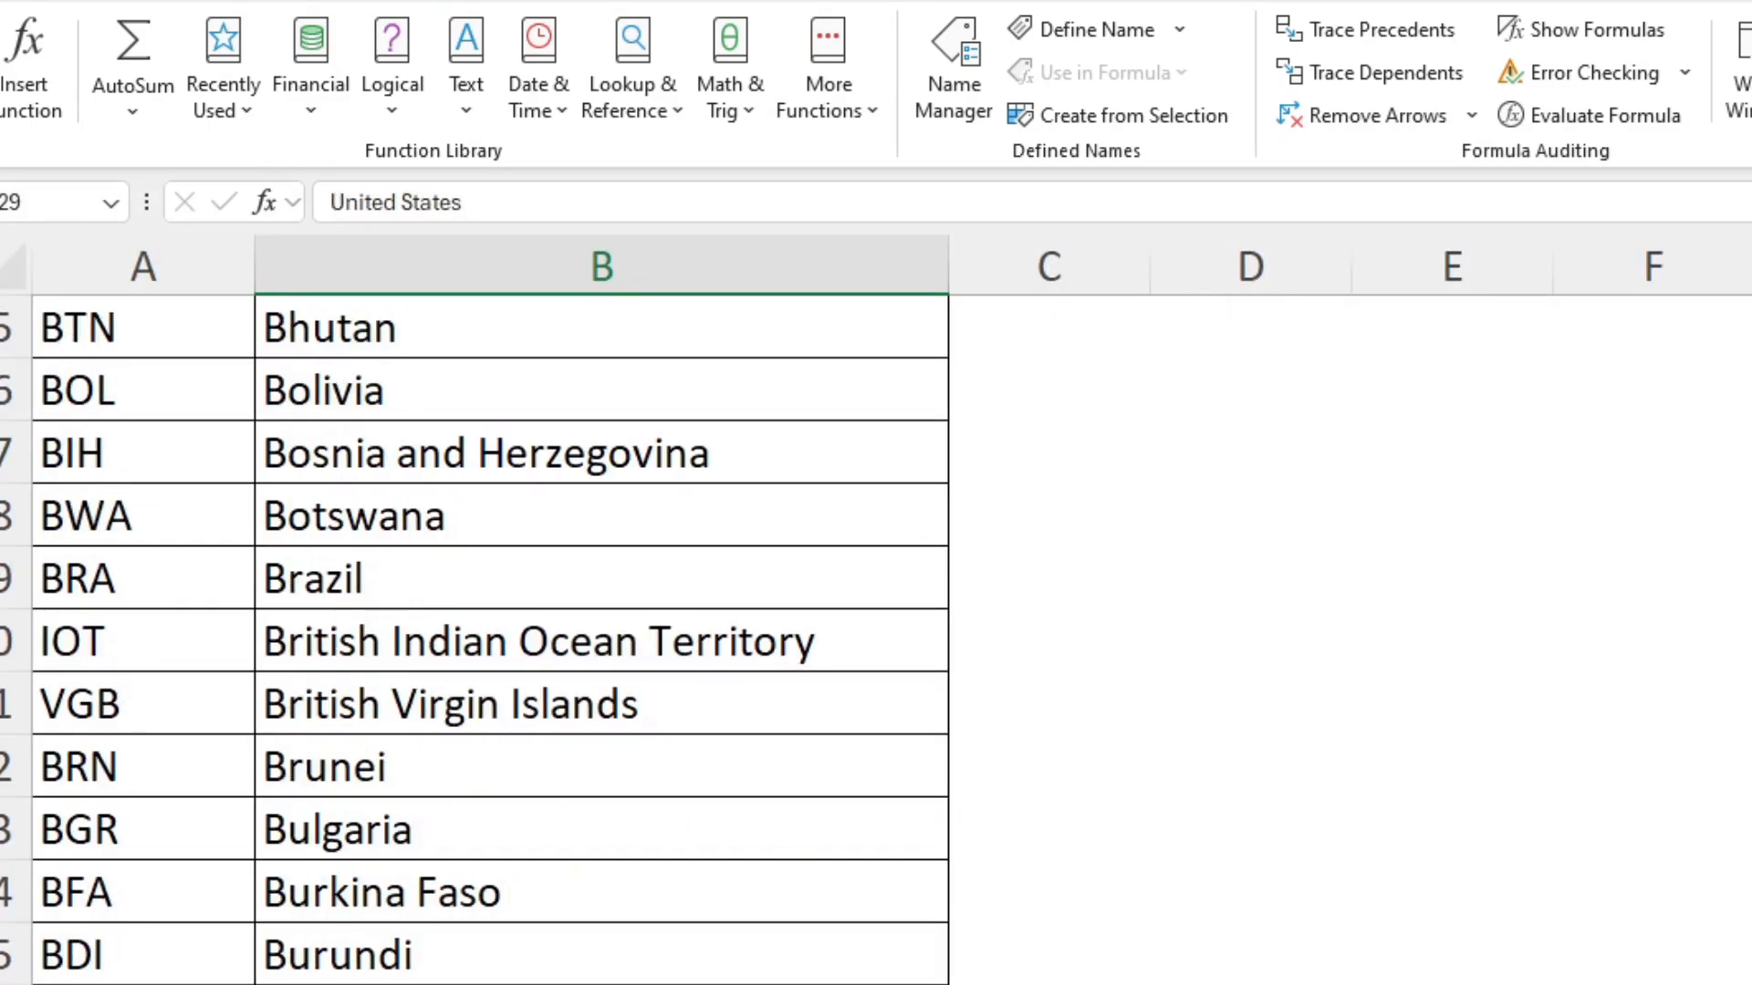
{"action": "scroll", "scroll_direction": "down", "scroll_amount": 3}
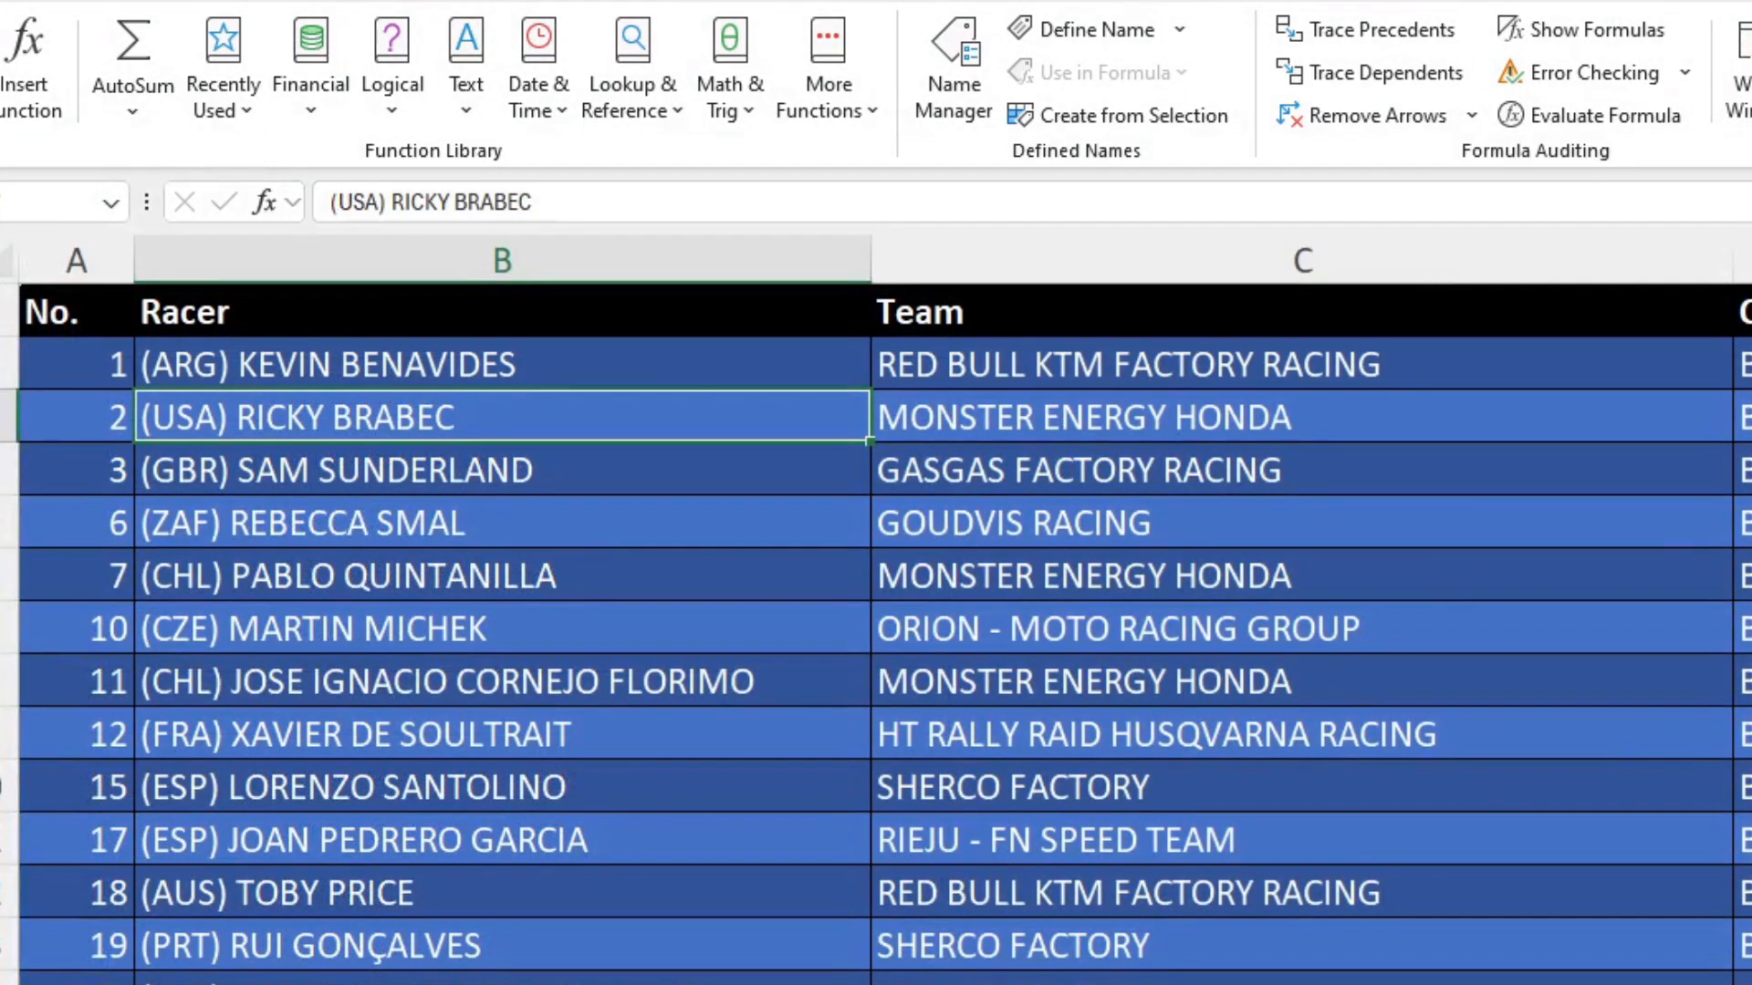
{"action": "scroll", "scroll_direction": "right", "scroll_amount": 3}
{"action": "type", "text": "=VLOOKUP([@Racer];Codes!A1:B240;2;FALSE)"}
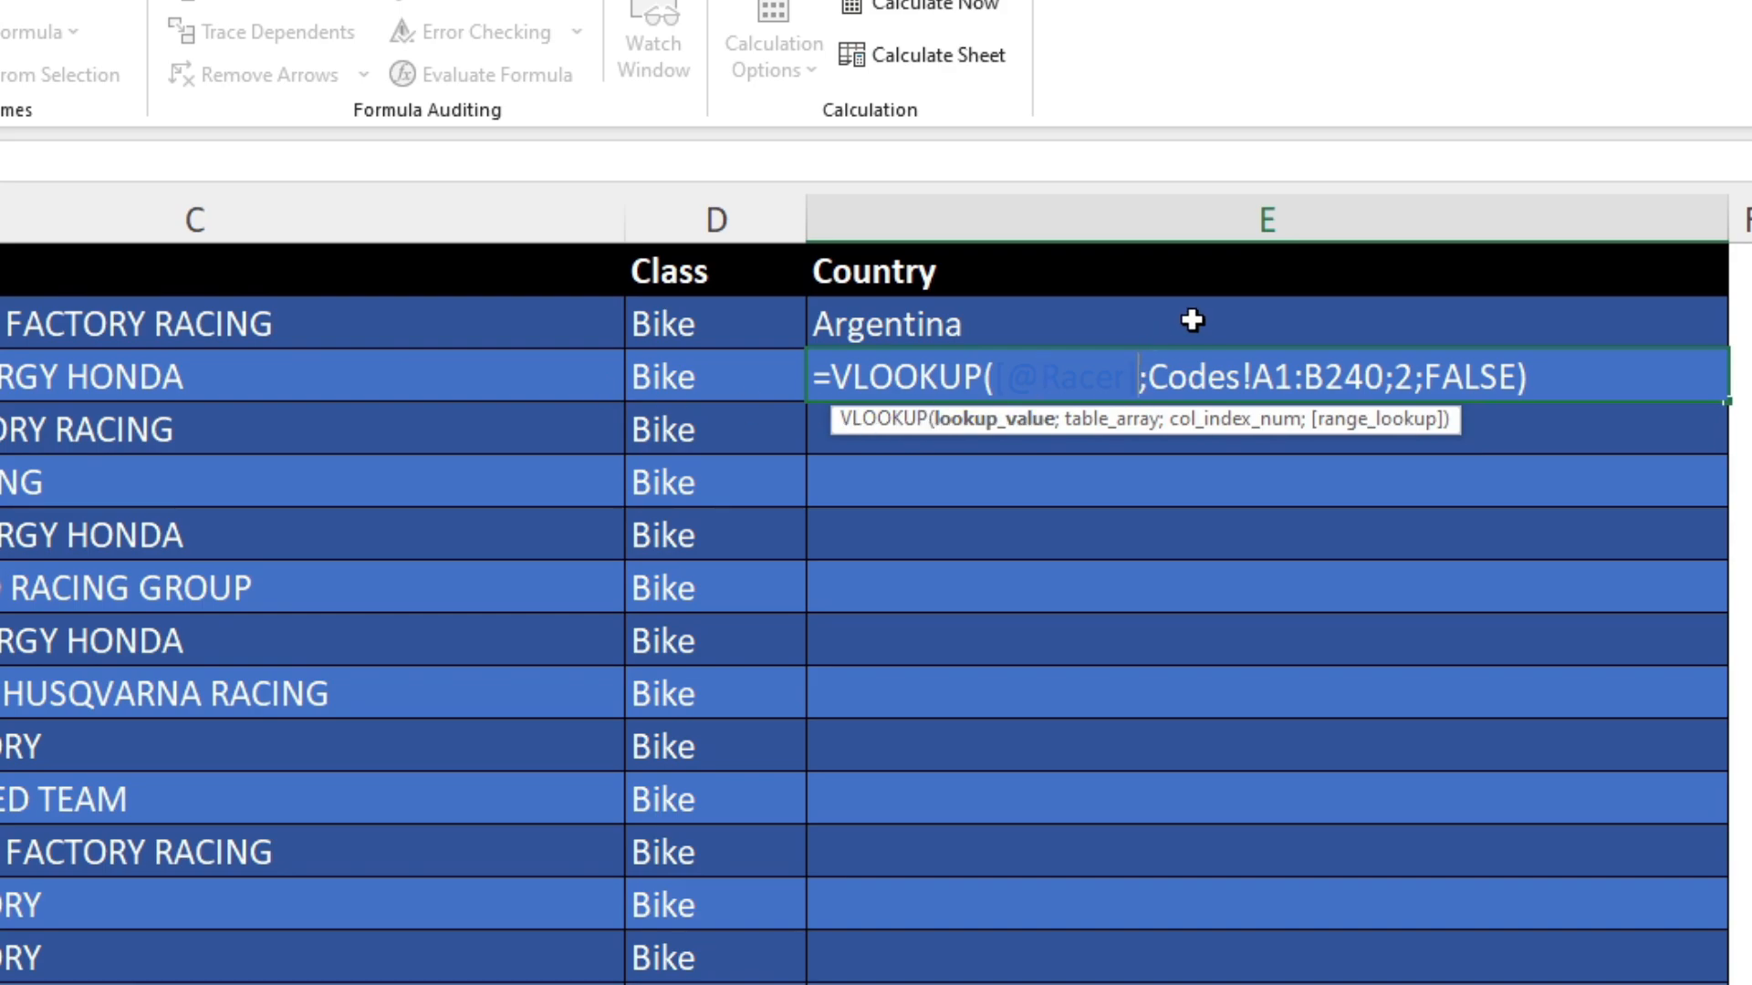
{"action": "key", "text": "Backspace"}
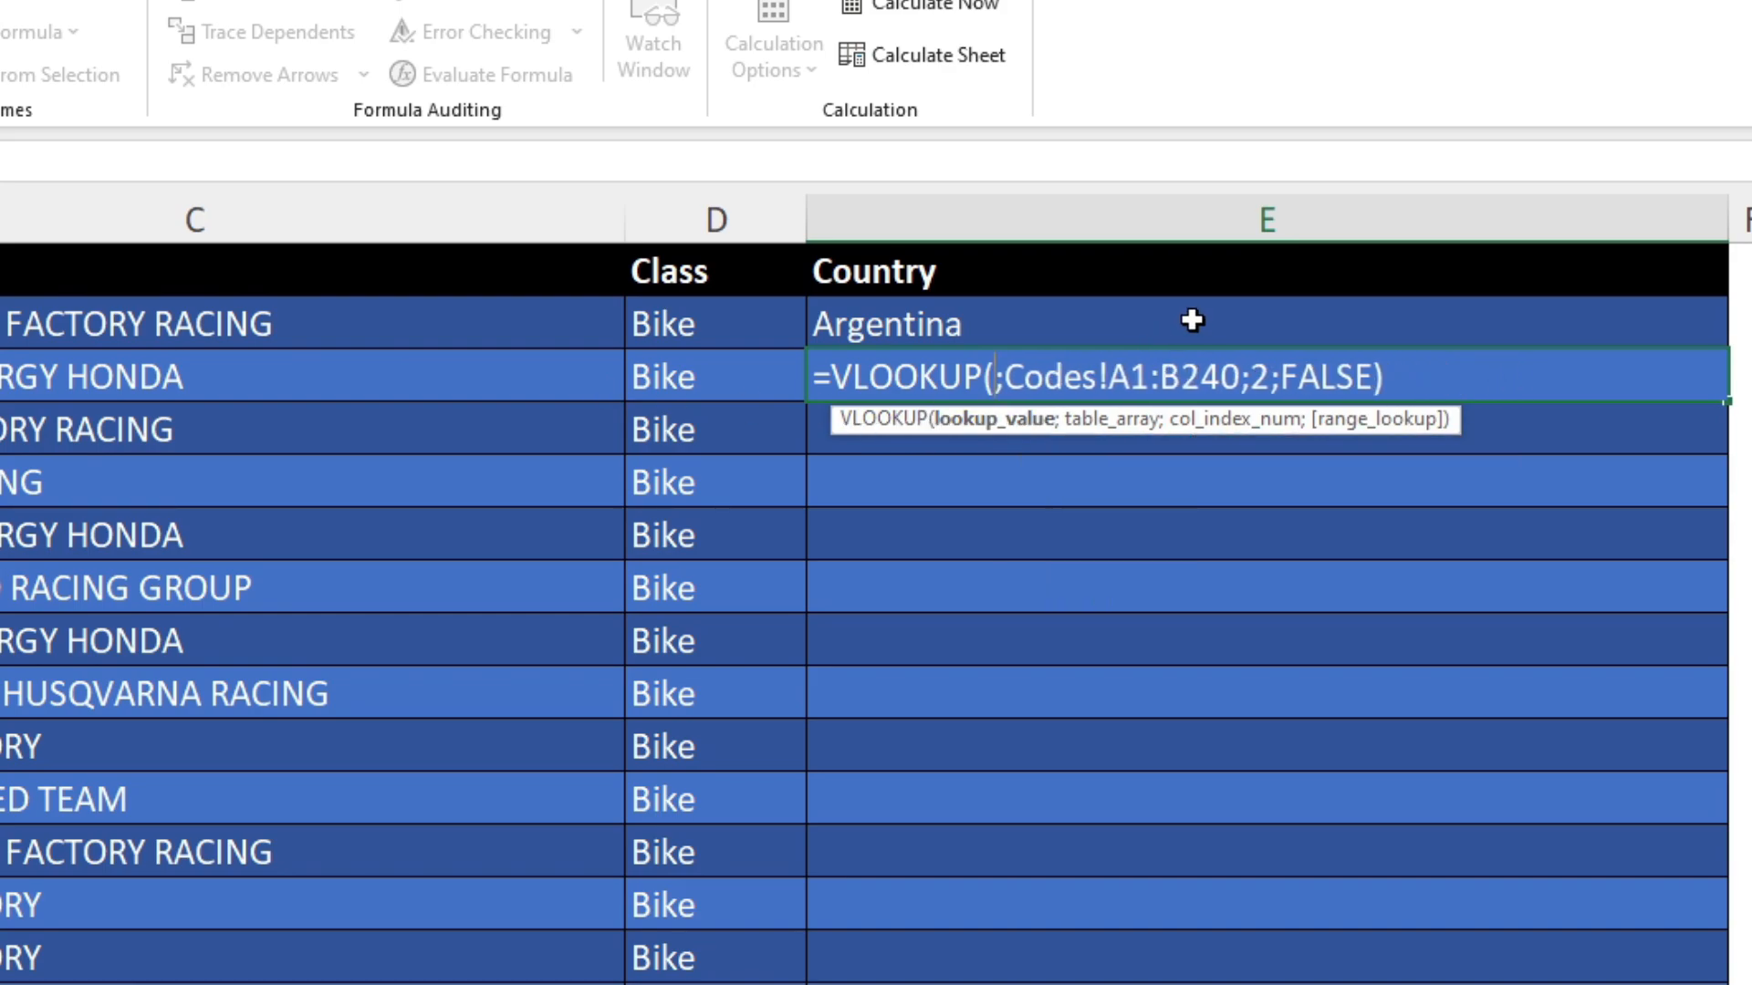
{"action": "type", "text": "Mid"}
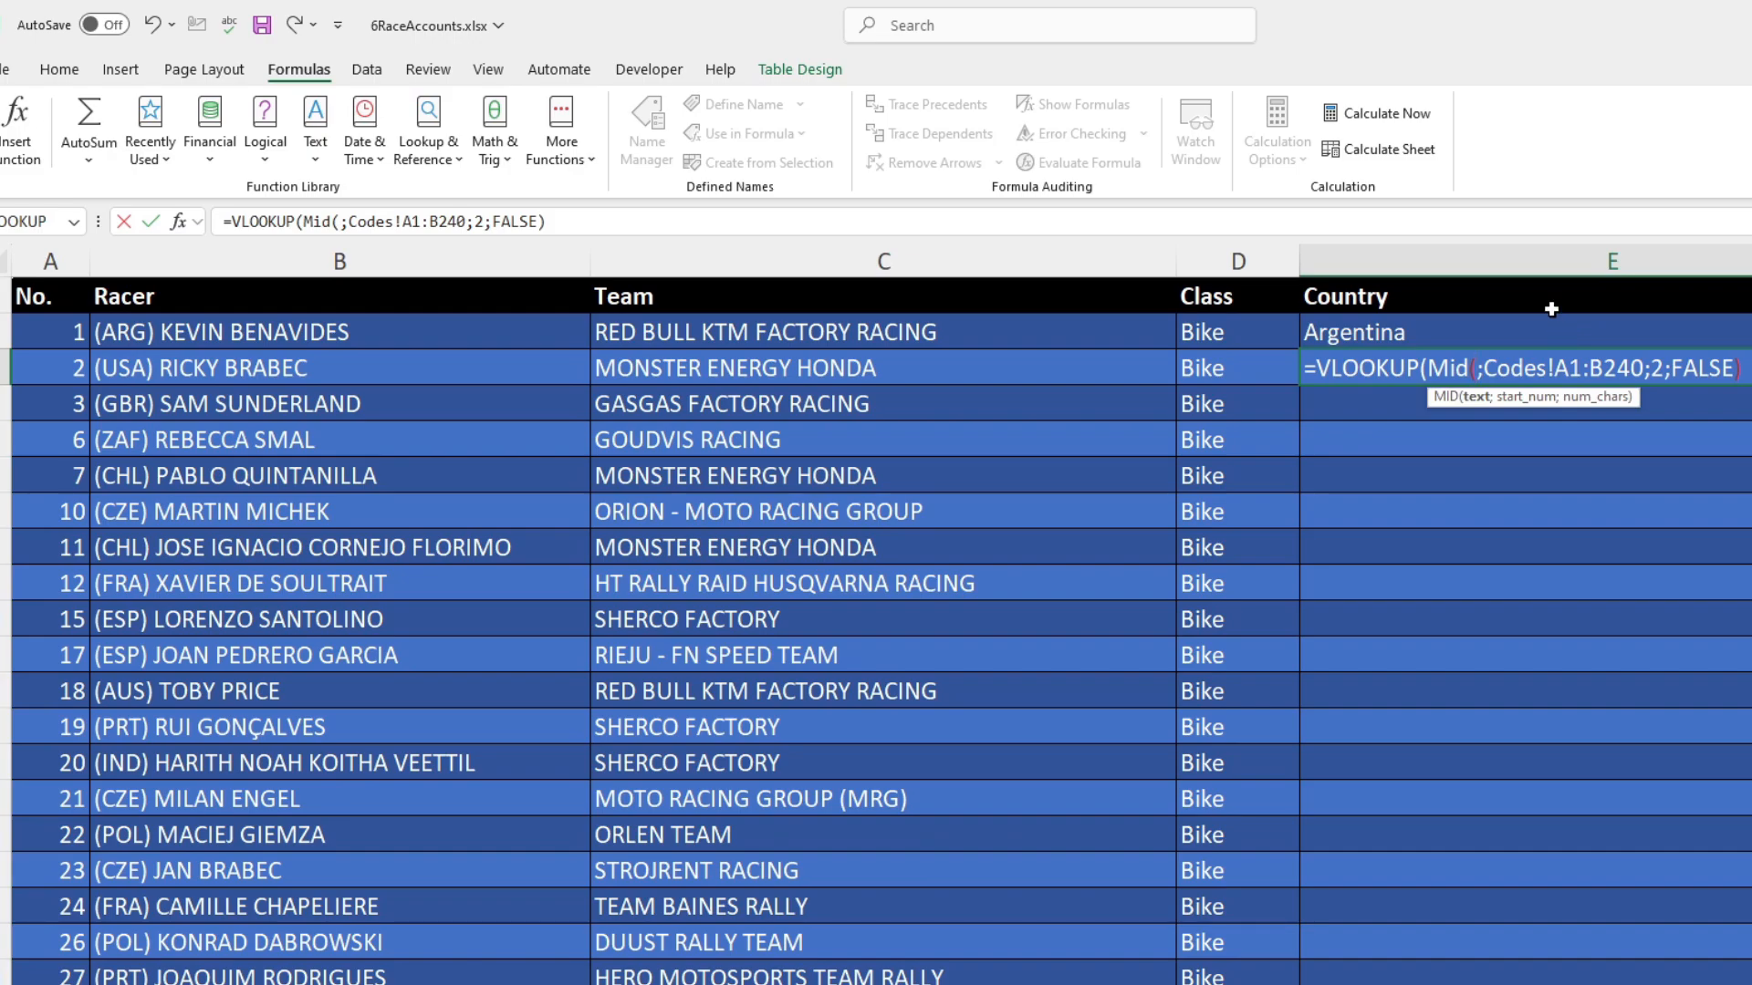
{"action": "mouse_move", "coordinate": [1453, 417]}
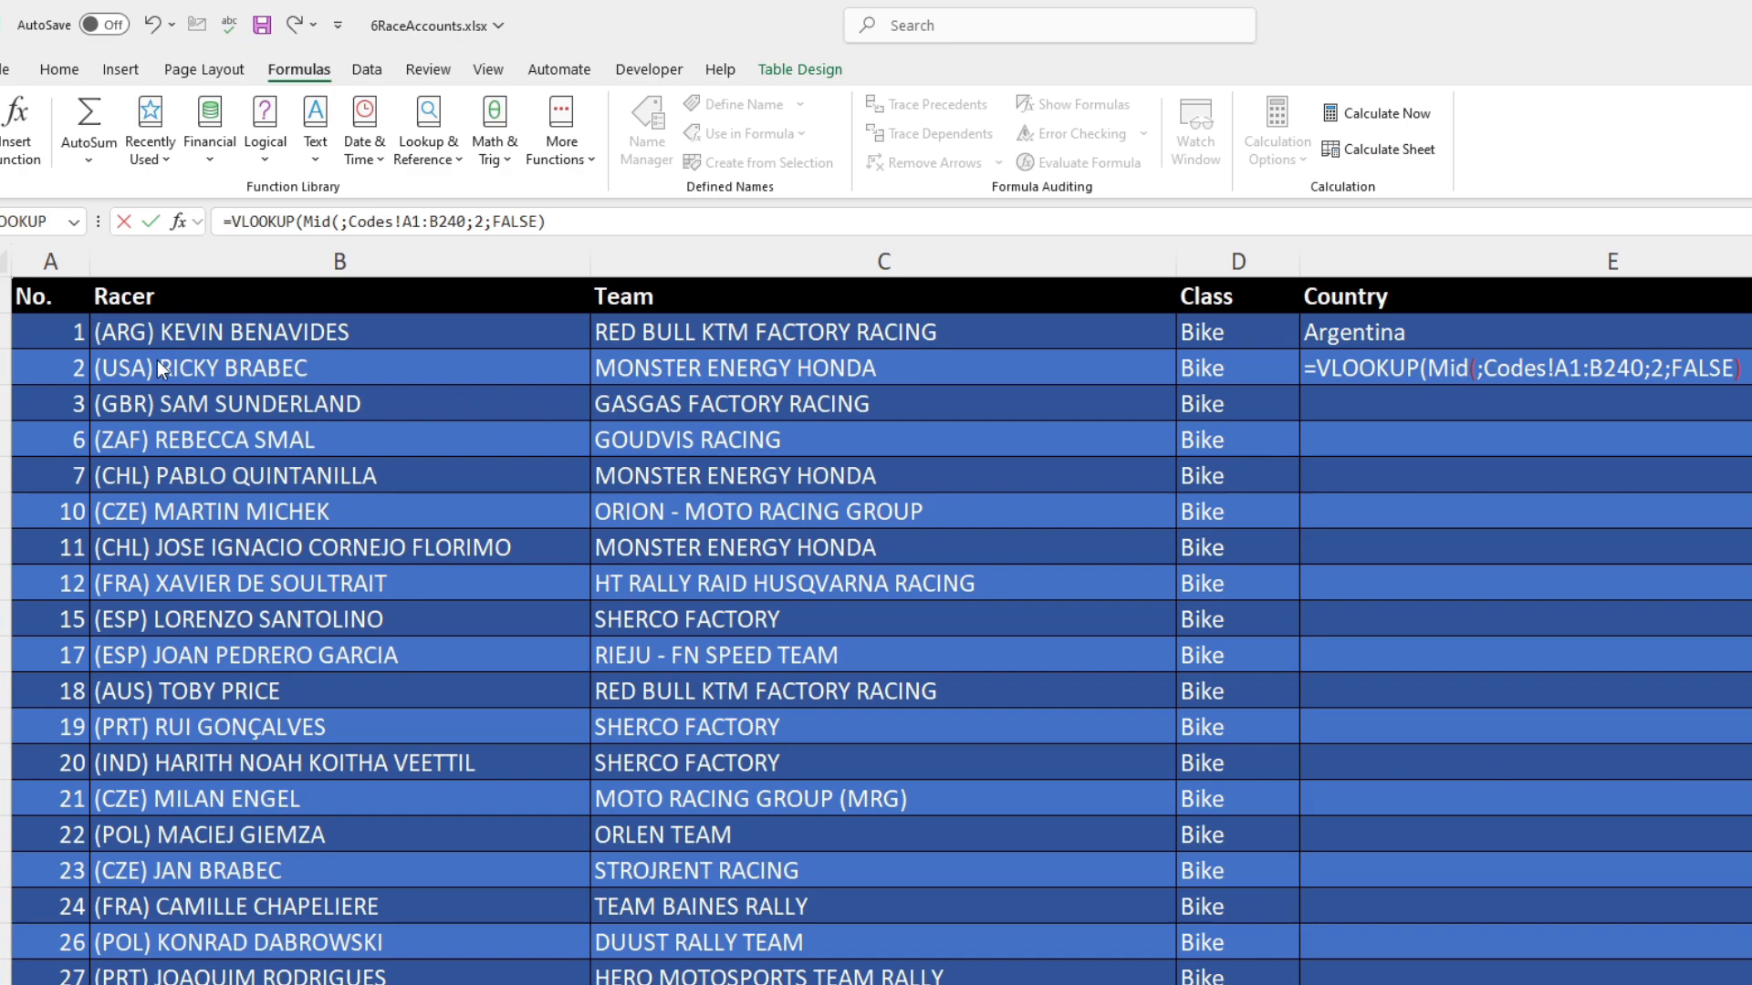
{"action": "left_click", "coordinate": [1608, 368]}
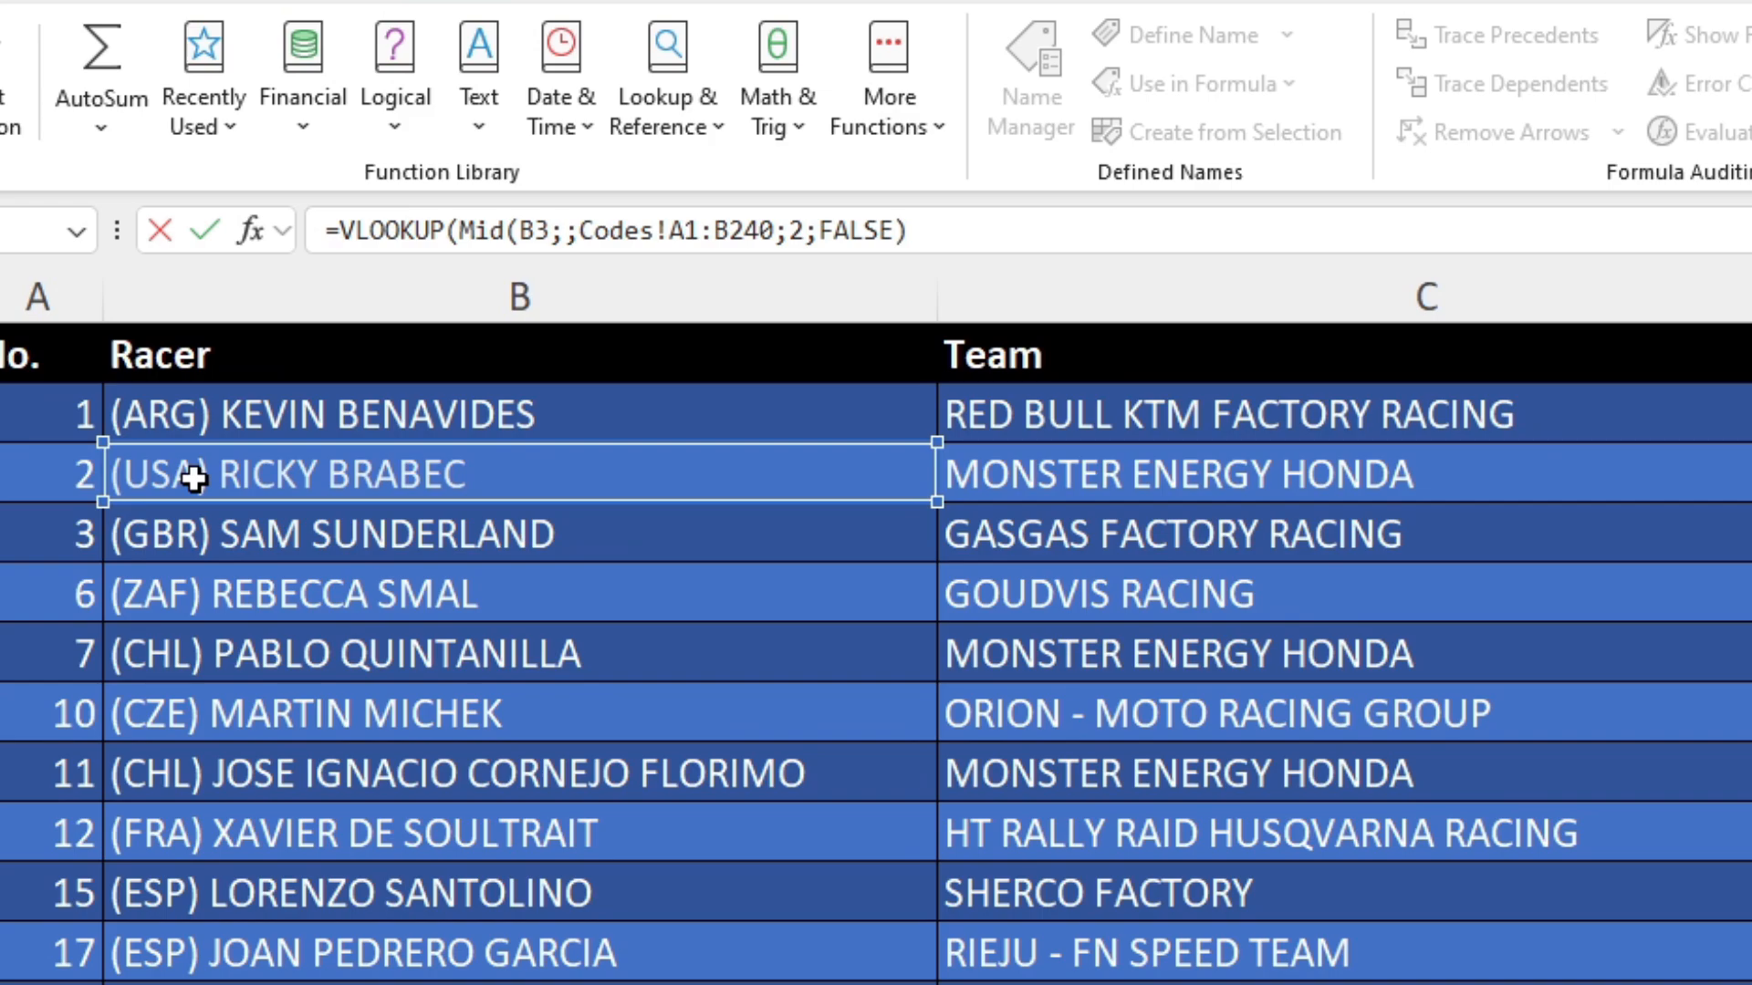
{"action": "type", "text": "2"}
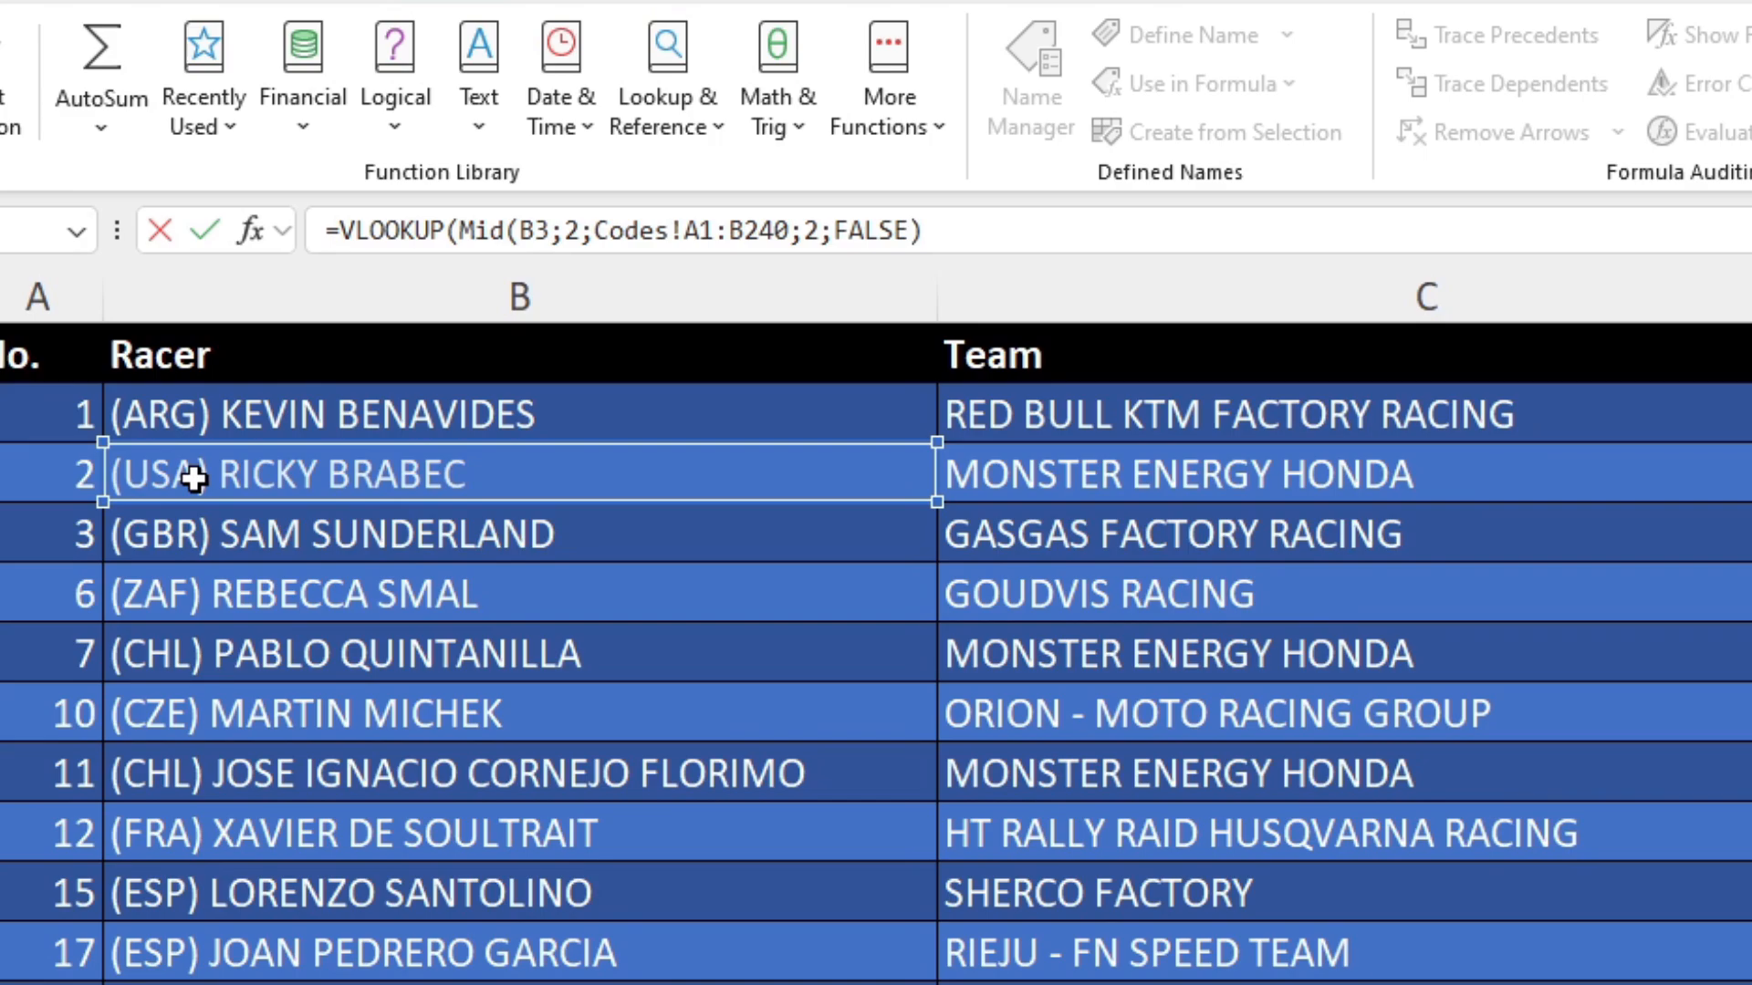
{"action": "mouse_move", "coordinate": [257, 523]}
{"action": "type", "text": ";"}
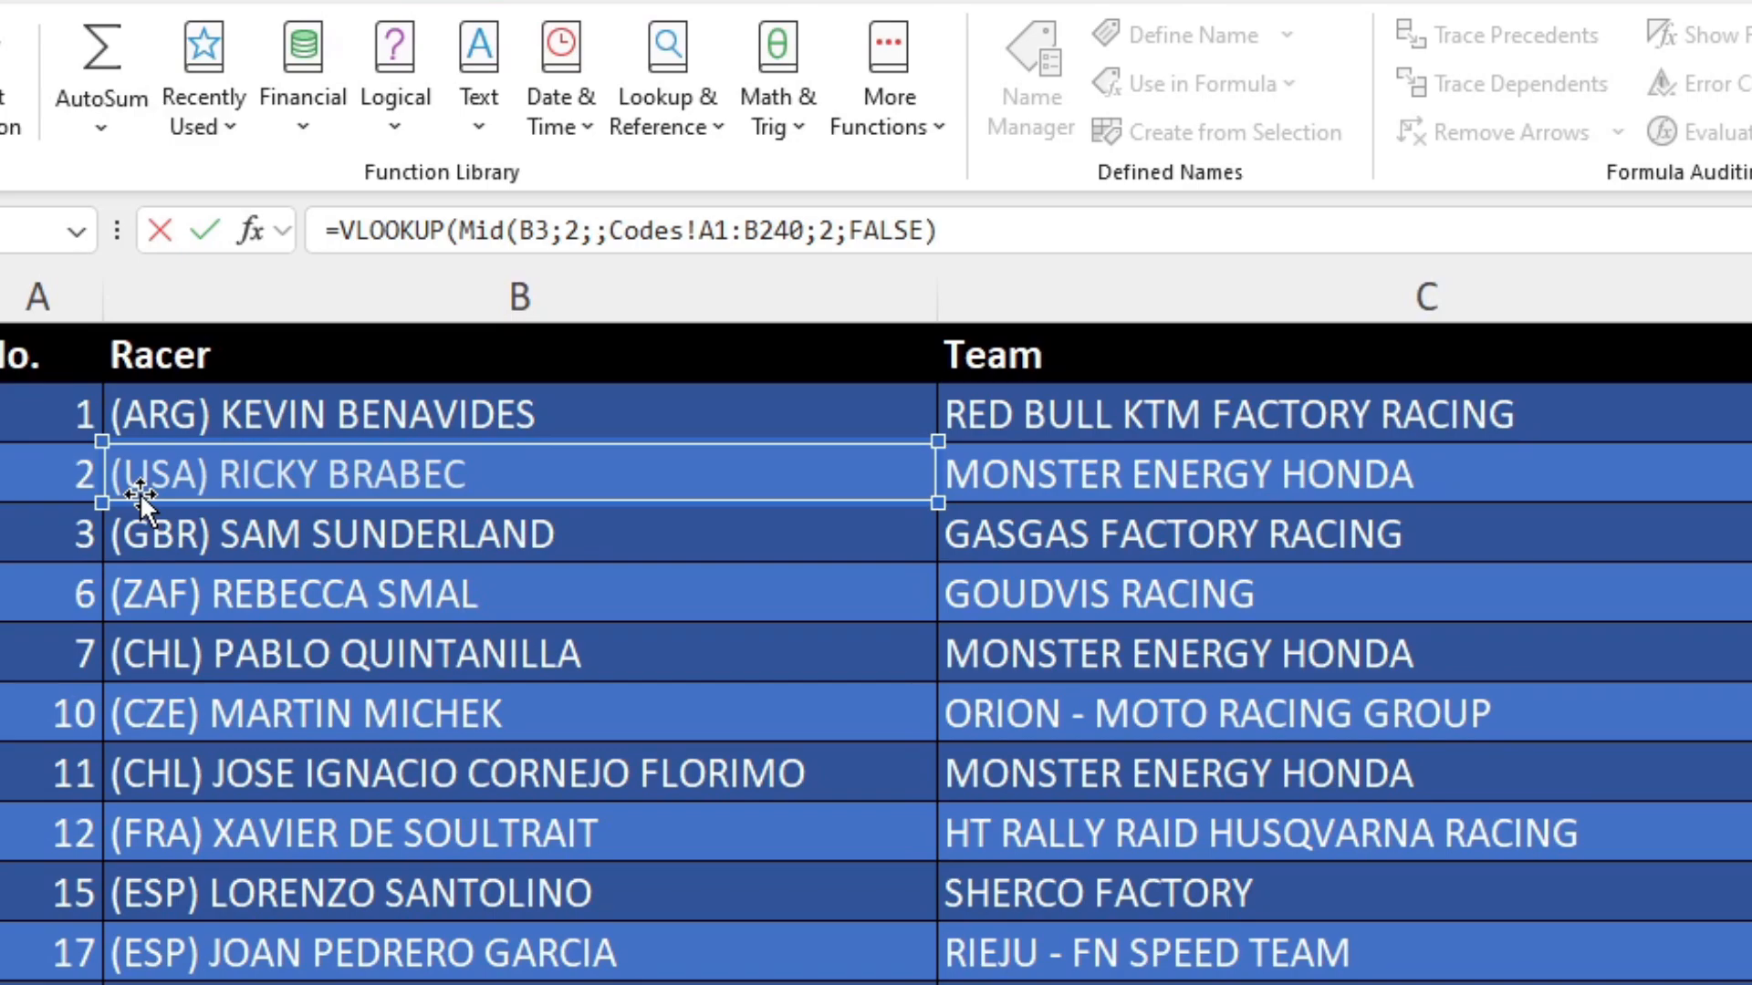
{"action": "type", "text": "3)"}
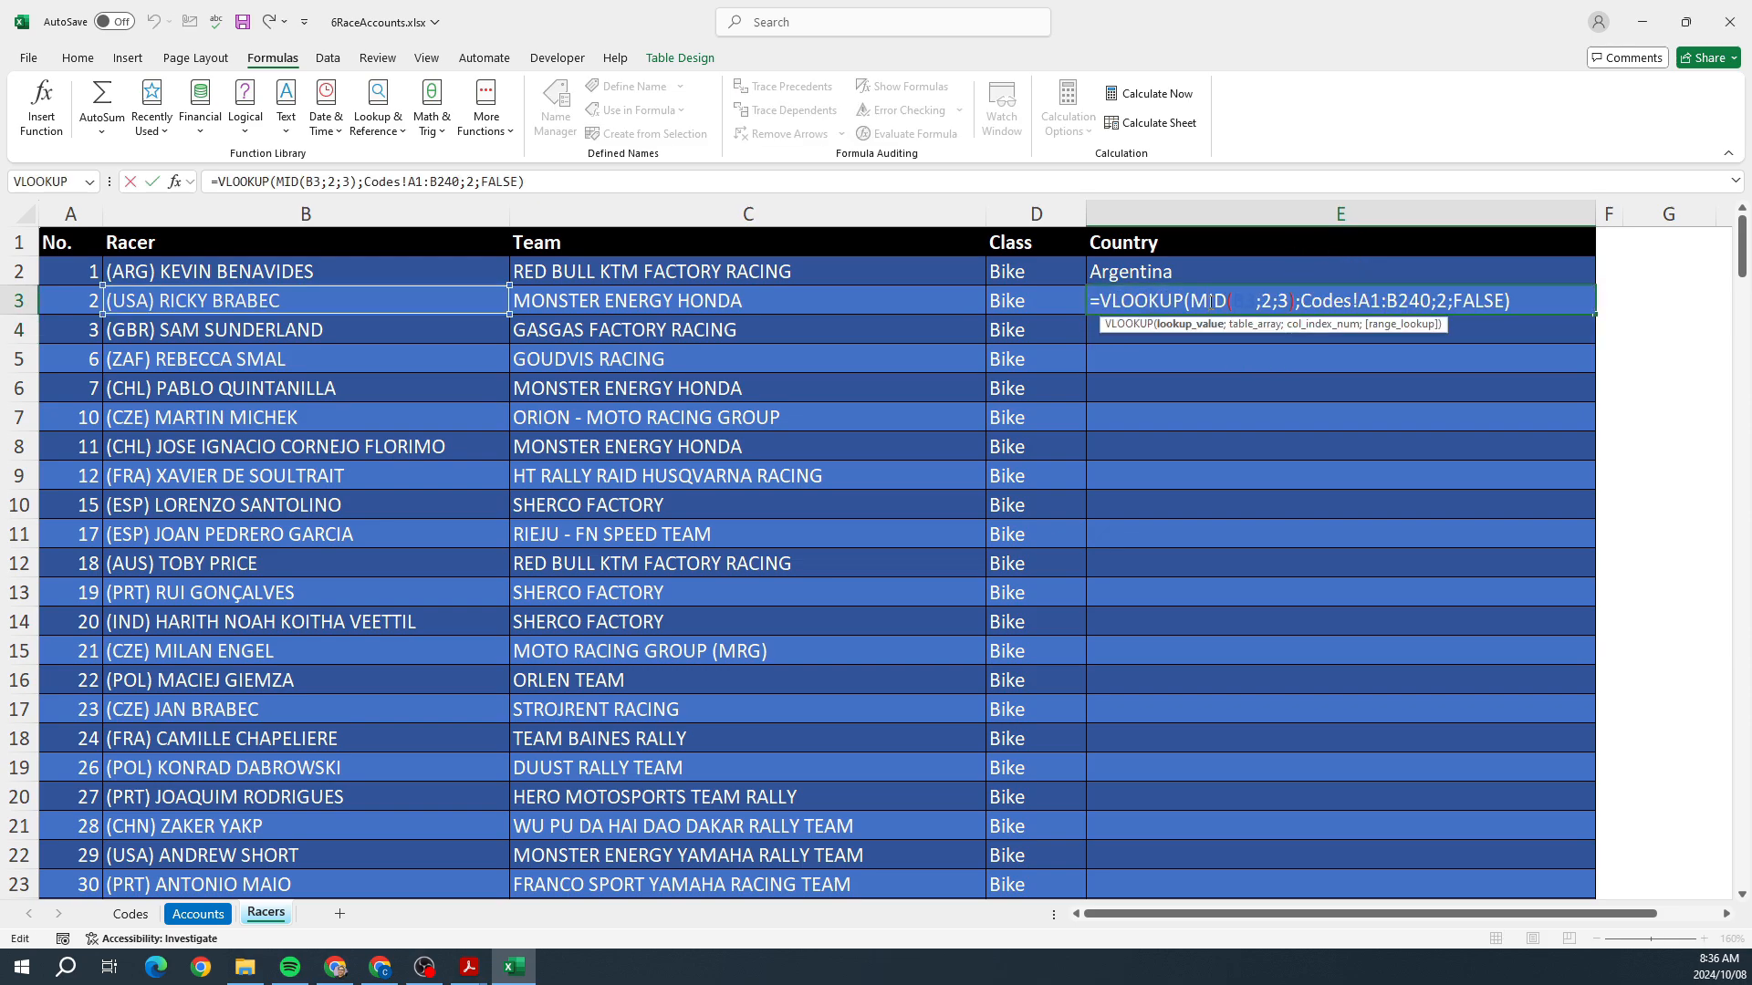
- Commit the formula, fill it down the Country column, and reselect E3
{"action": "key", "text": "enter"}
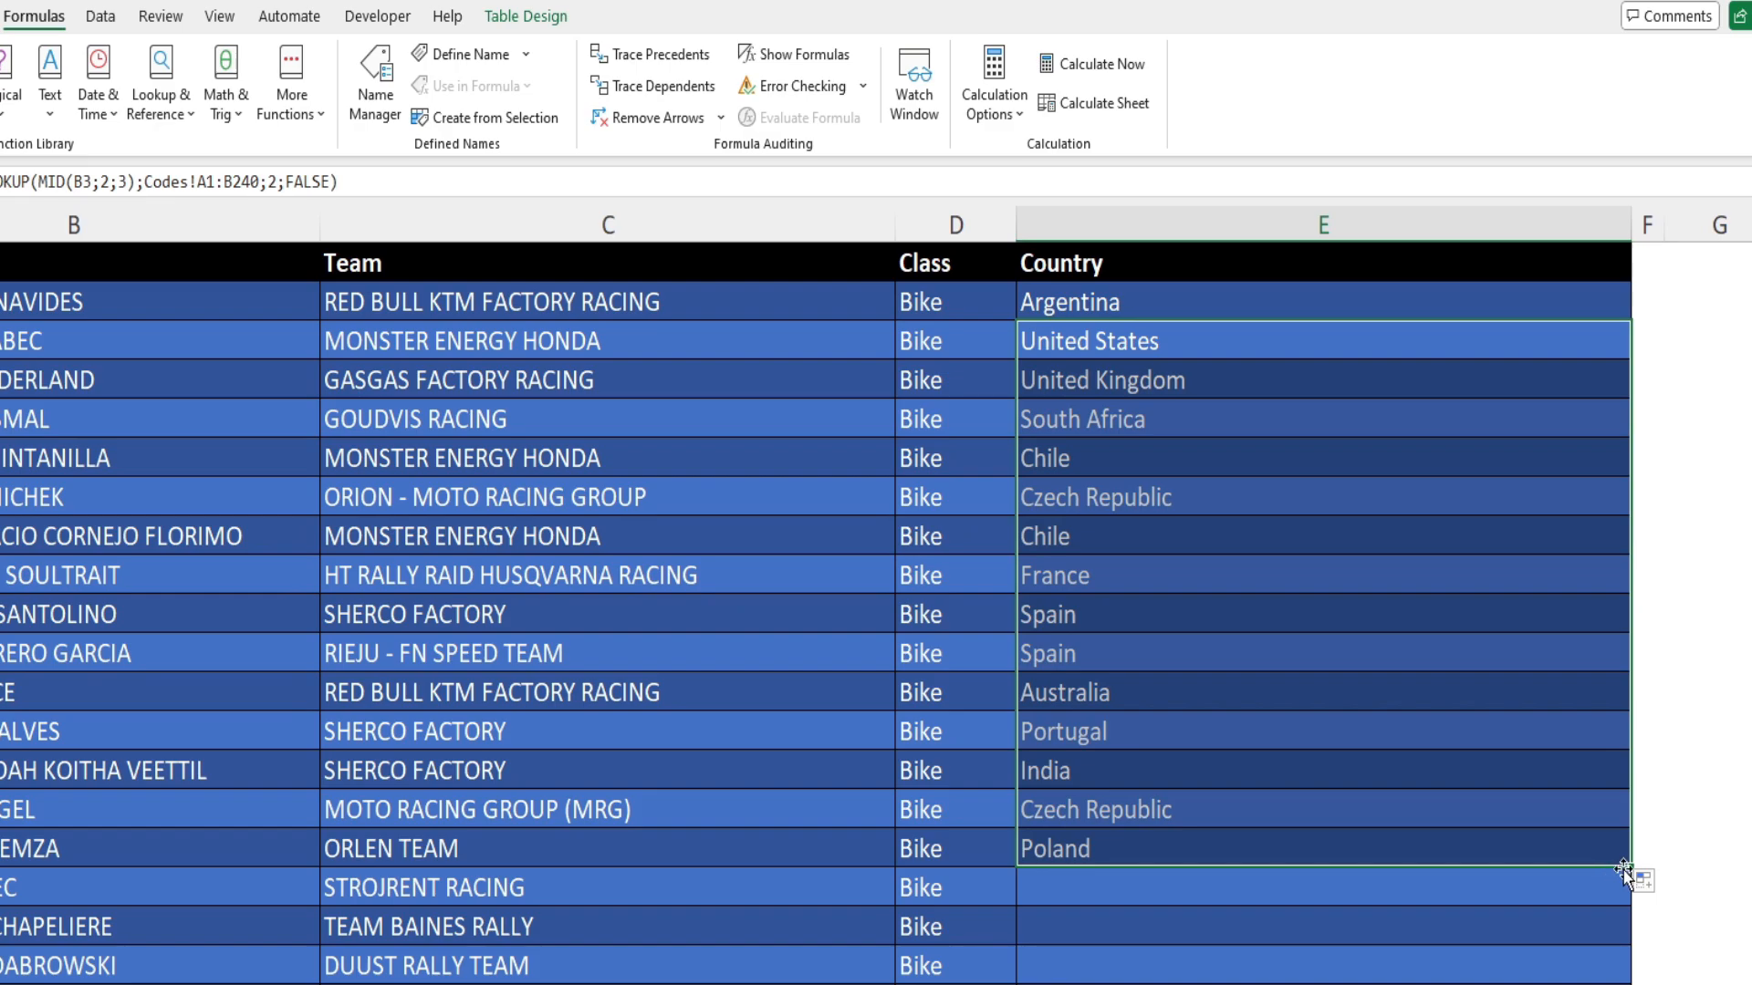
{"action": "left_click_drag", "start_coordinate": [1626, 870], "coordinate": [1626, 965]}
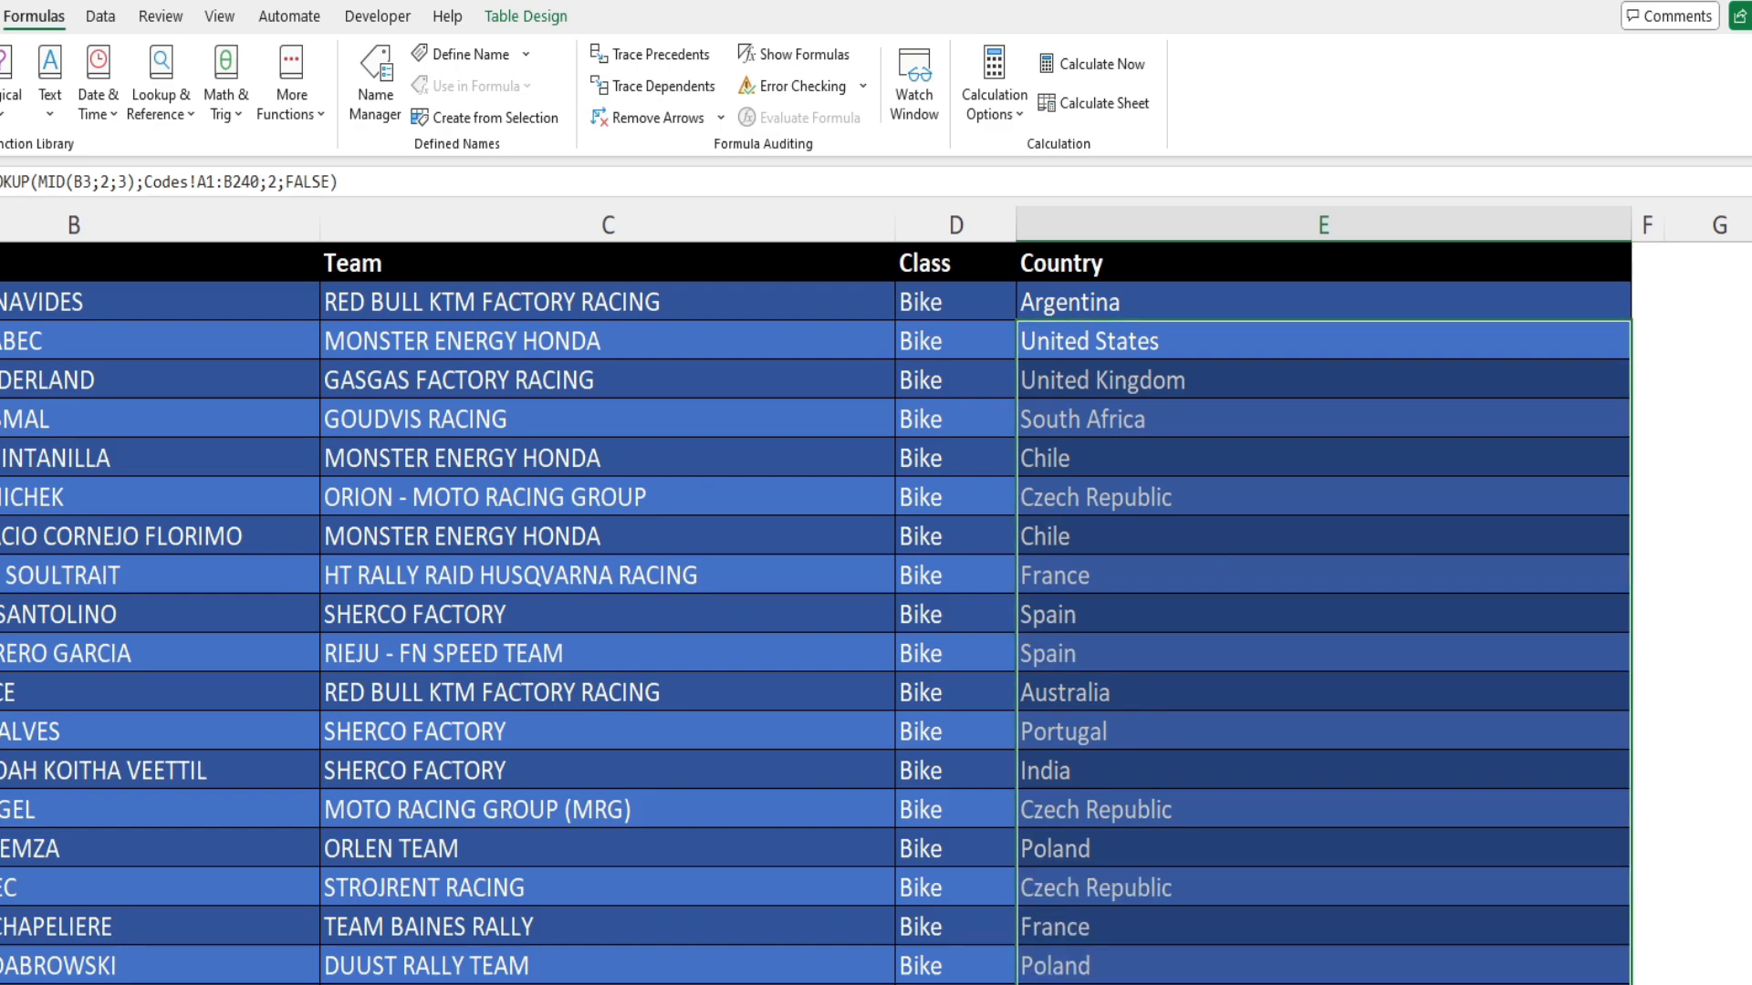
{"action": "left_click", "coordinate": [1323, 300]}
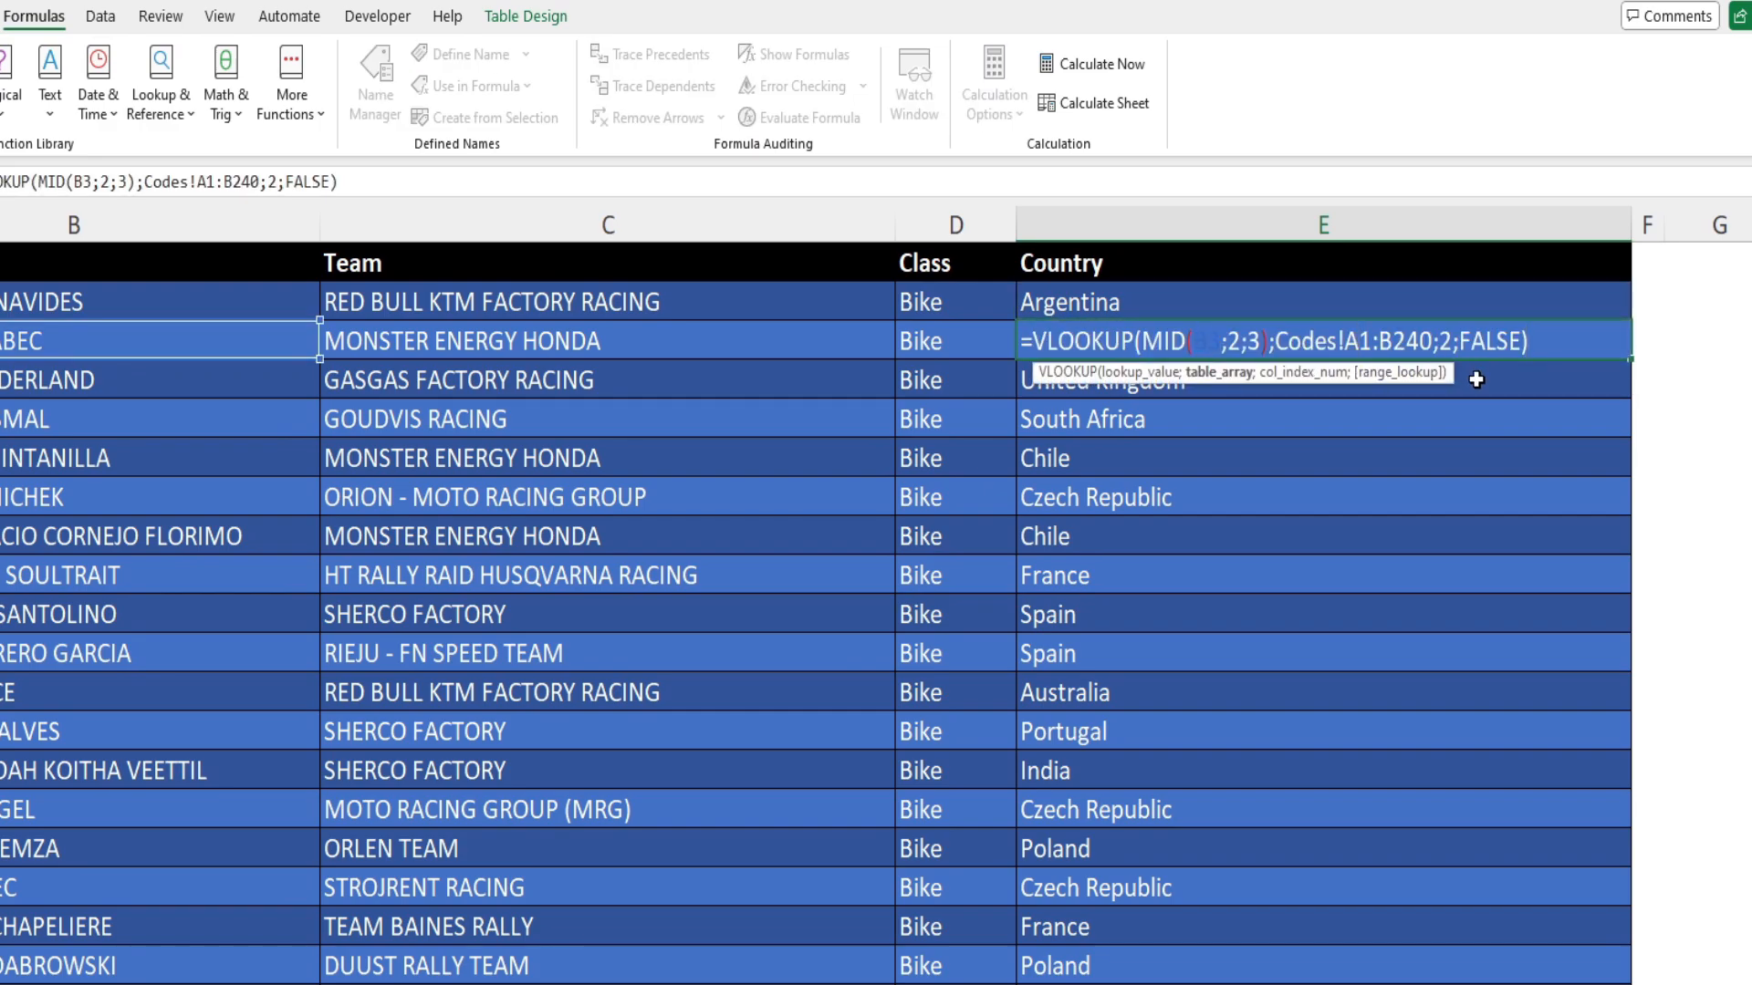
- Make the range Codes!$A$1:$B$240 with F4, commit, and check a lower row
{"action": "key", "text": "f4"}
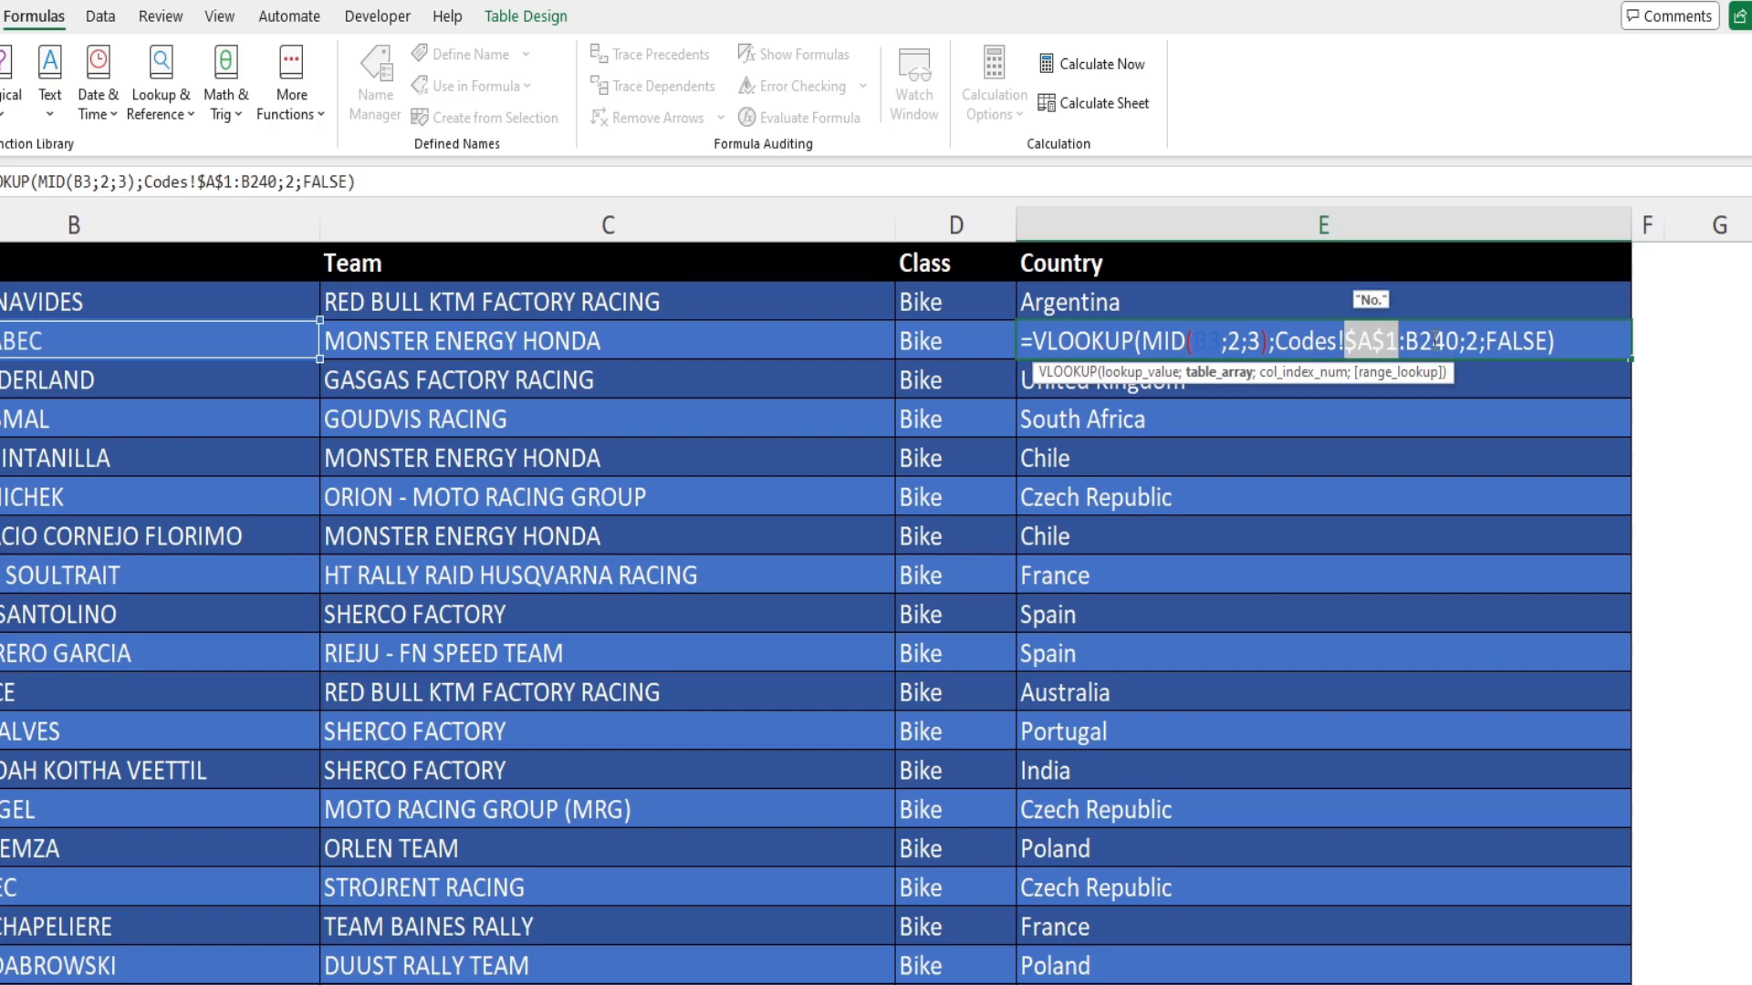
{"action": "mouse_move", "coordinate": [1393, 394]}
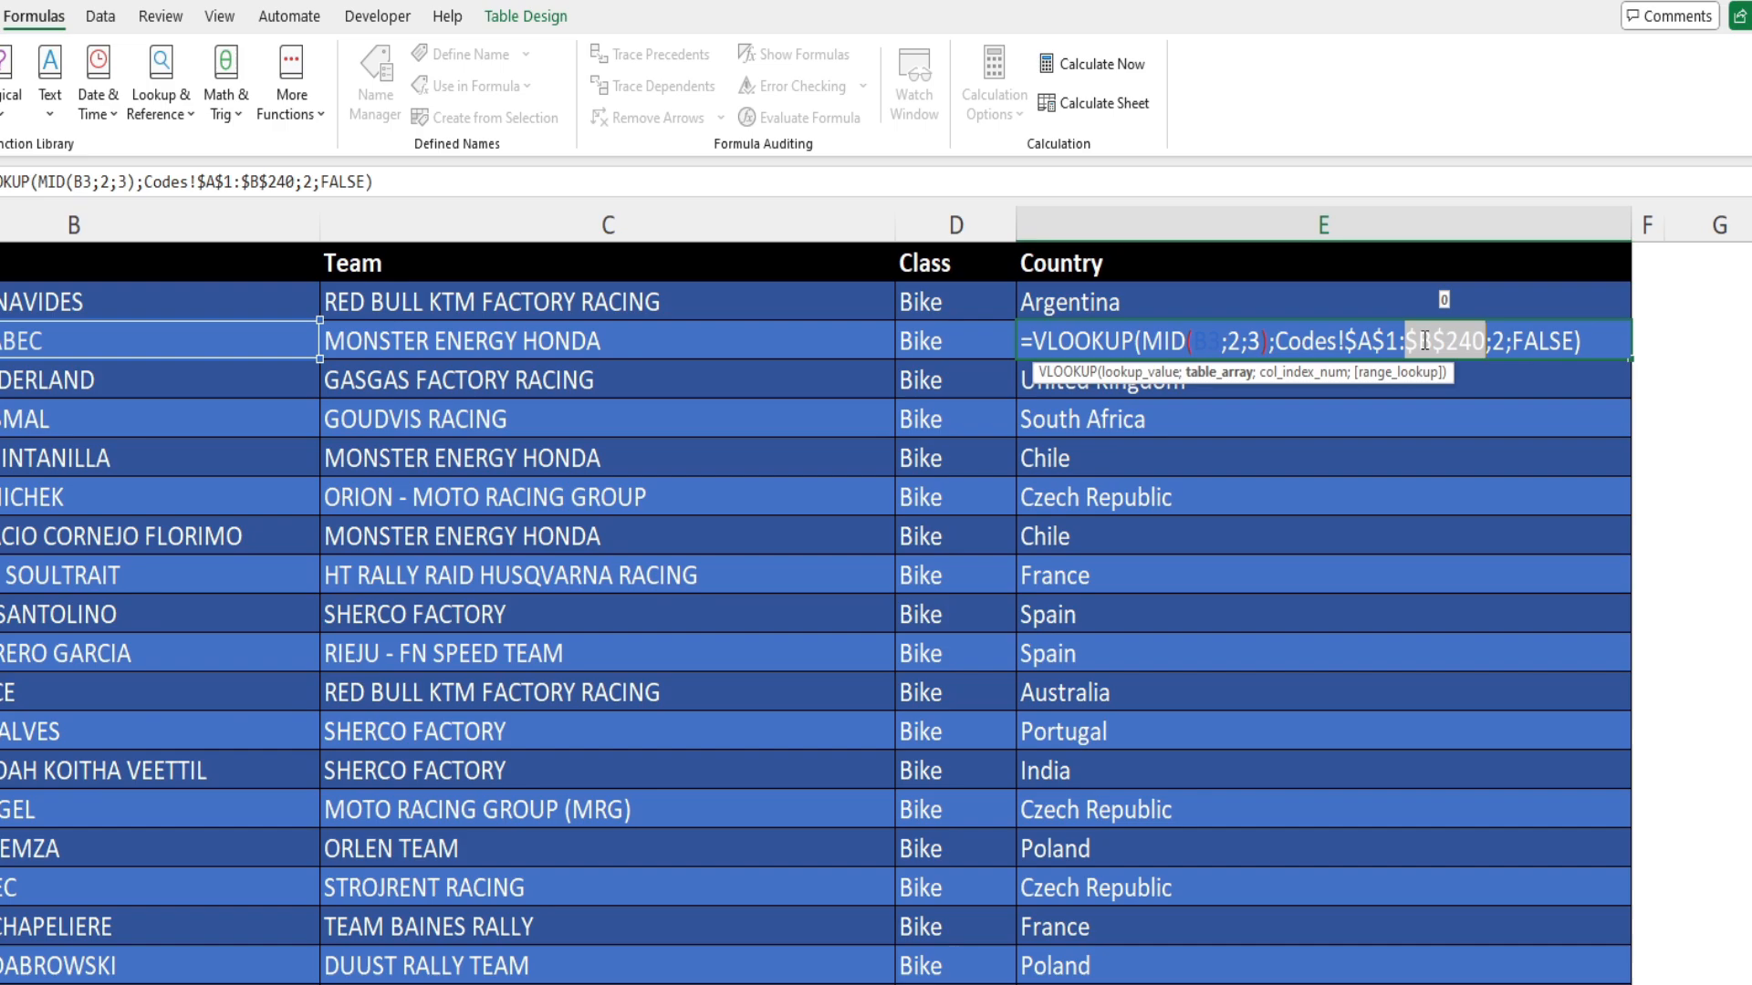
{"action": "key", "text": "enter"}
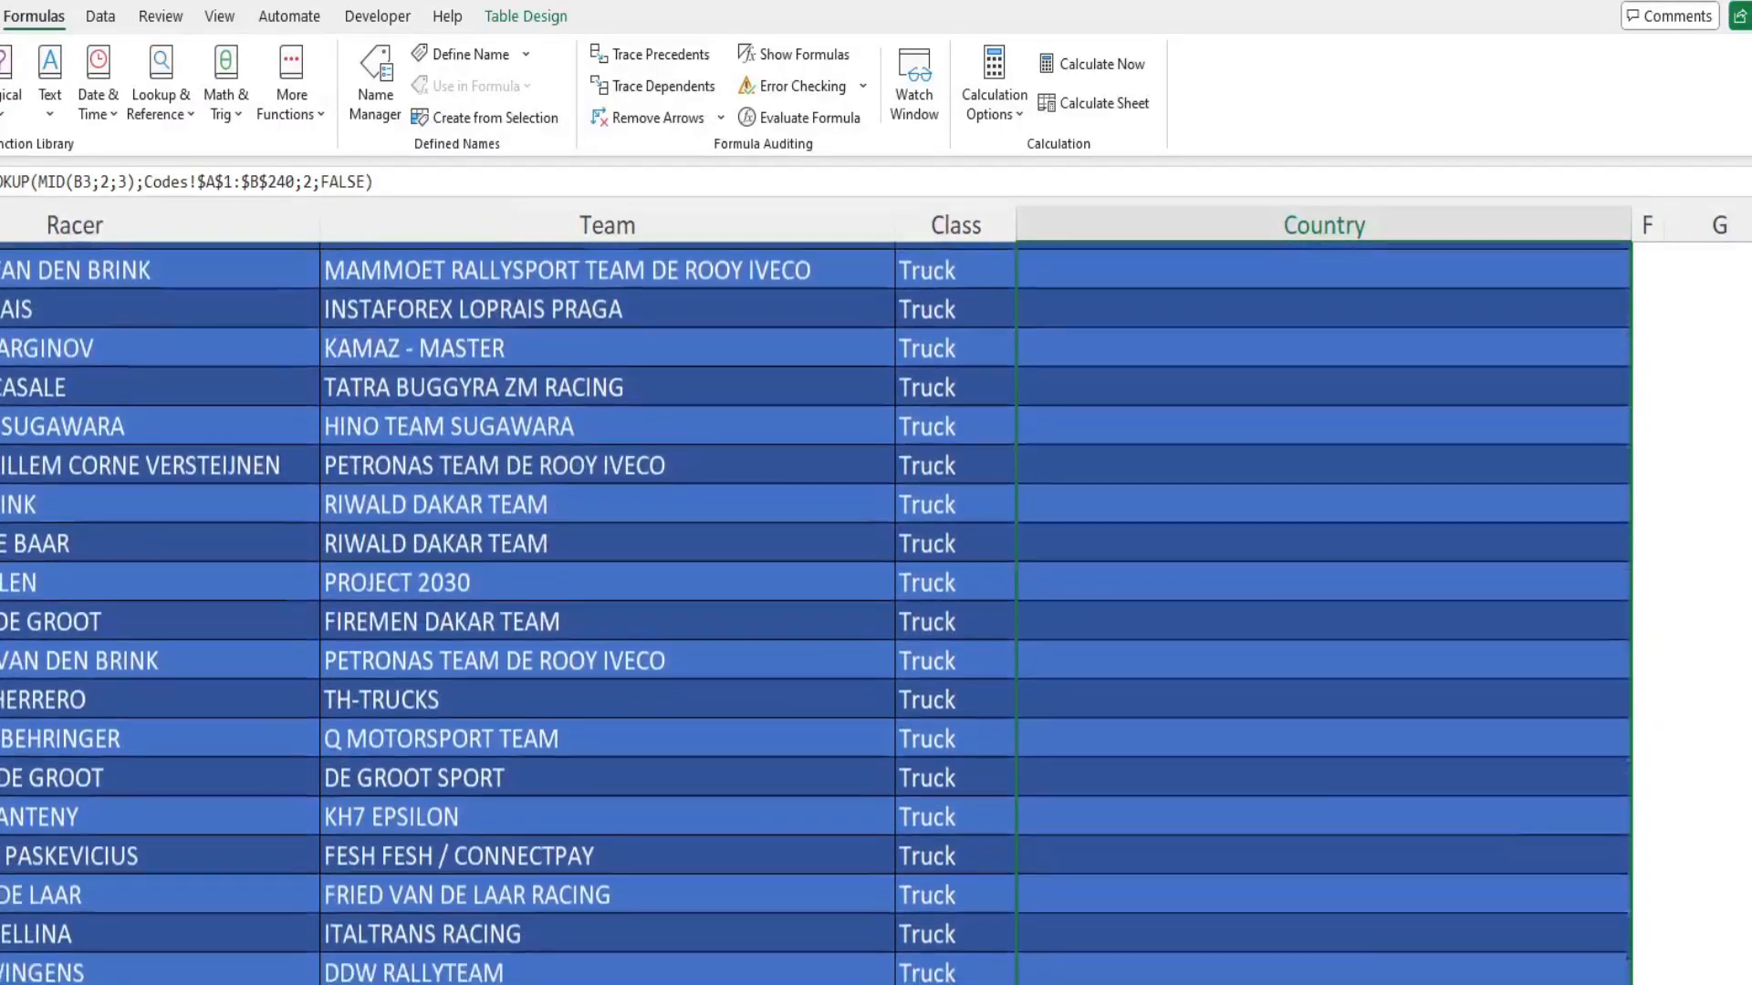
{"action": "scroll", "scroll_direction": "down", "scroll_amount": 3}
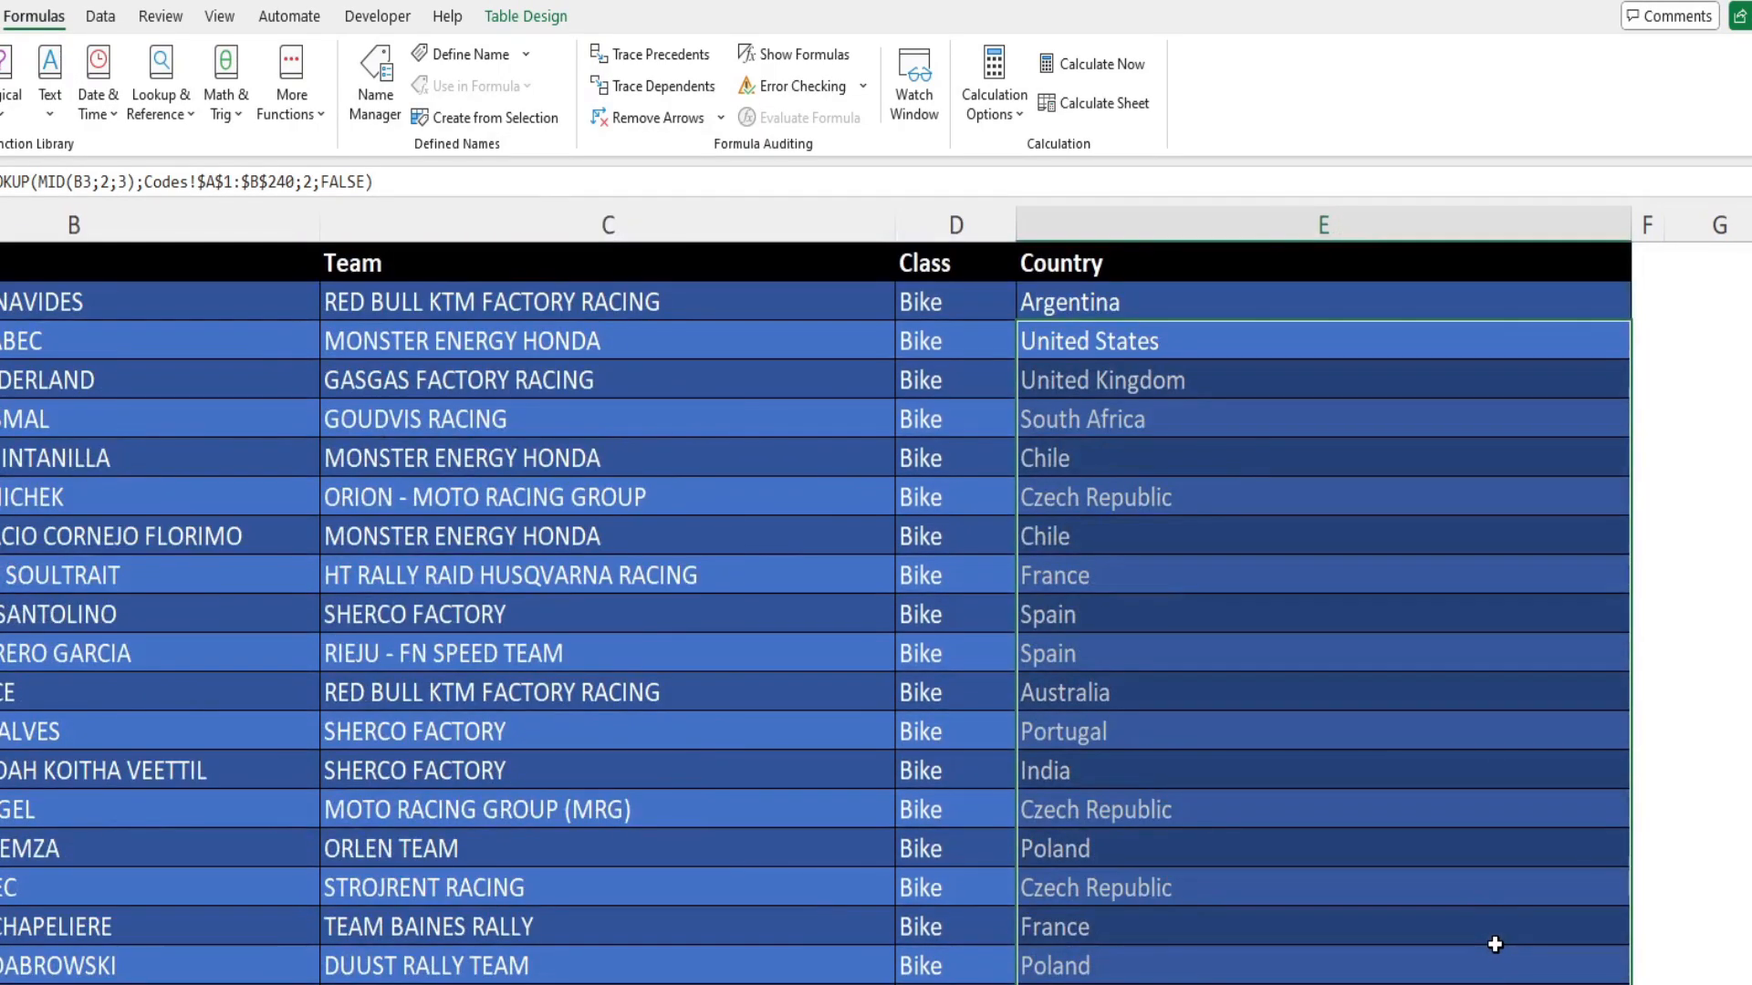
{"action": "left_click", "coordinate": [1319, 574]}
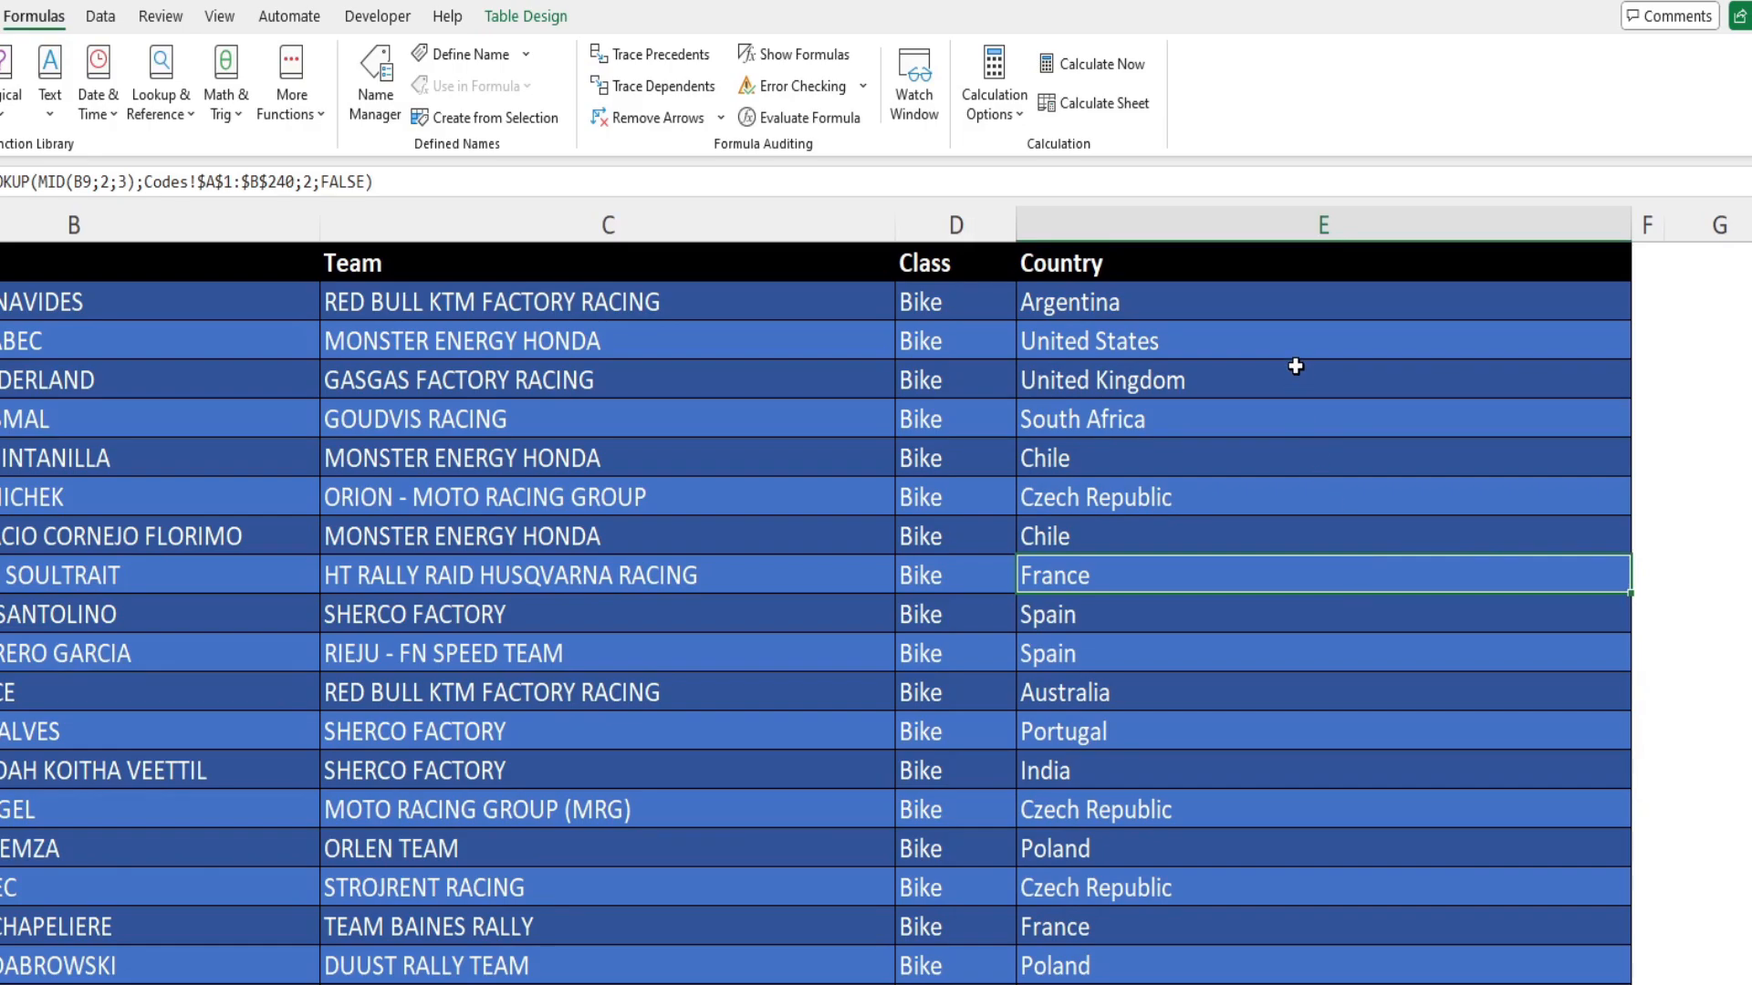